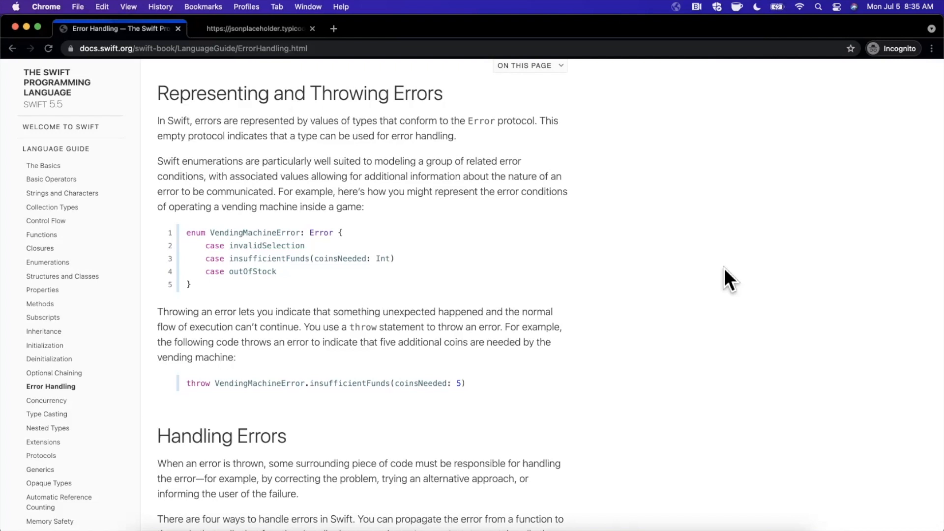
mouse_move(707, 163)
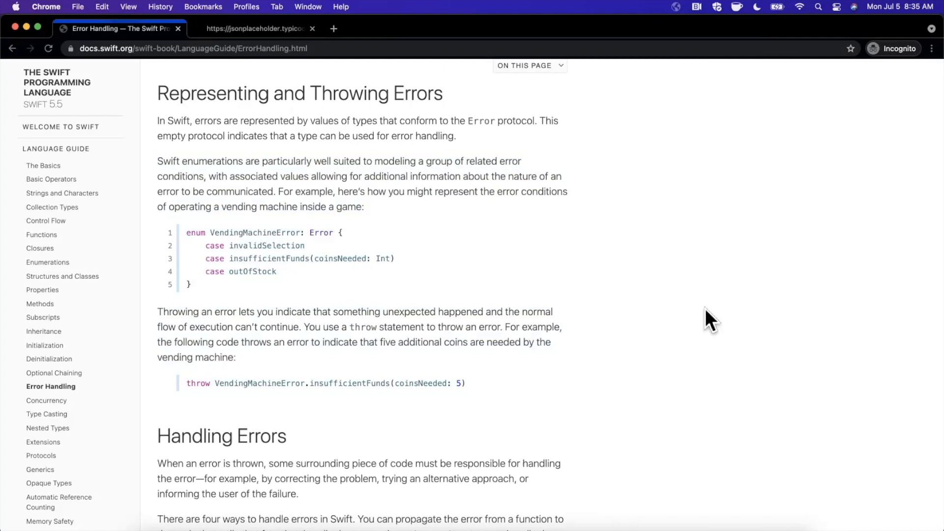
mouse_move(433, 255)
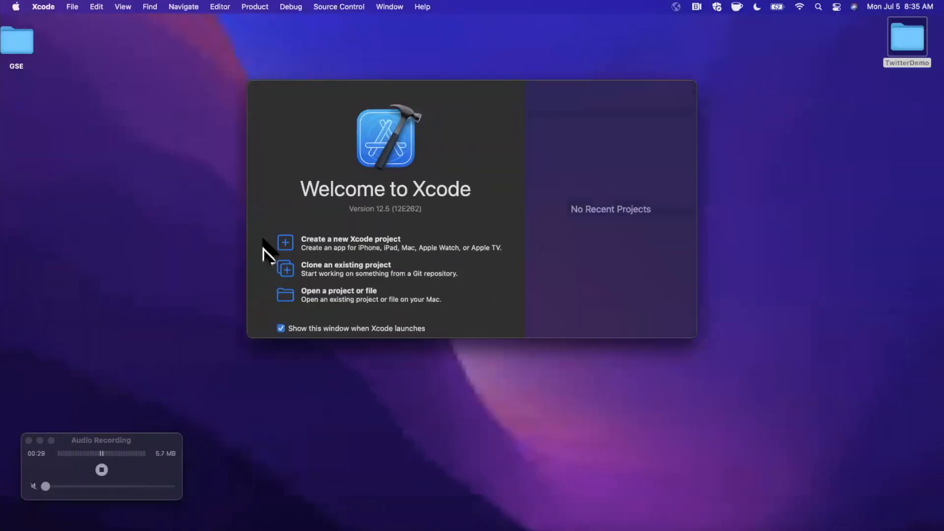
- Create a blank iOS playground named ThrowError on the Desktop
click(71, 6)
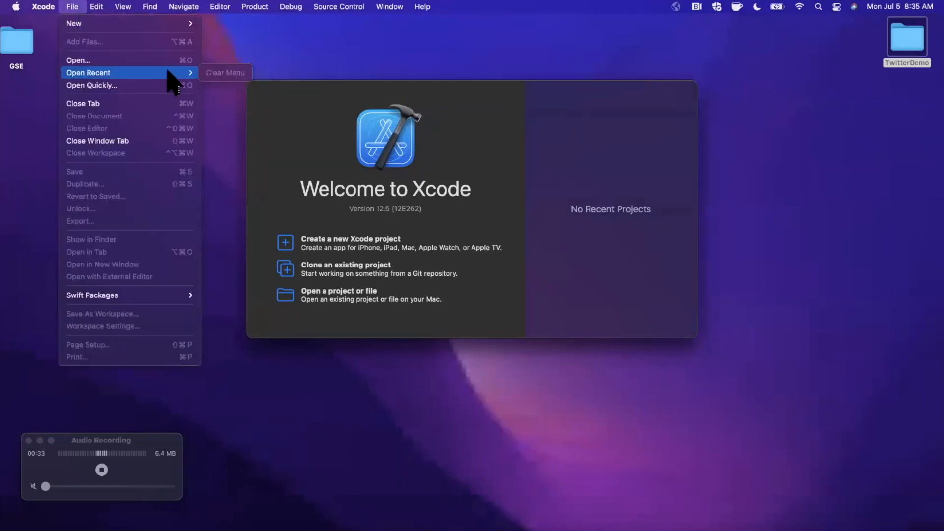
mouse_move(75, 23)
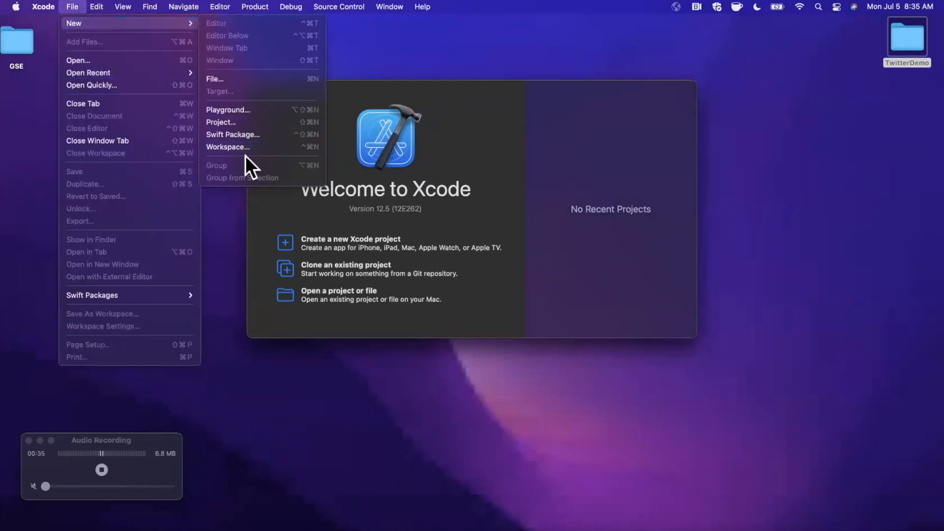
mouse_move(258, 110)
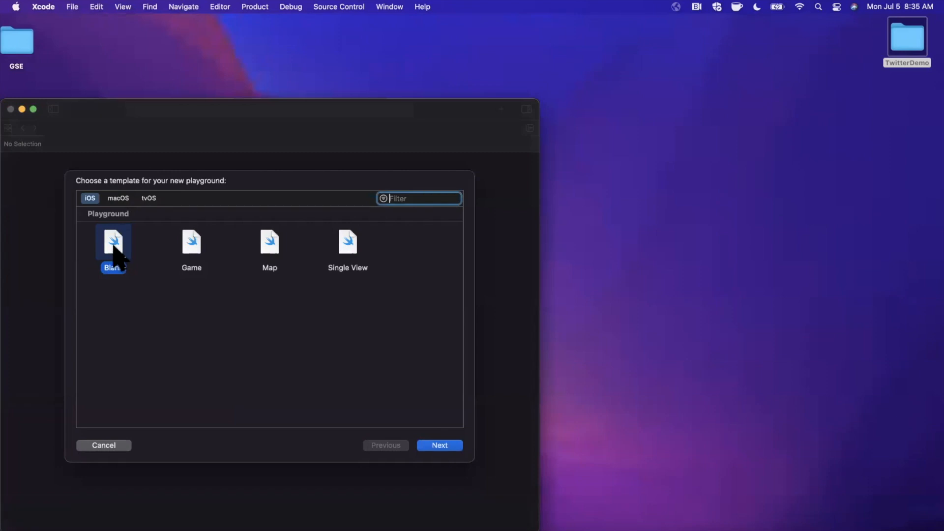
click(439, 444)
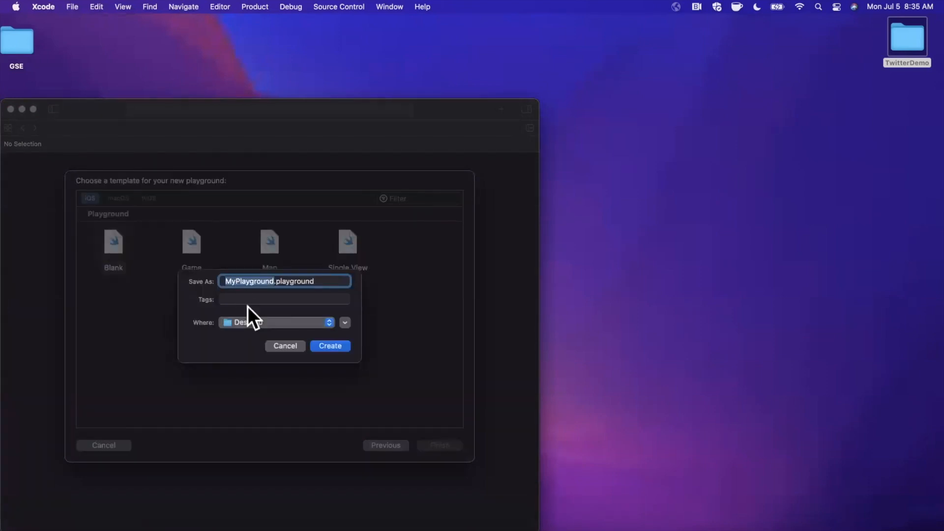
text(ThrowEr)
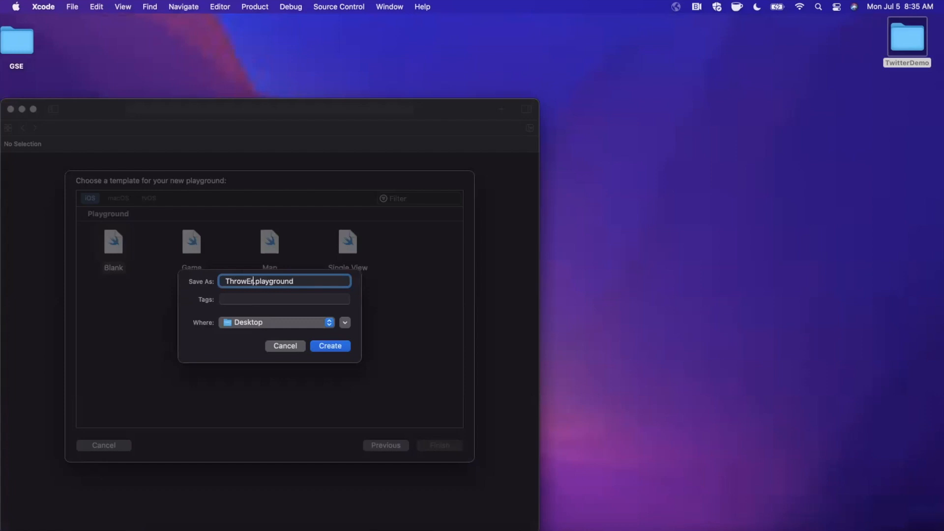
click(329, 346)
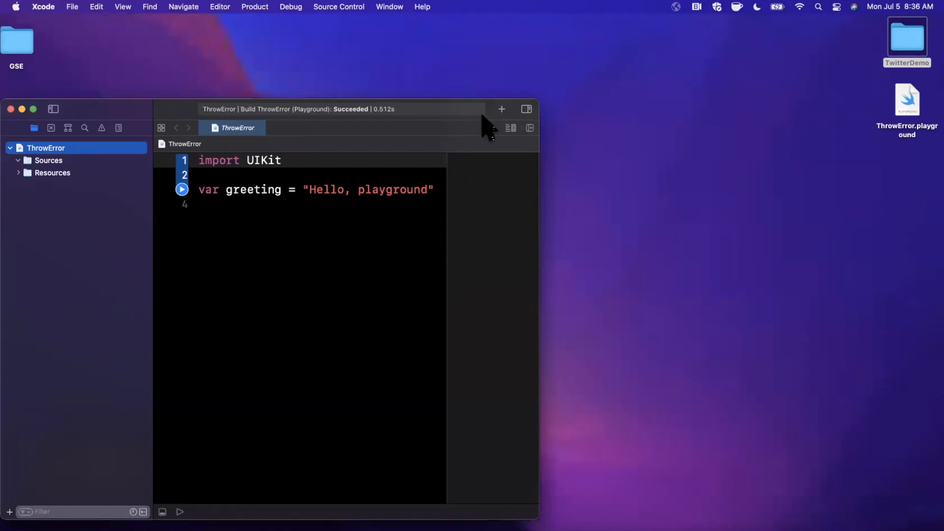
- Maximize the playground window and draft a doSomething function with an escaping String completion
click(33, 109)
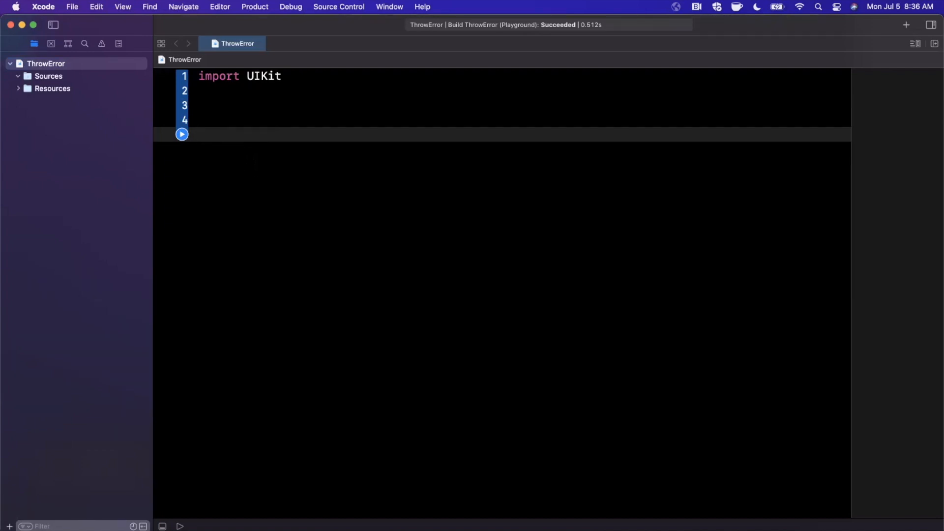
click(199, 133)
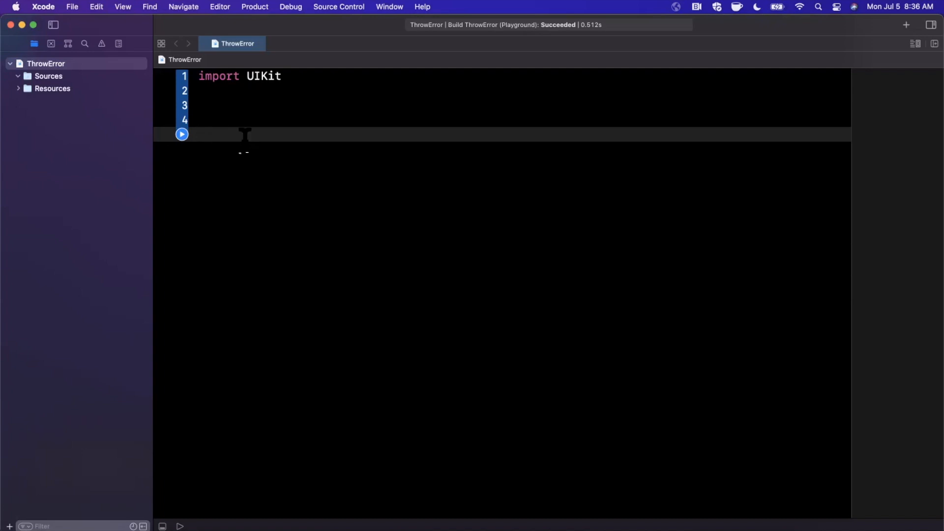
text(func)
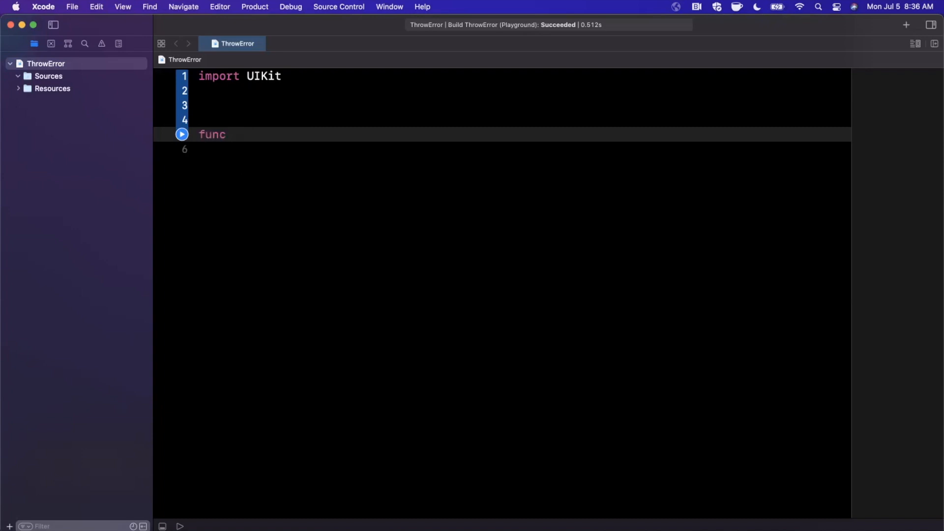
text(doSometh)
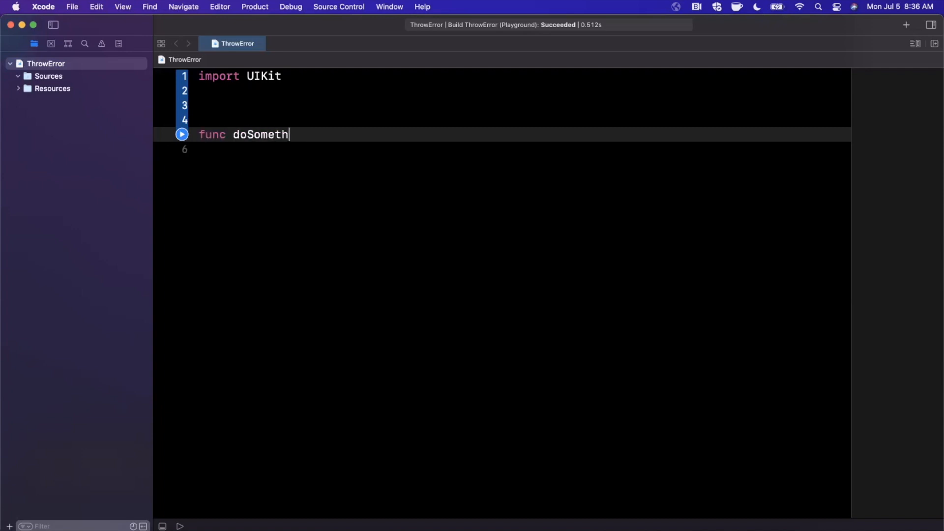
text(ing(completion: @)
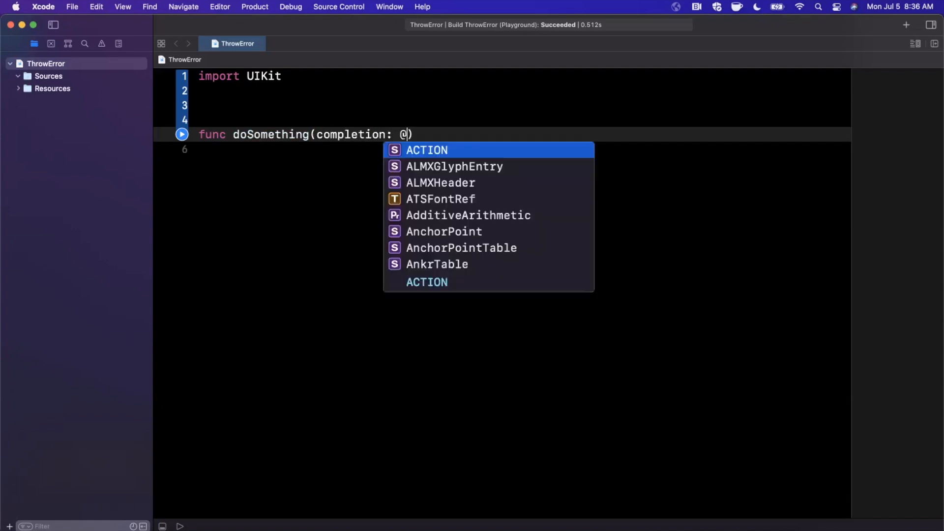
text(escpiang)
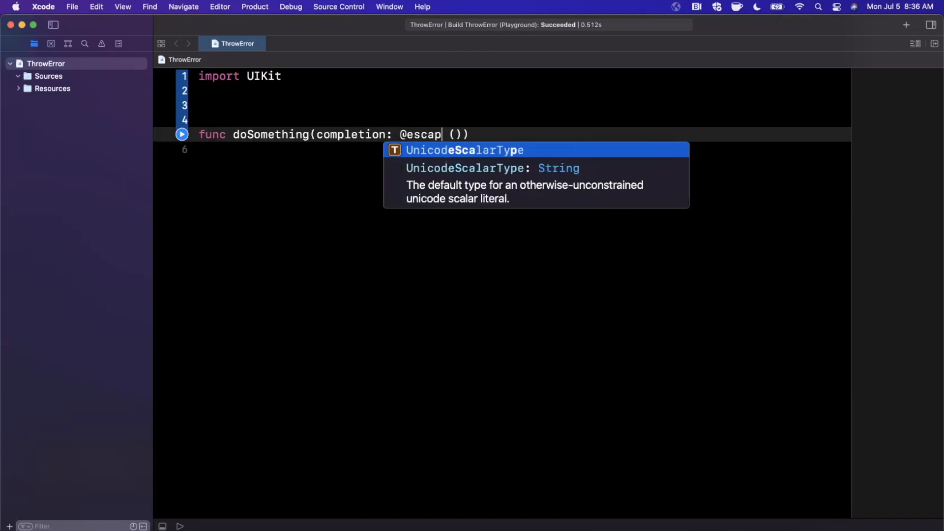
text(ing (String?)
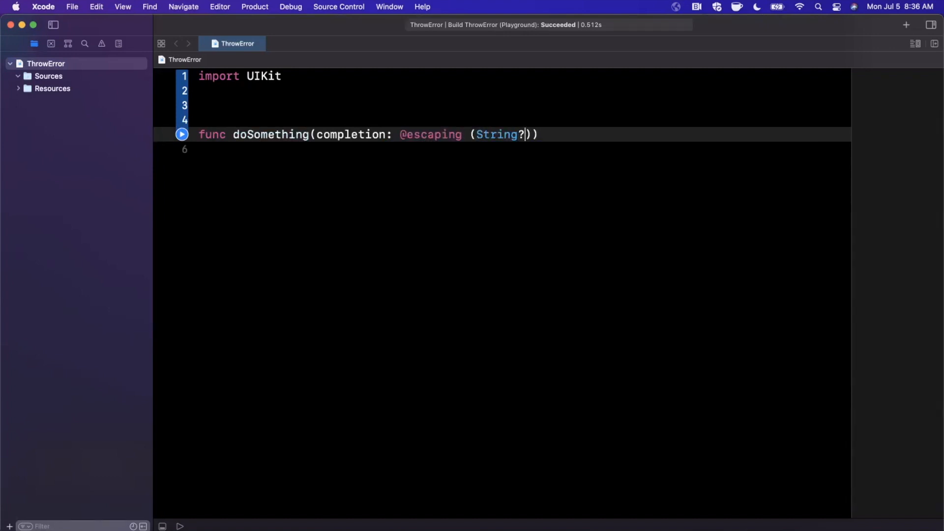
text(-> V)
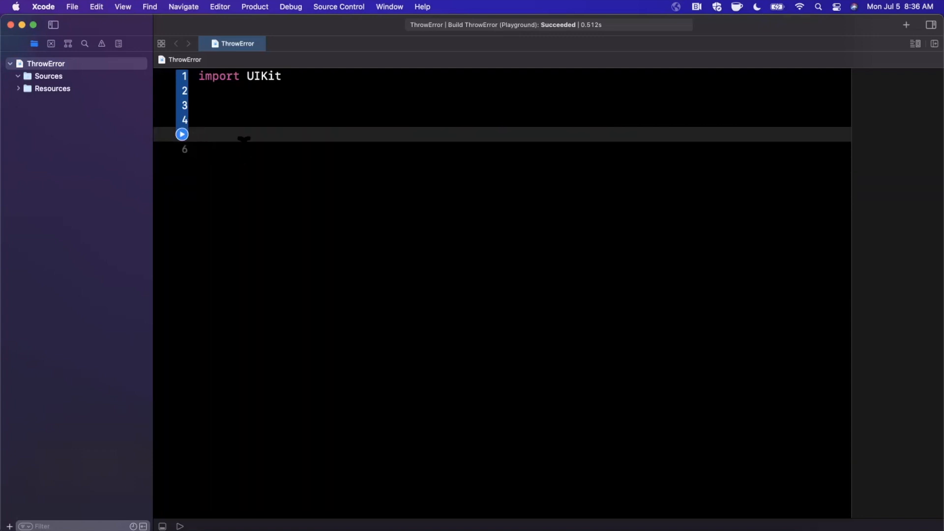
- Declare enum CustomError: Error with cases invalidUrl, urlEmpty and other
text(enum)
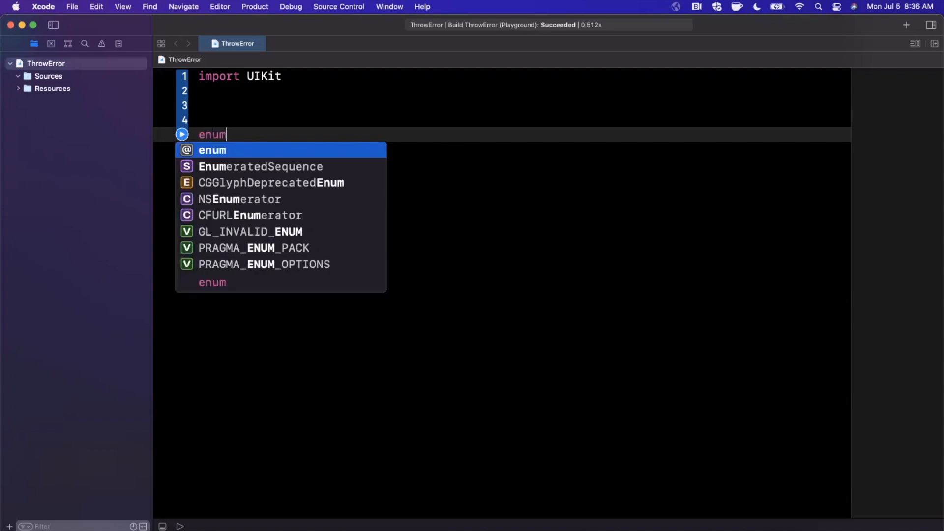
text(Cust)
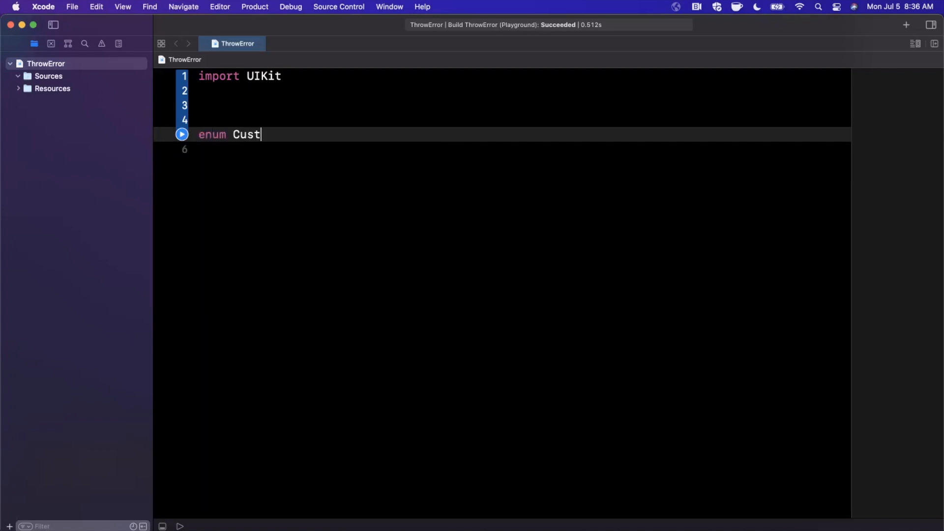
text(omError:)
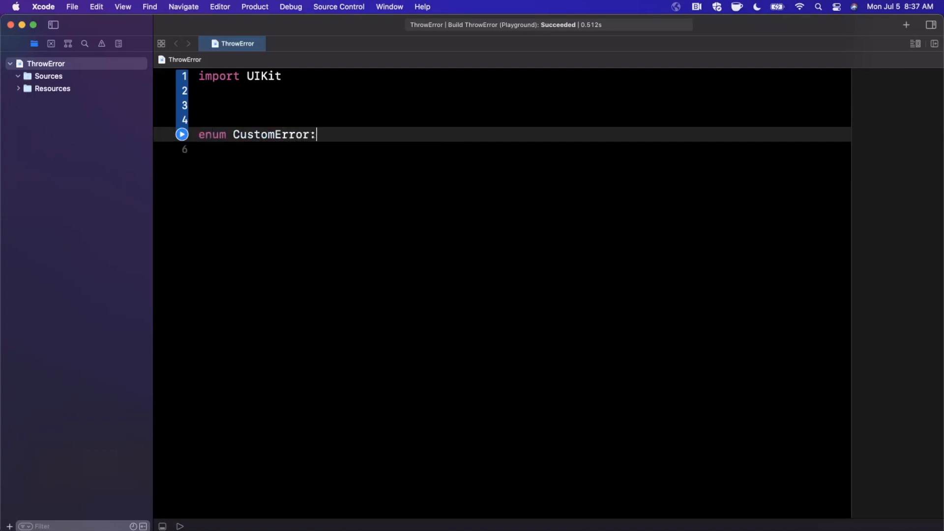
text(Error {)
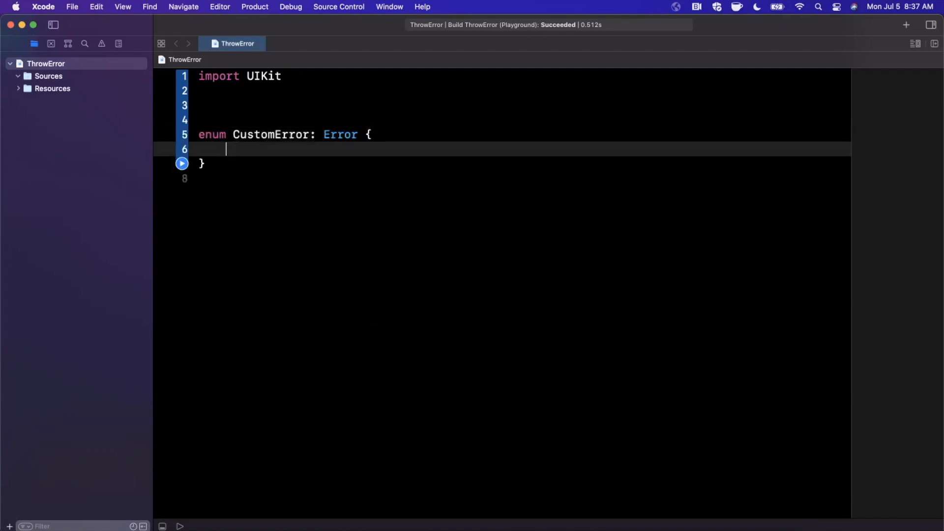
text(case)
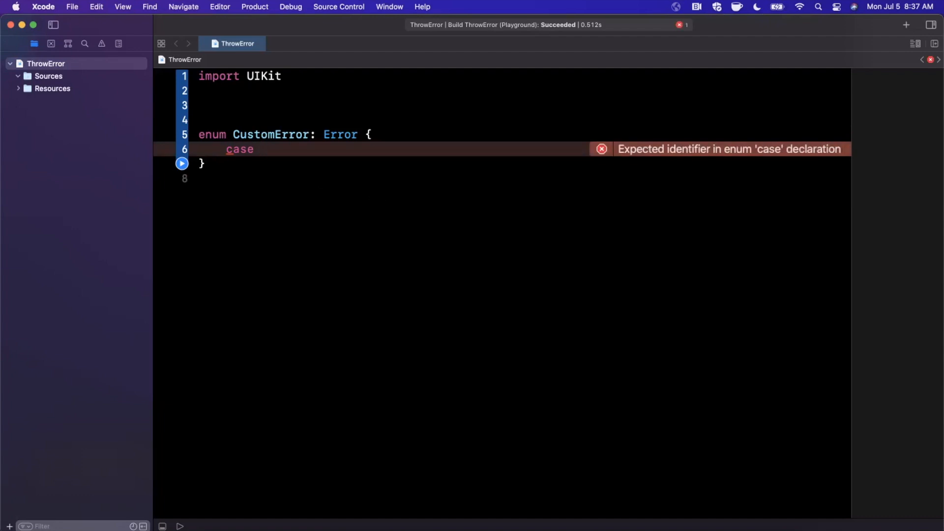
text(invalidUrl)
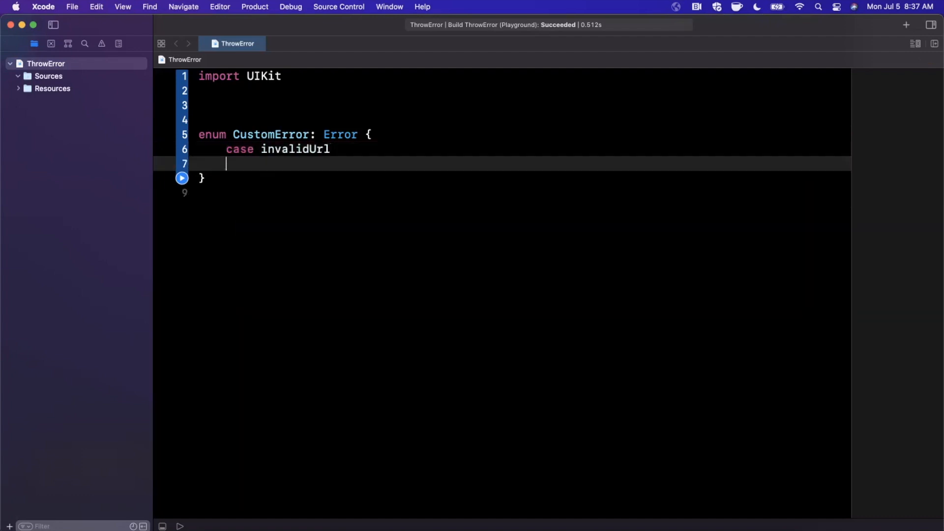
text(case)
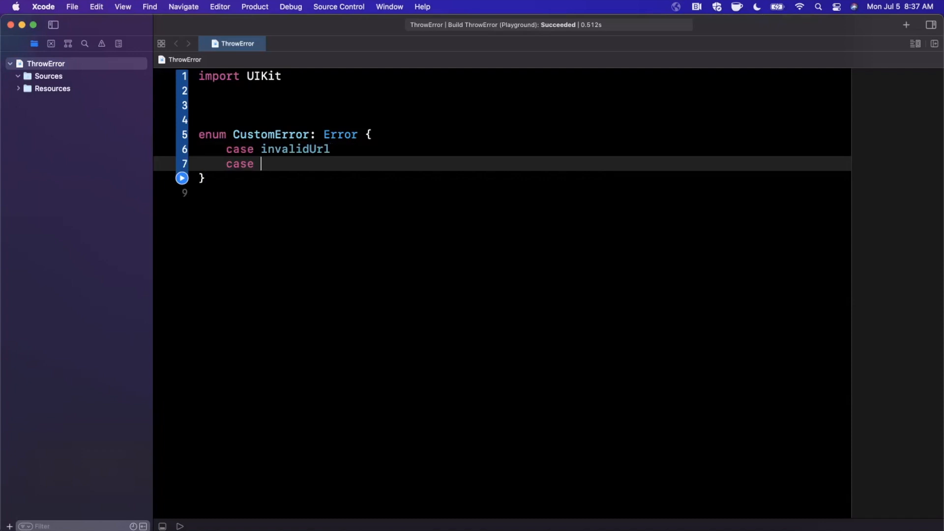
text(urlEmpty)
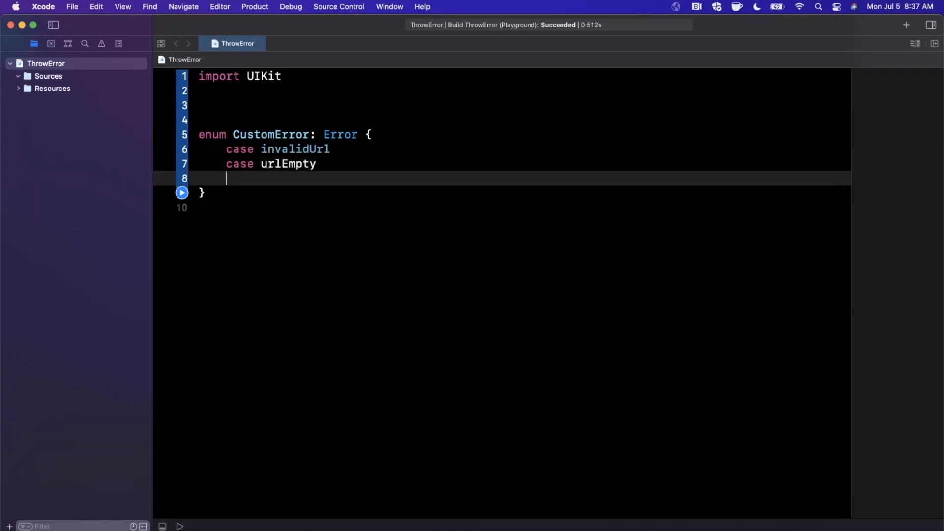
text(case other)
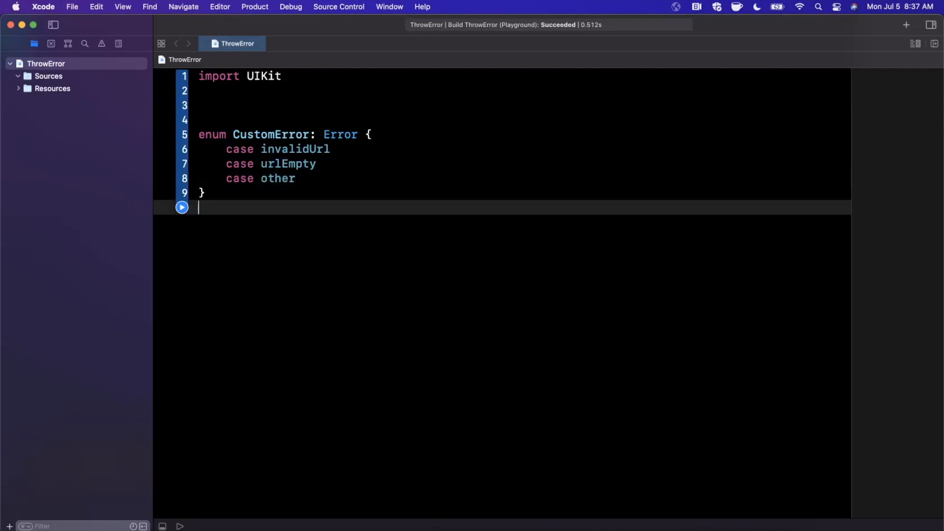
text(func)
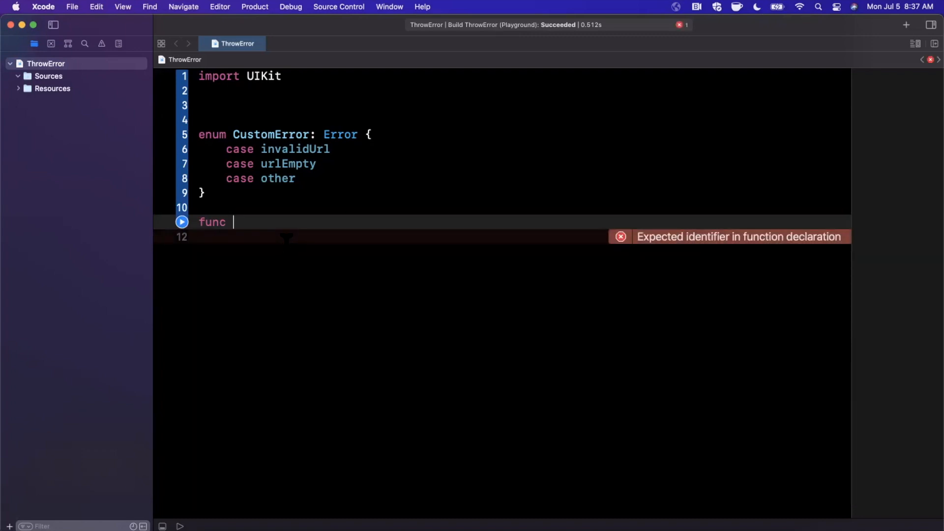
- Declare validateUrl taking a urlString String parameter and returning Bool
text(validateurl())
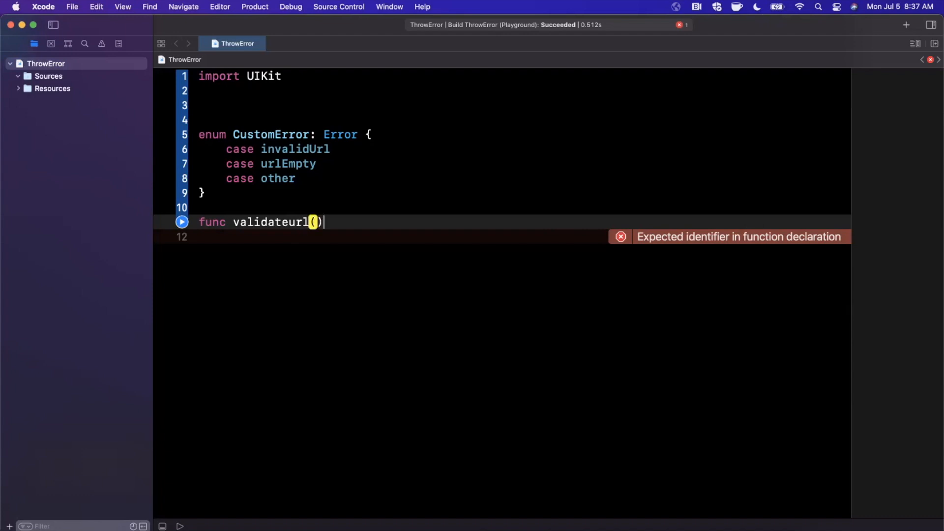
text({})
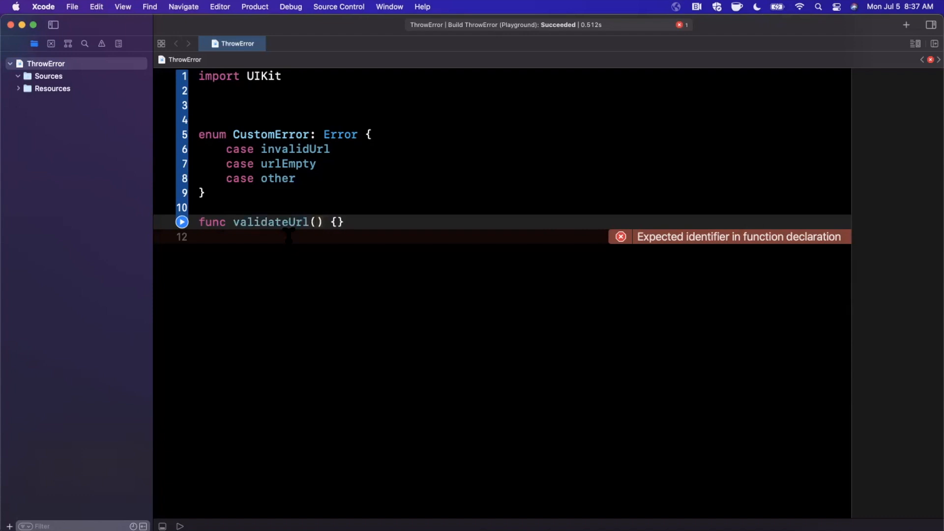
text(->)
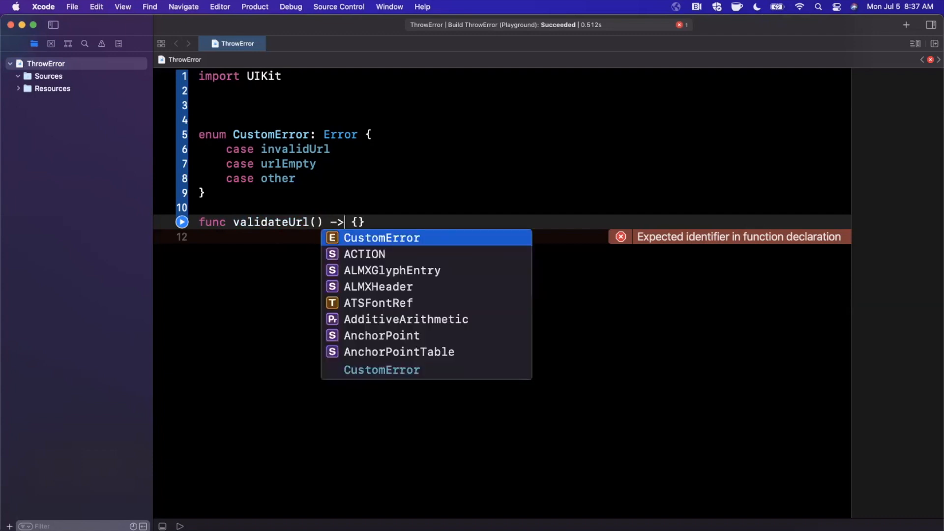
text(Bool)
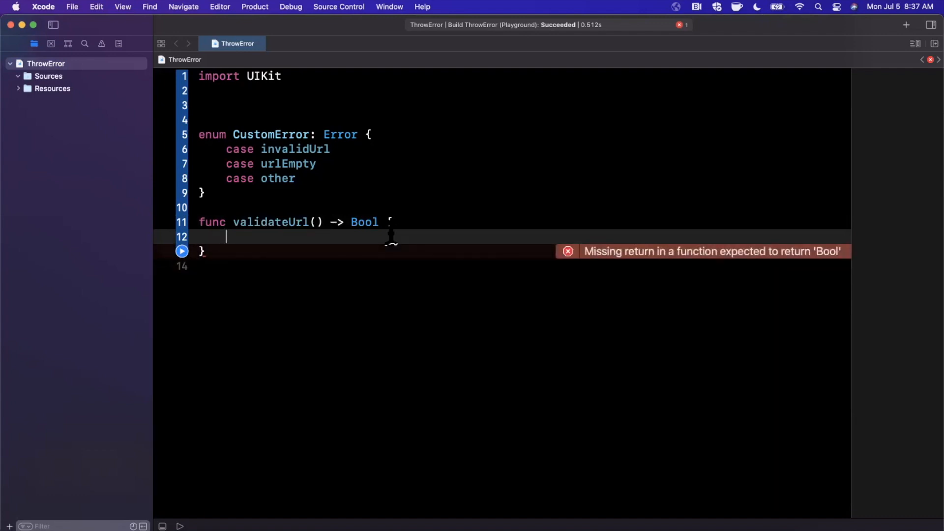
key(backspace)
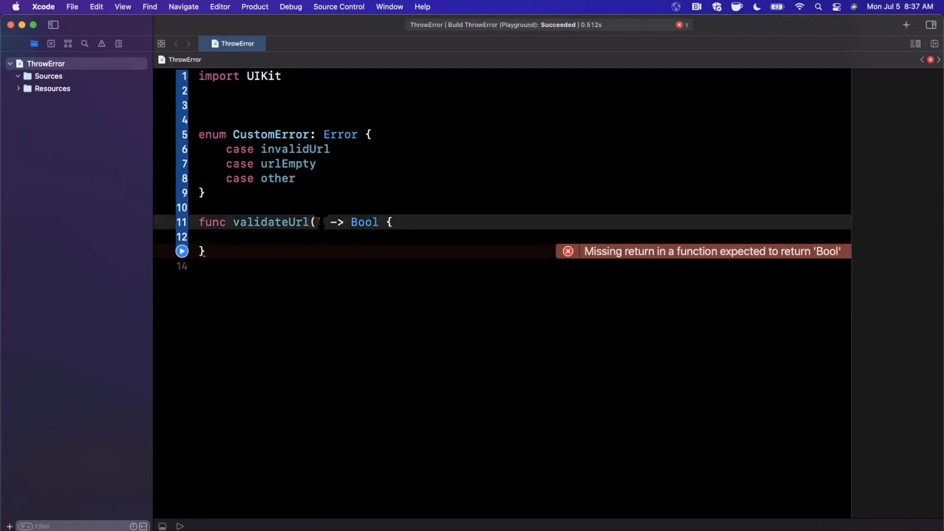
text(url: URL?)
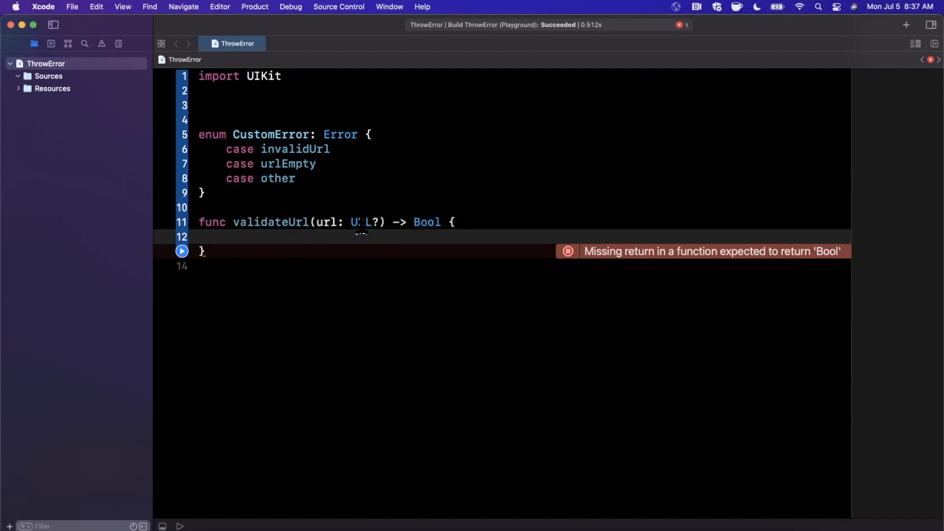
text(Strin)
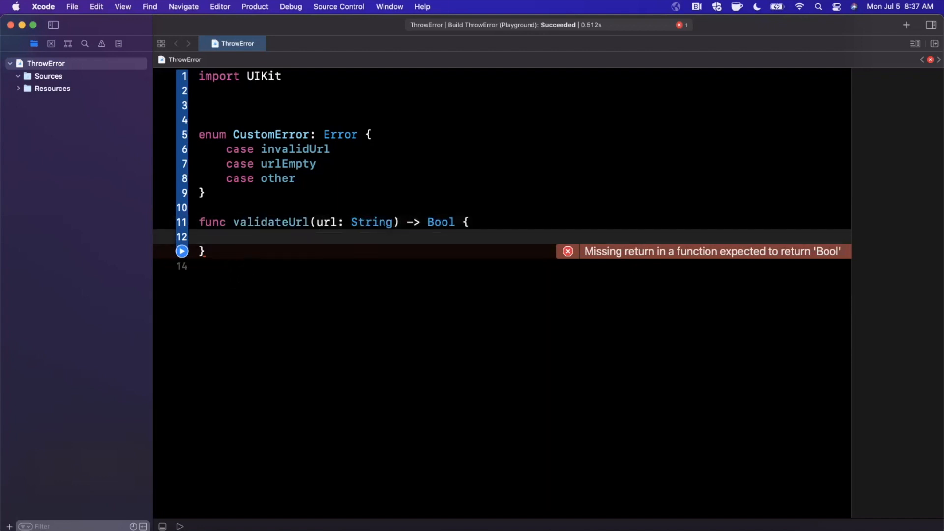
- Add a guard that returns false when urlString is empty
text(guard)
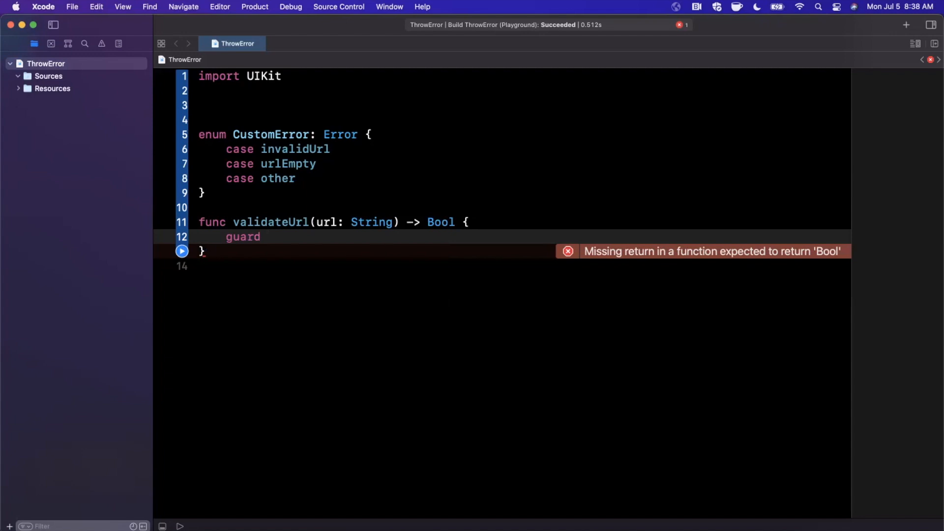
text(url.isEmpty)
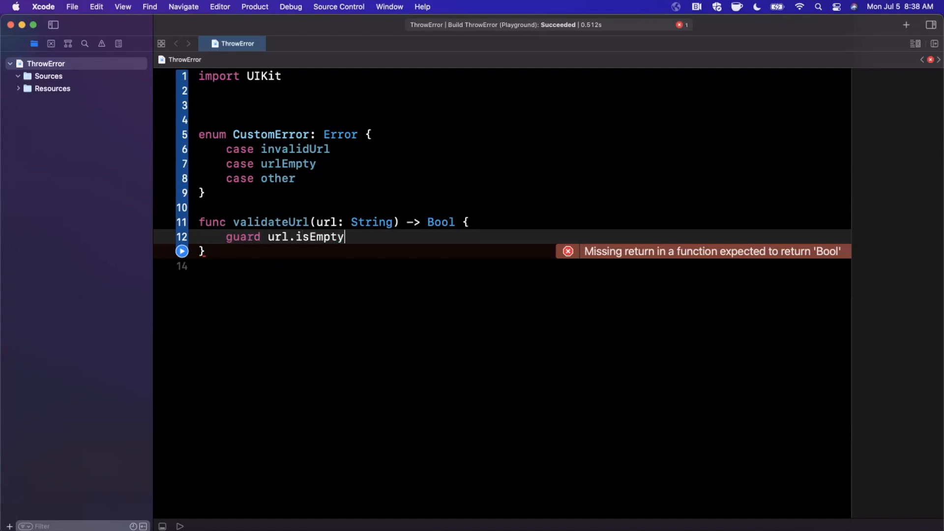
text(!)
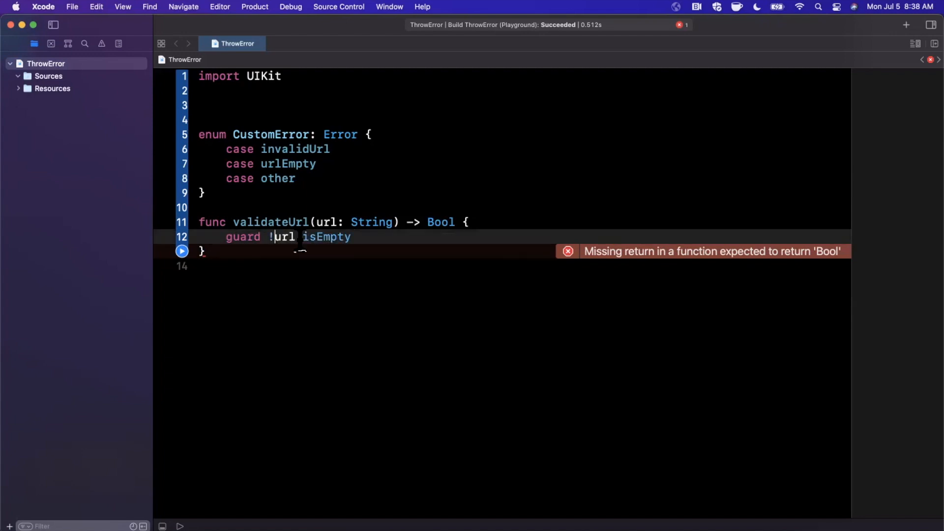
text(.isEmpty else {)
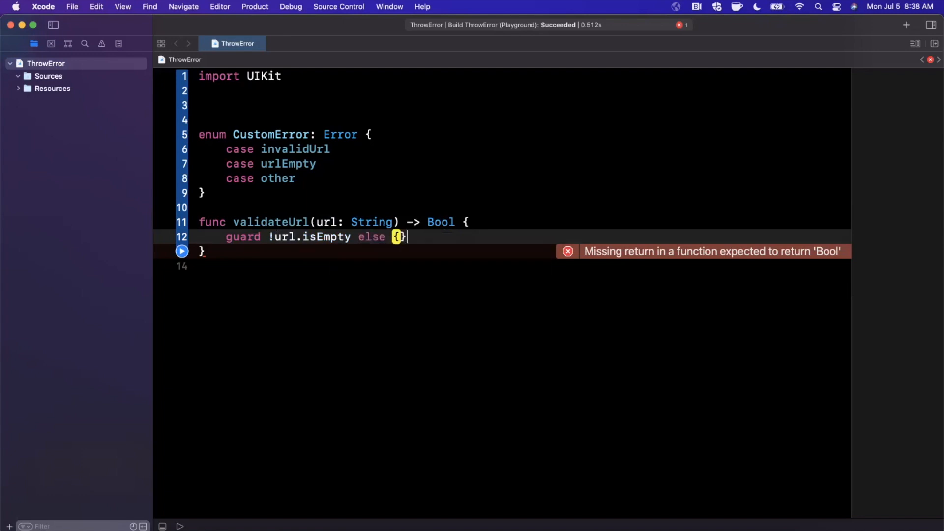
text(return false)
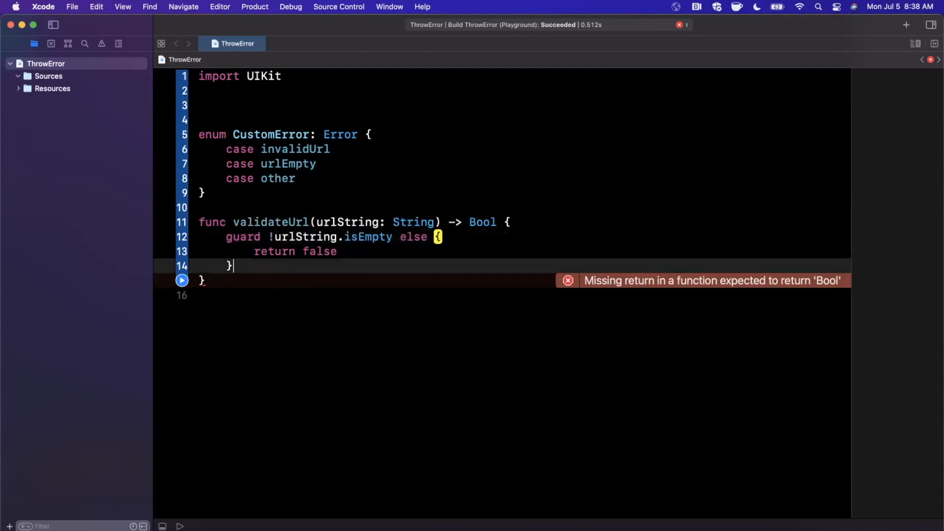
- Guard that URL(string: urlString) is not nil, returning false otherwise, then return true
text(guard)
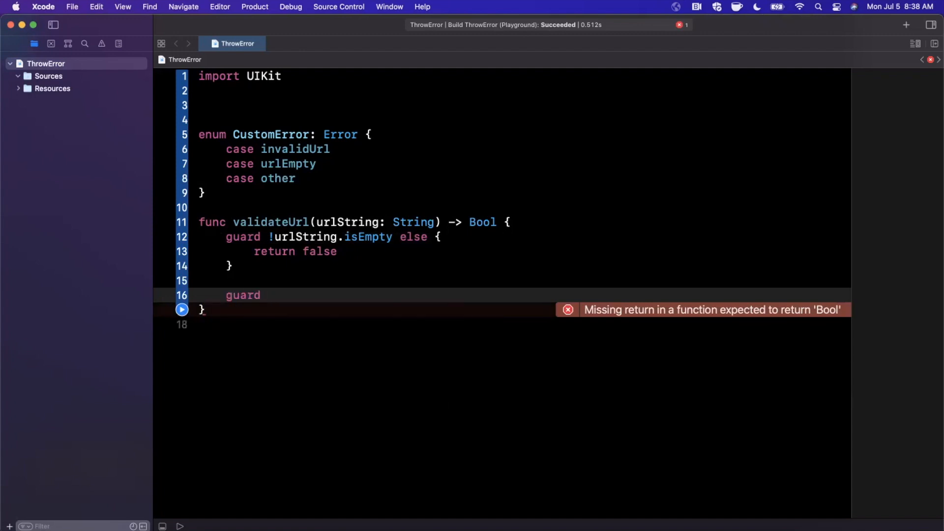
text(let url)
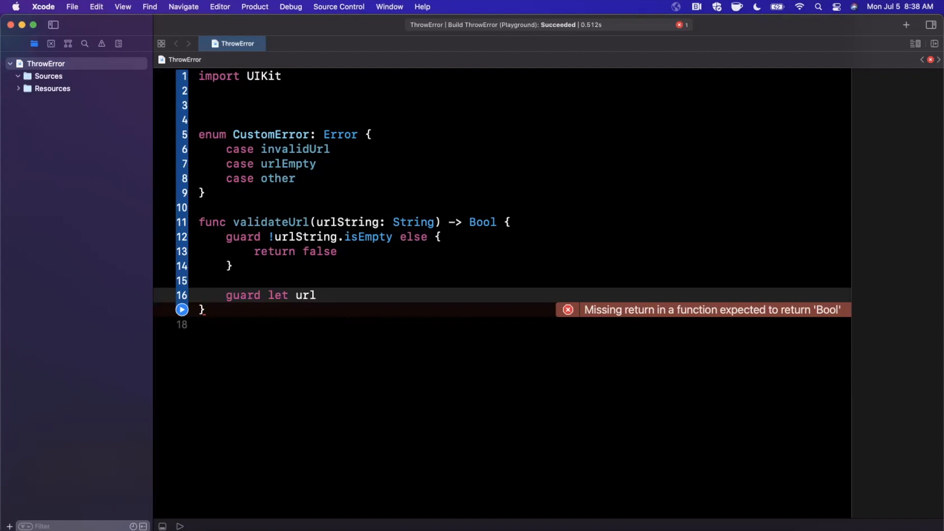
text(= URL)
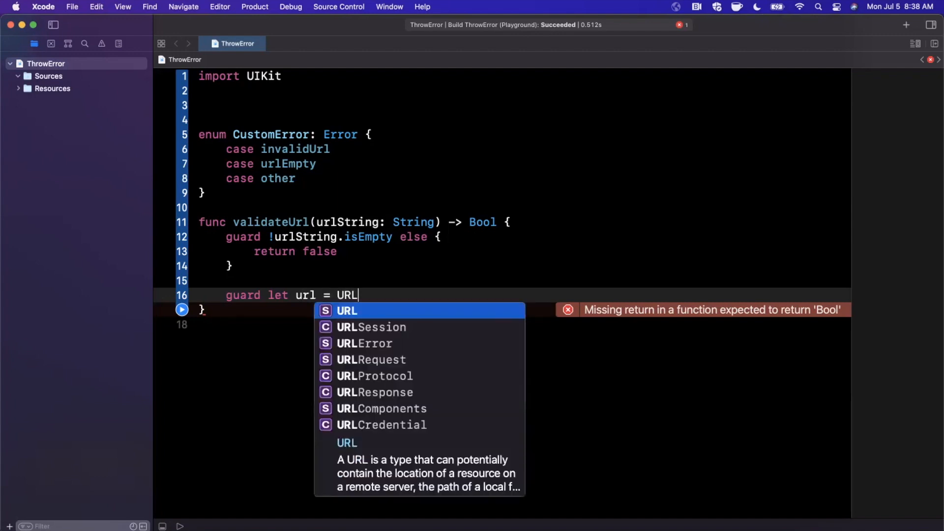
text((string: urlString) else {)
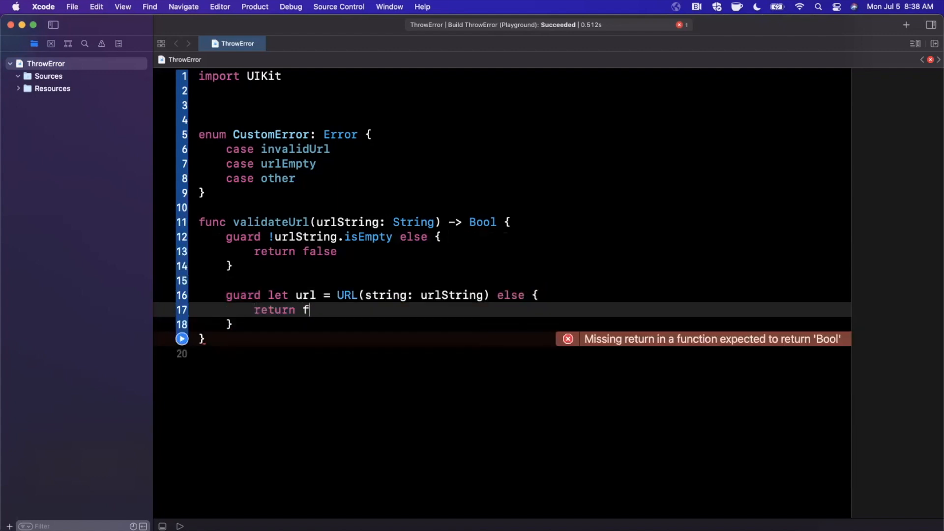
text(alse)
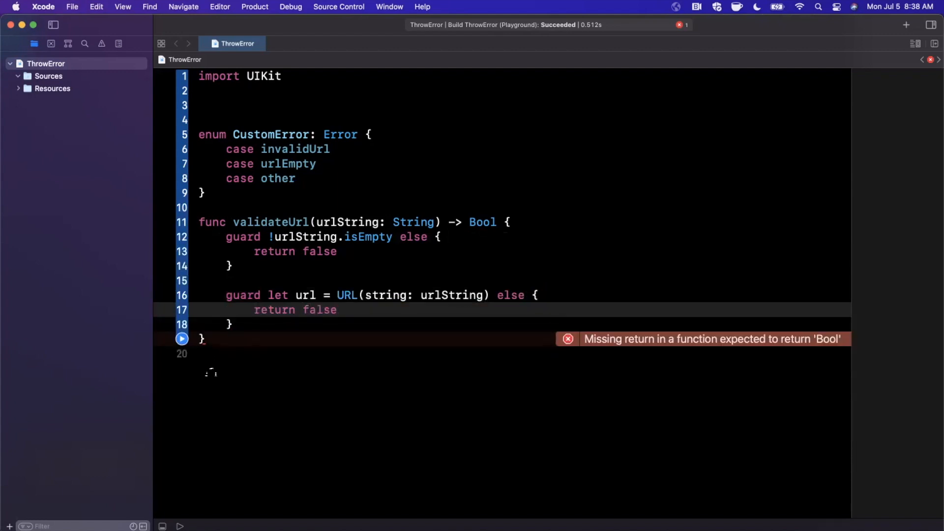
text(re)
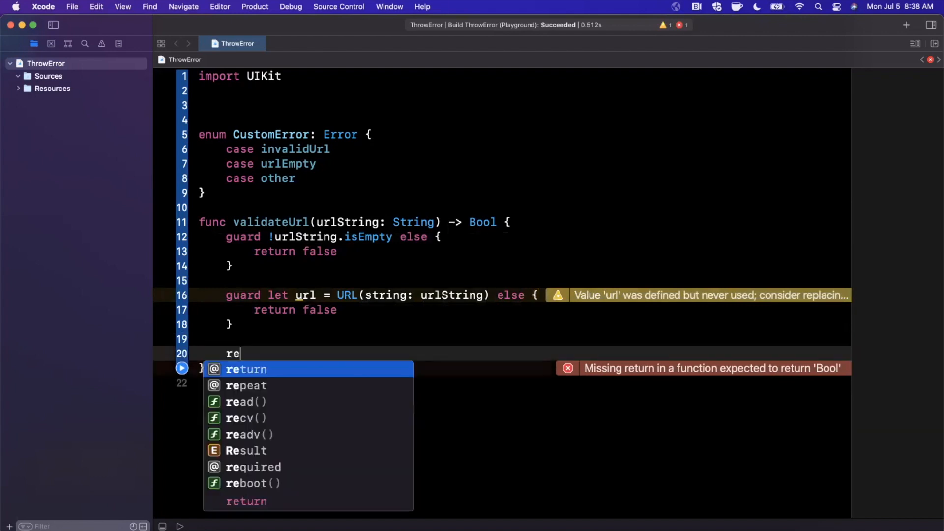
text(turn true)
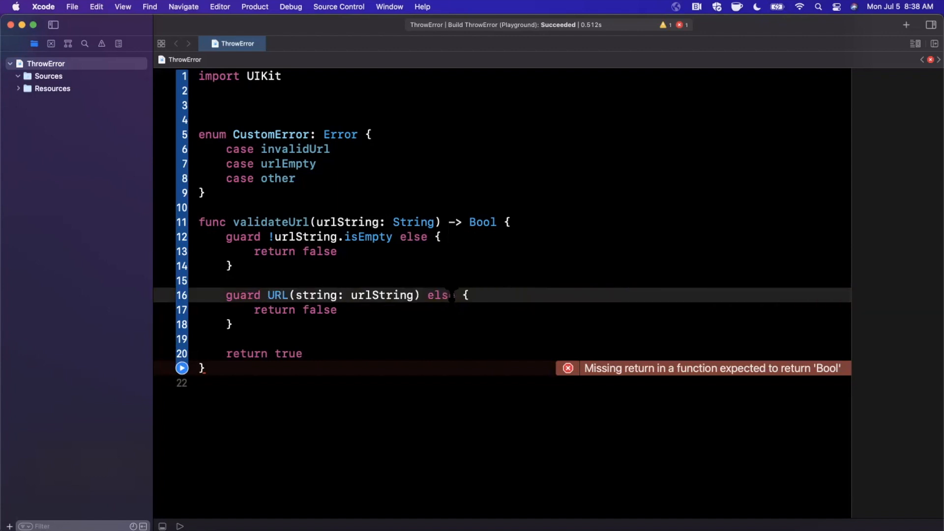
text(!=)
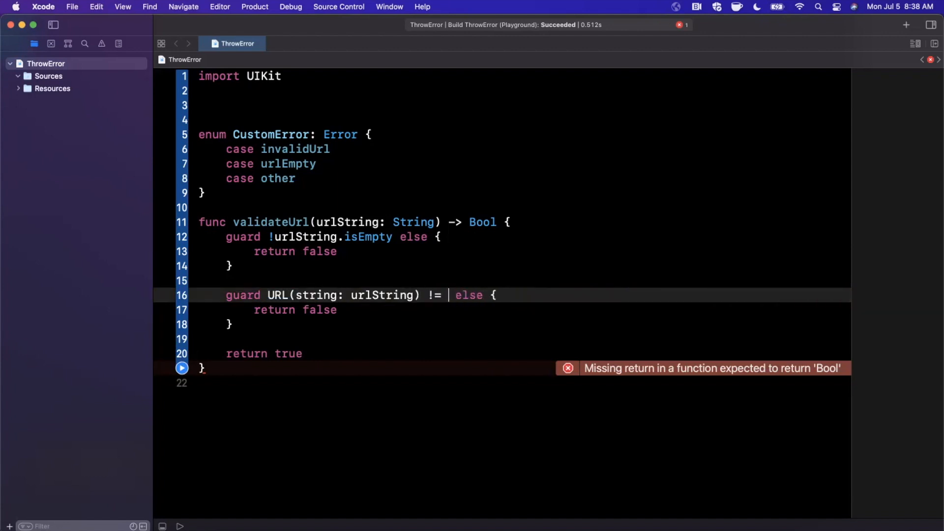
text(nil)
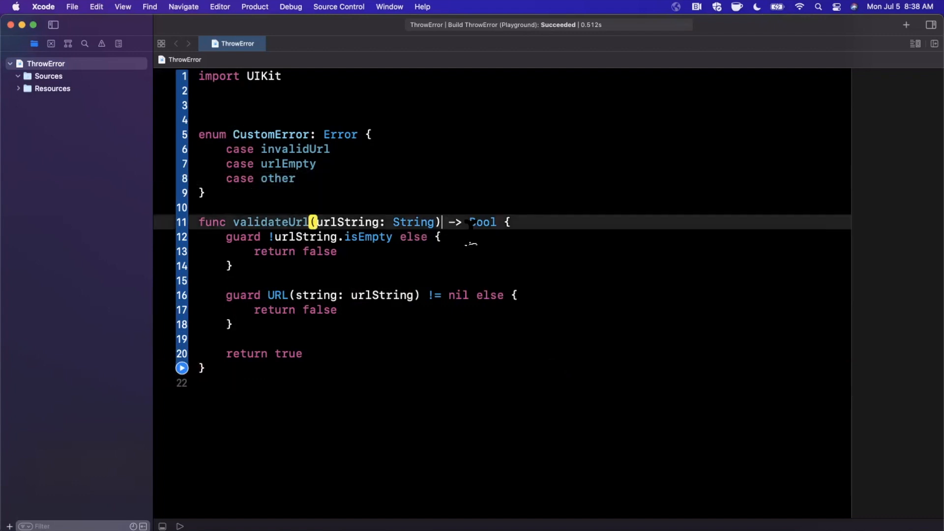
- Mark validateUrl throws, replacing the return false lines with throw CustomError.urlEmpty and CustomError.invalidUrl
text(throws)
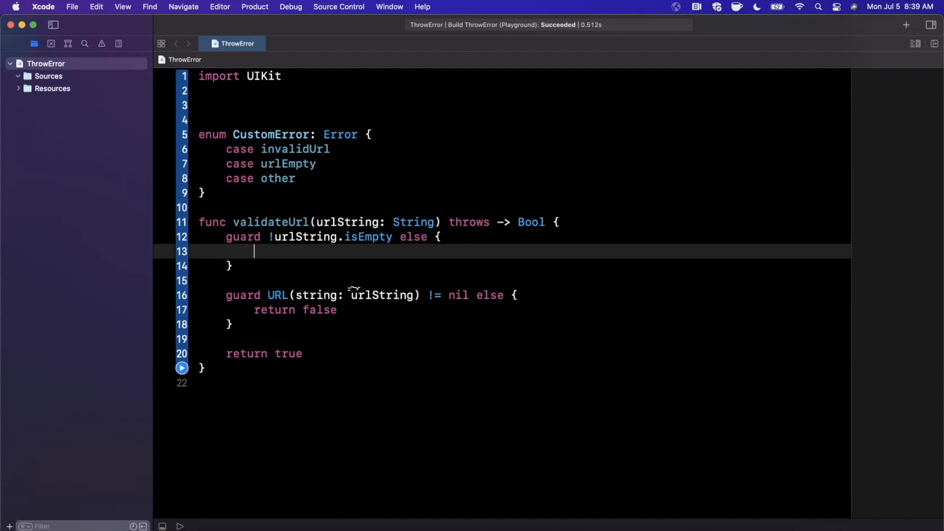
text(throw CustomError.urlEmpty)
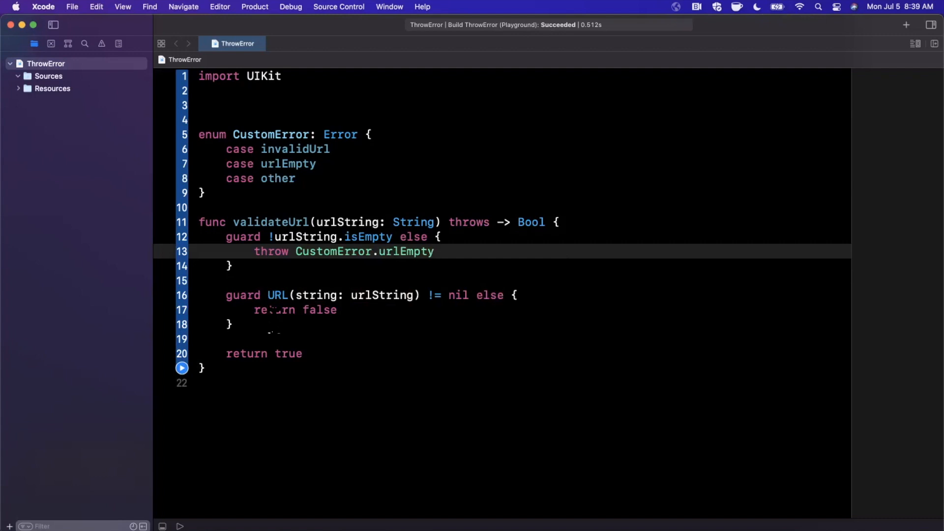
double_click(295, 309)
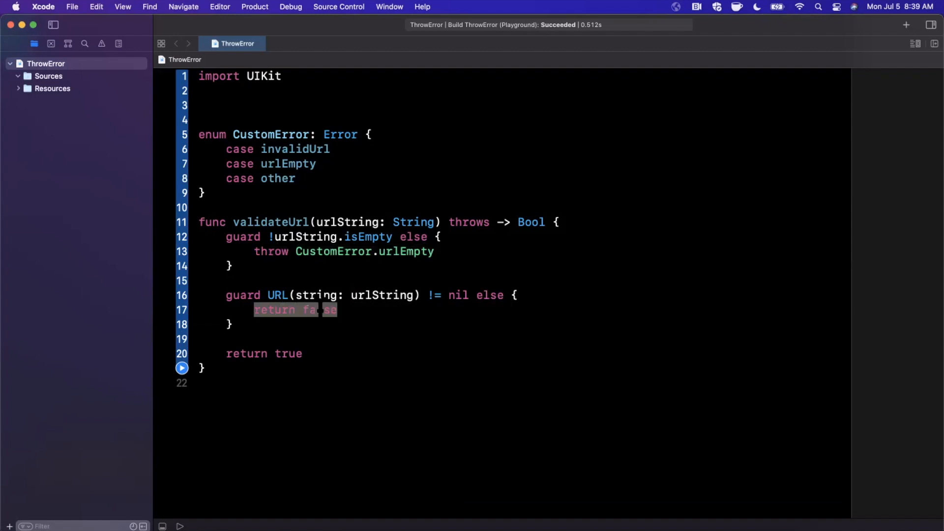
text(throw)
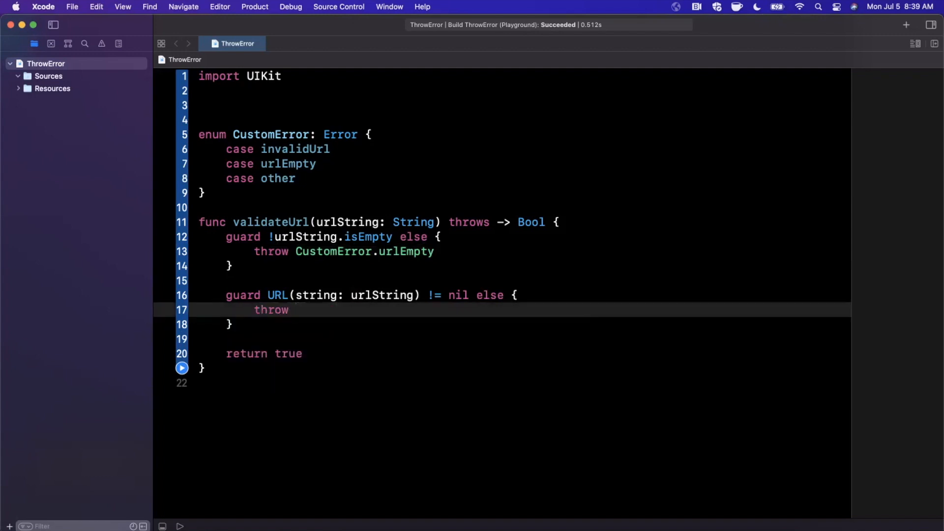
text(CustomError.)
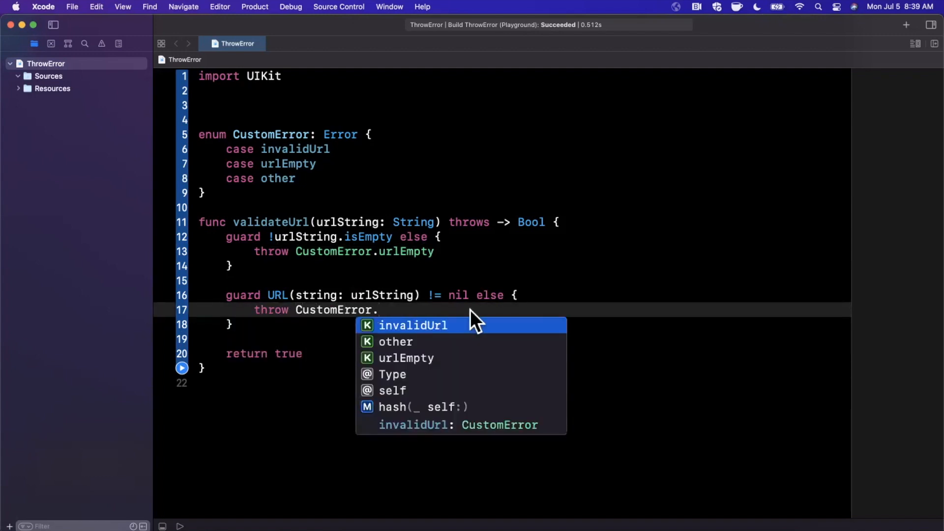
click(413, 325)
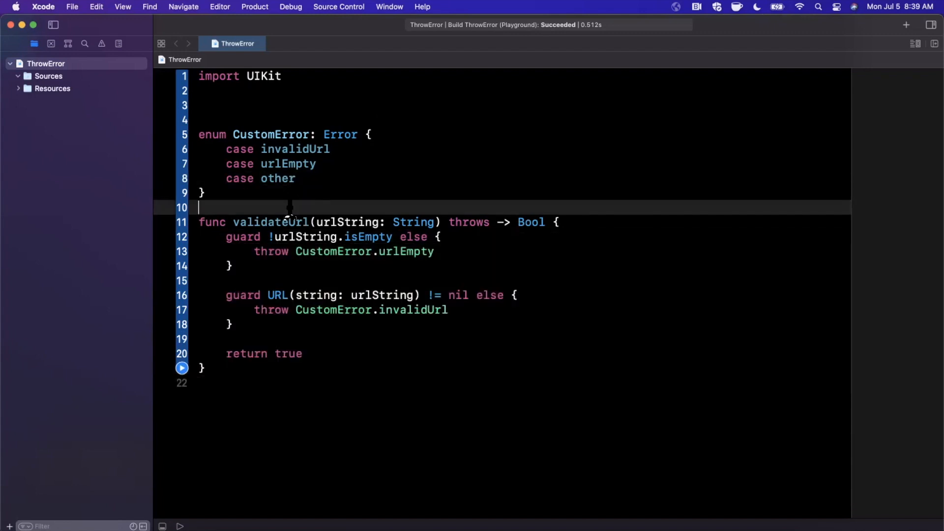
click(204, 193)
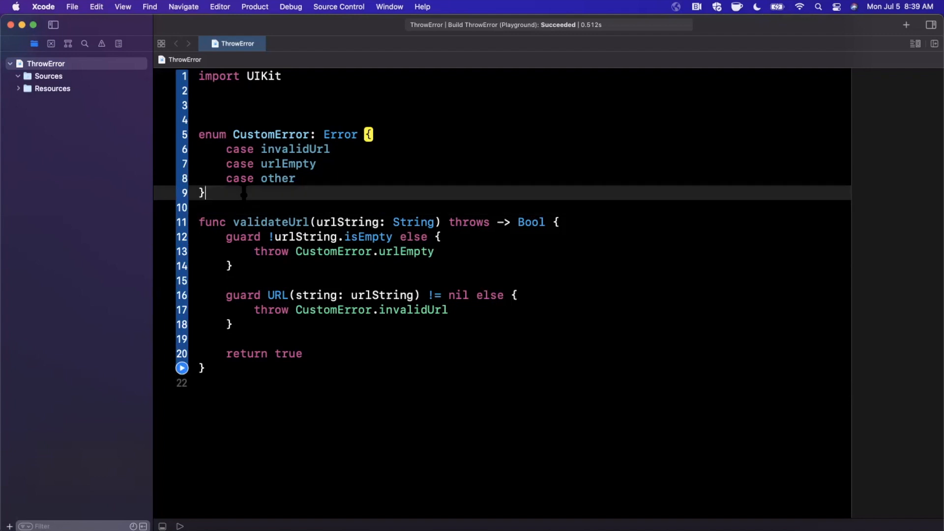
text(func c)
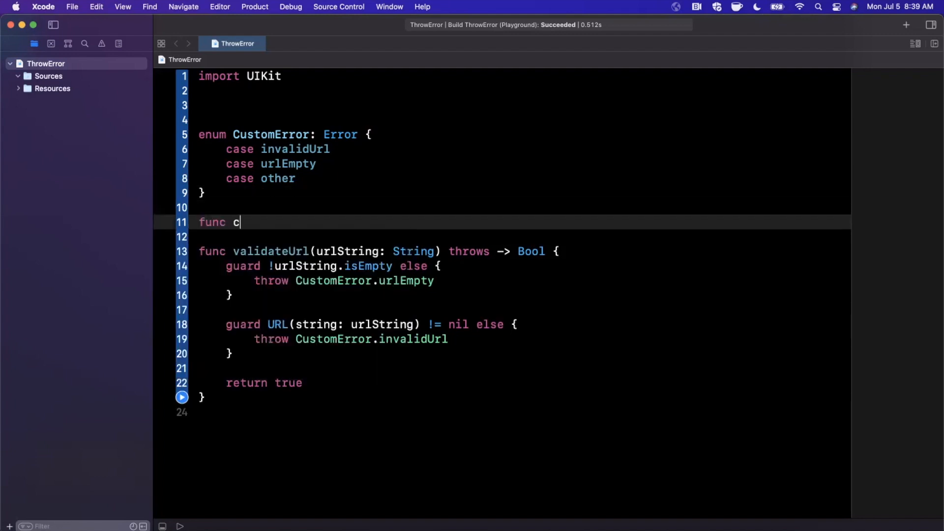
text(heckValid() {)
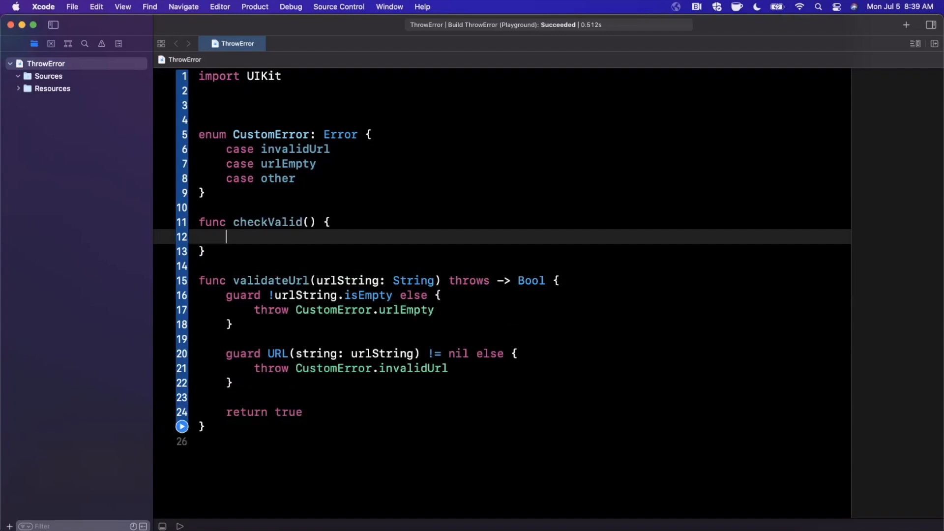
text(let url = ")
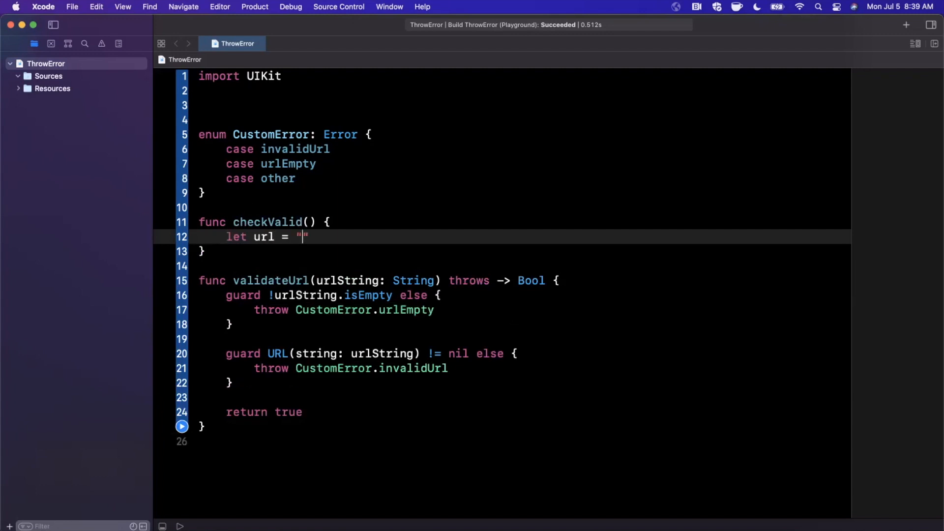
text(https://)
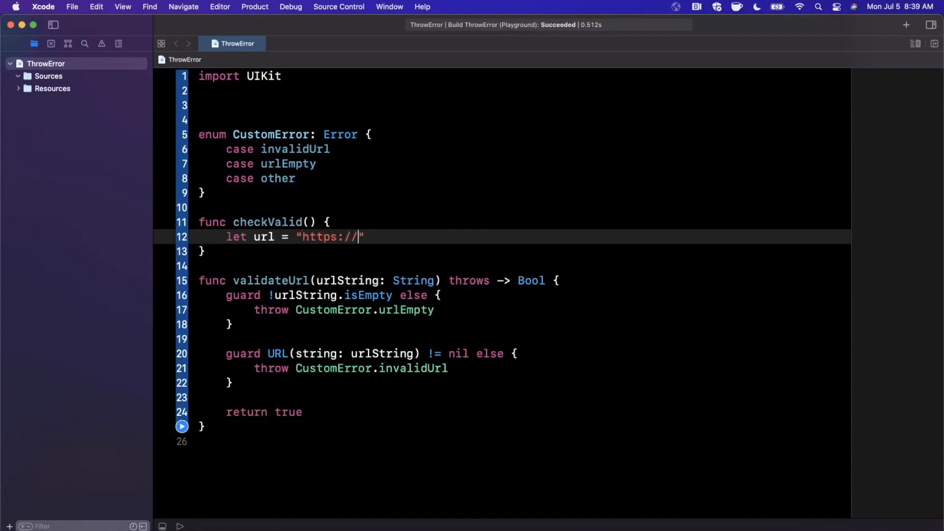
text(www.ios)
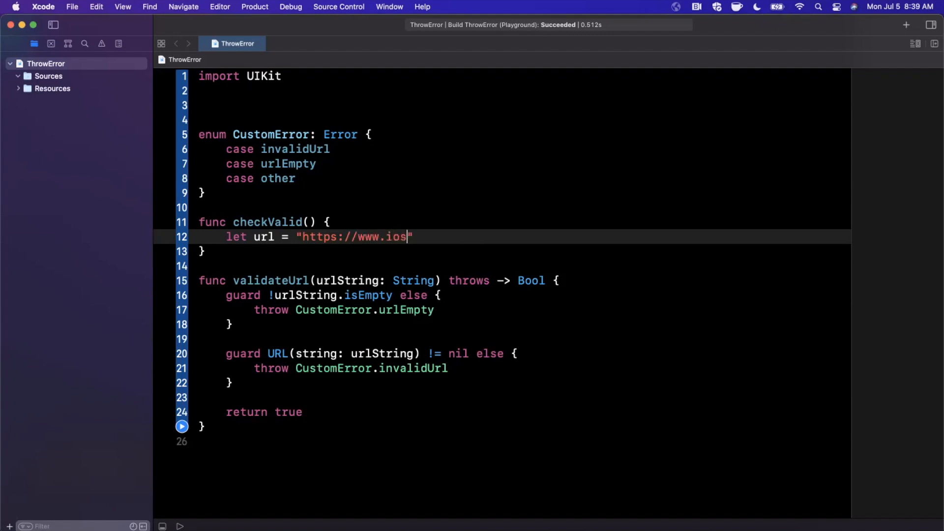
text(academy.io")
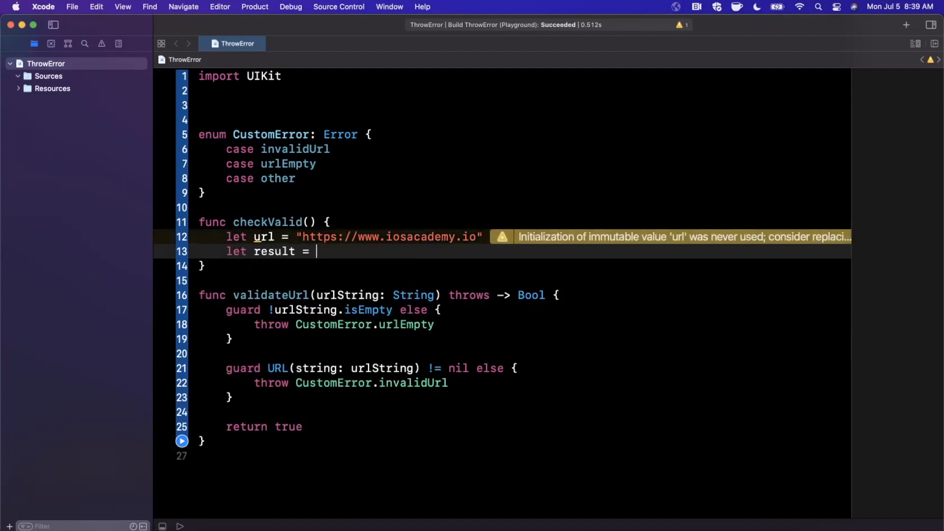
- Call validateUrl with urlString, applying the fix-it to insert try
text(validateUrl()
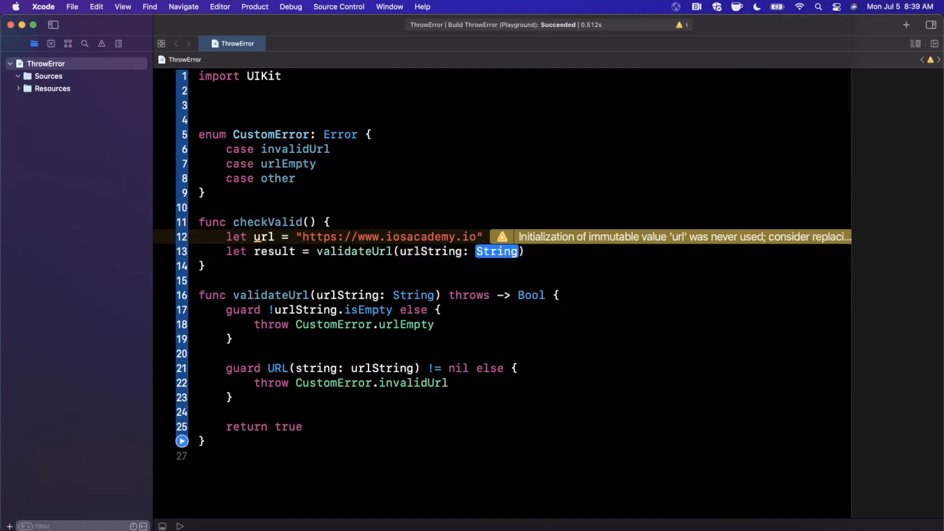
text(urlString)
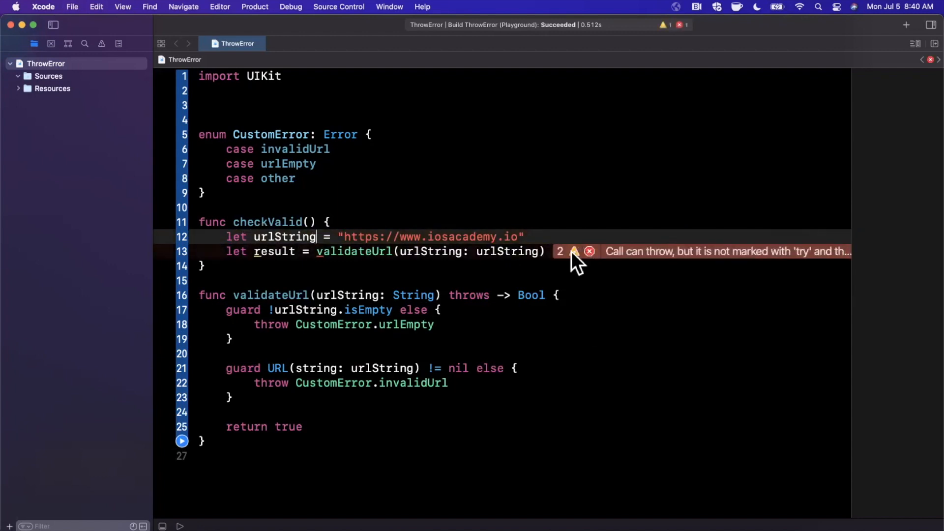
click(574, 251)
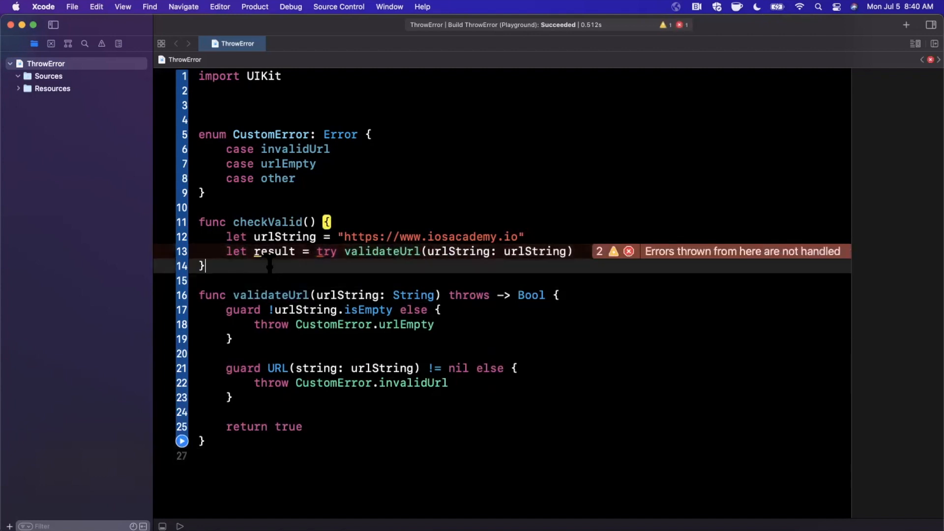
- Wrap the try validateUrl call in do, with a catch printing error
key(cmd+z)
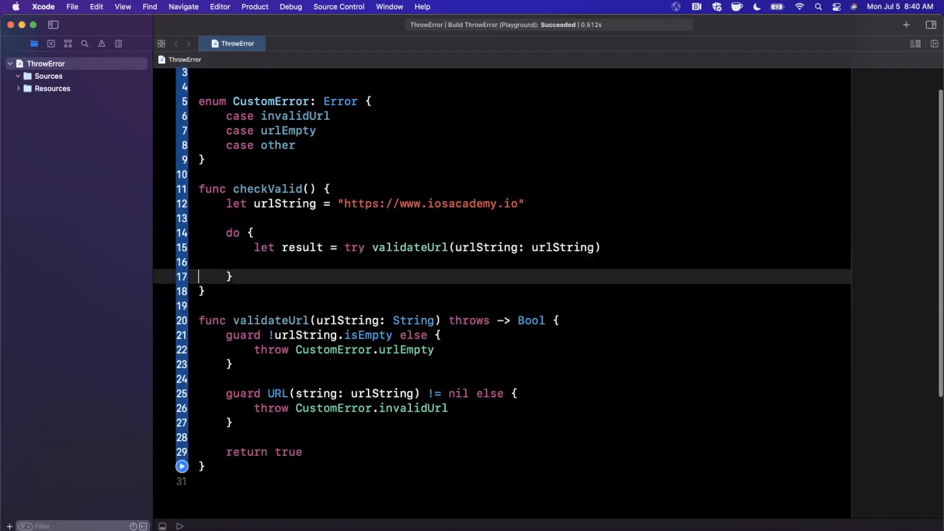
text(catch {)
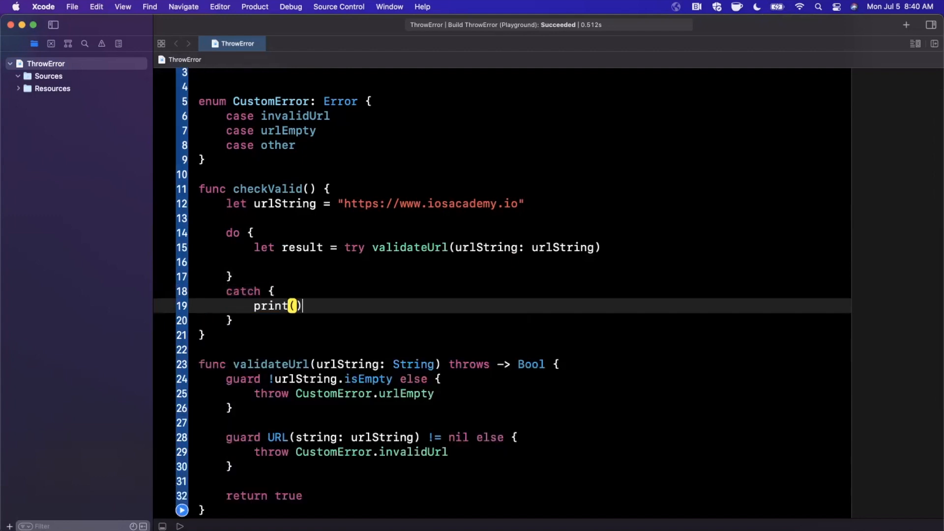
text(error)
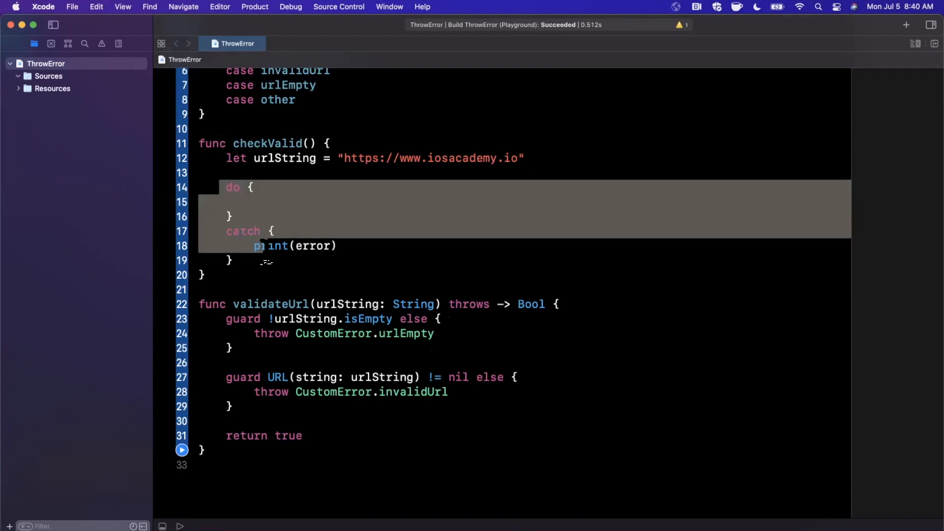
- Use guard let result = try? validateUrl(urlString:) else { return }, then close the playground
text(let result = try validateUrl(urlString: urlString))
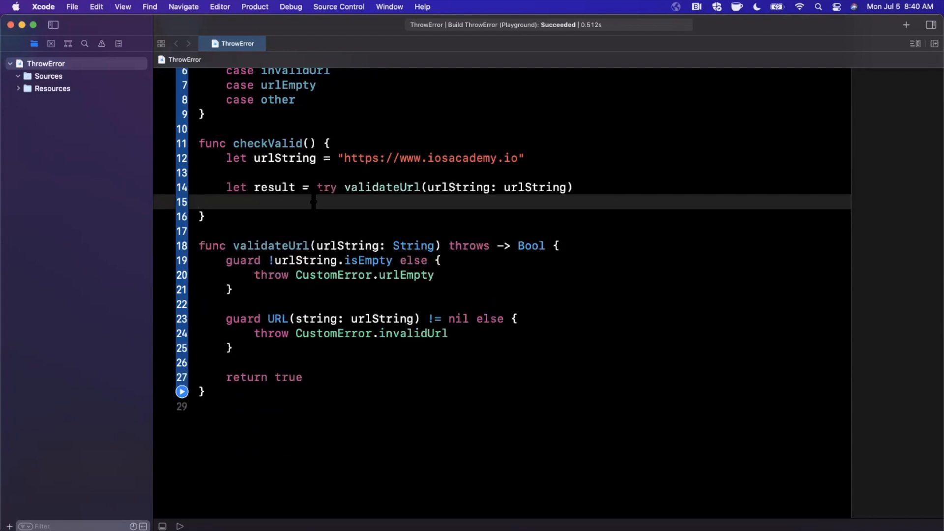
text(?)
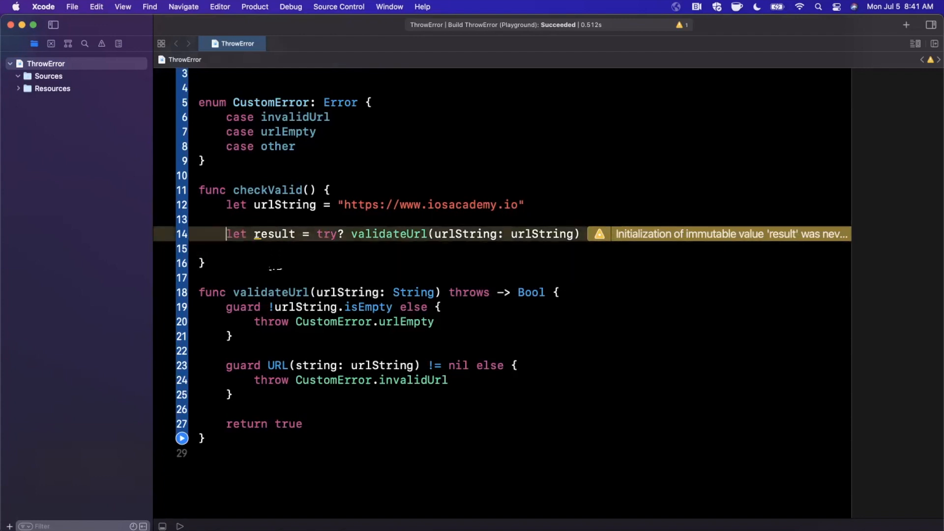
text(result)
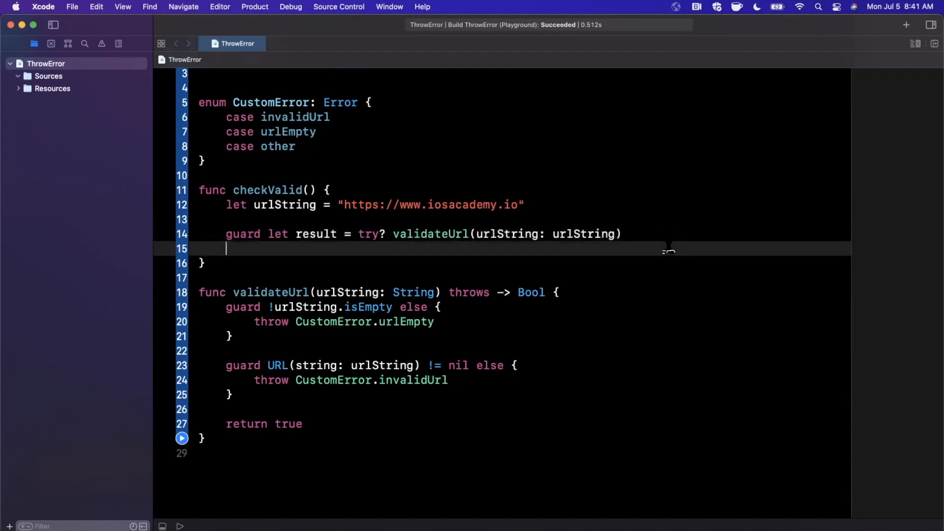
text(else)
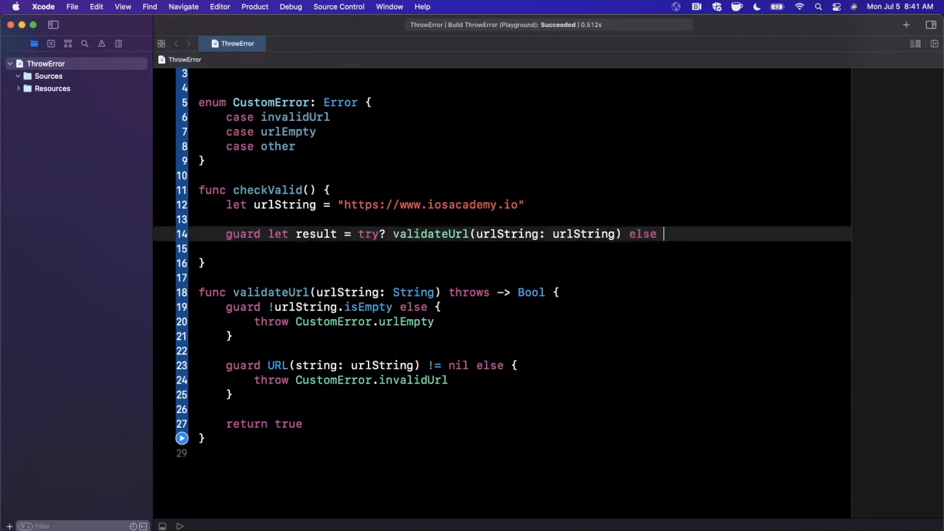
text({ return)
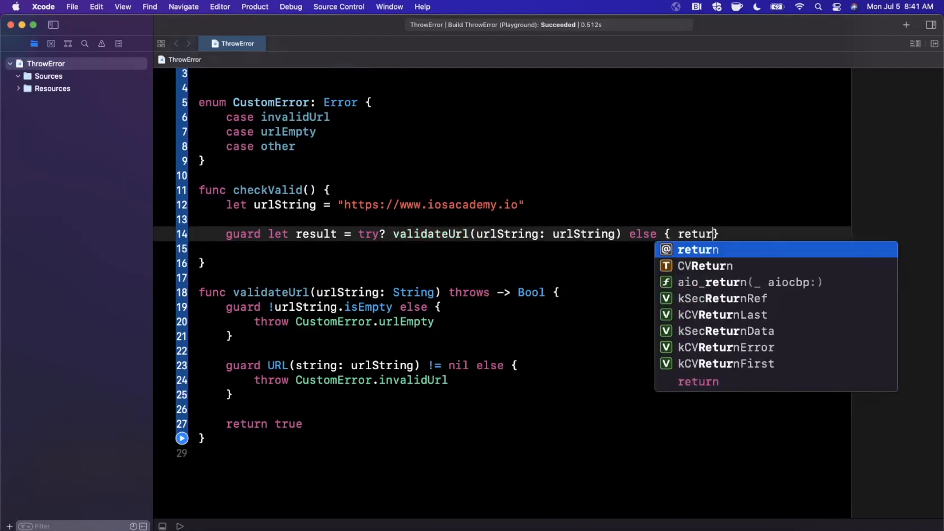
key(return)
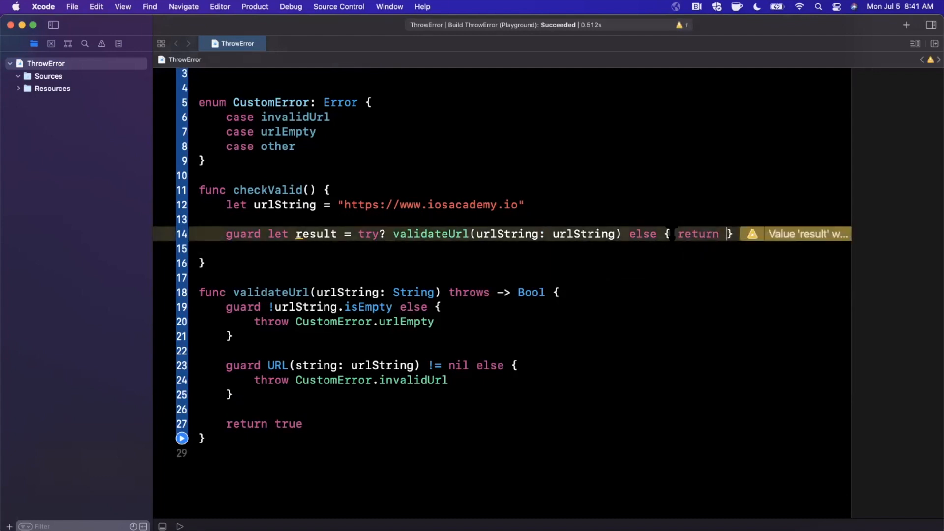
key(Return)
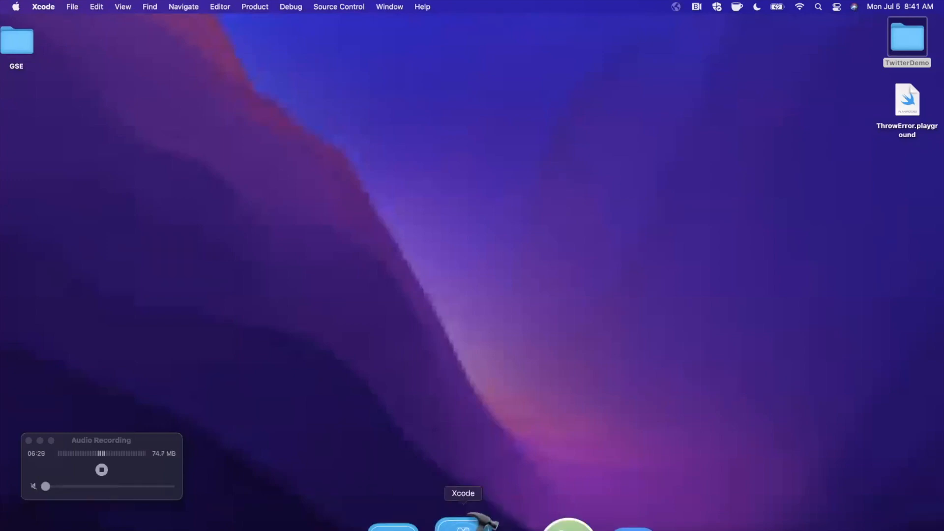
click(463, 521)
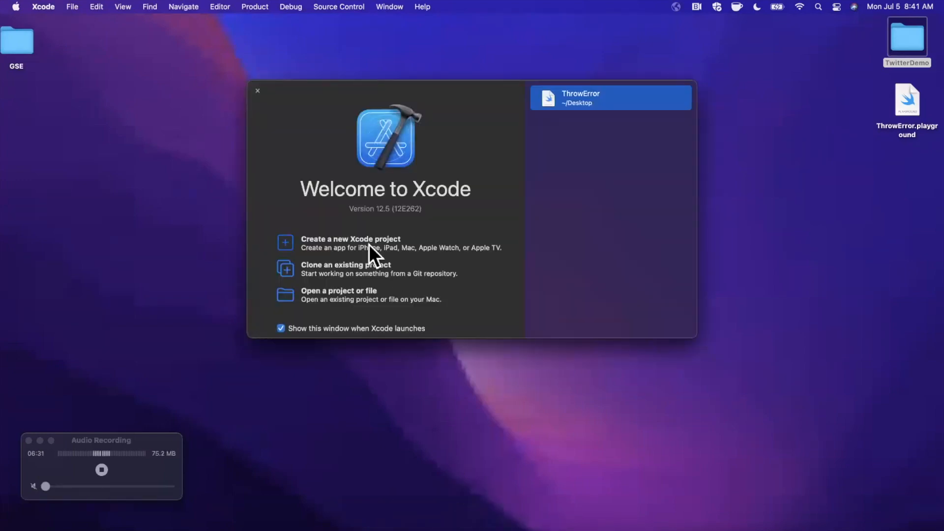
- Create a Storyboard-interface iOS App project named ThrowsExample and open it
click(351, 243)
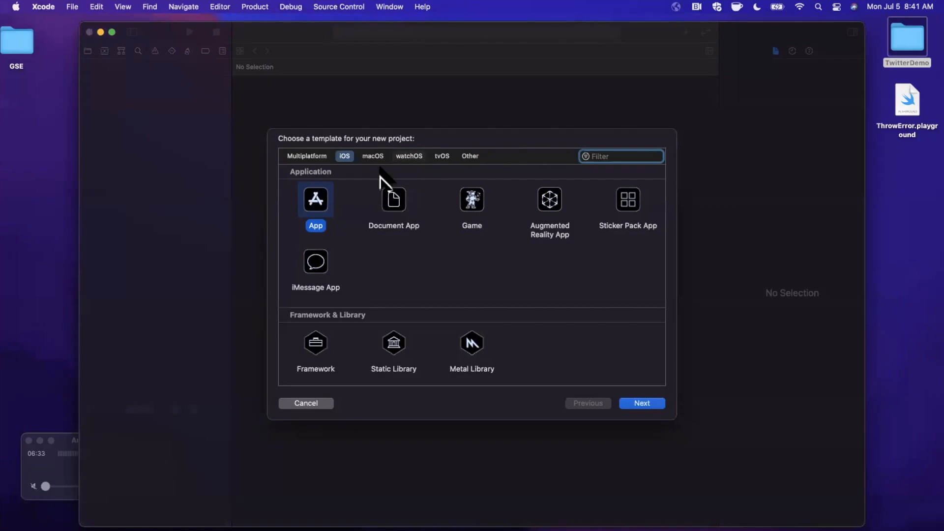
click(640, 402)
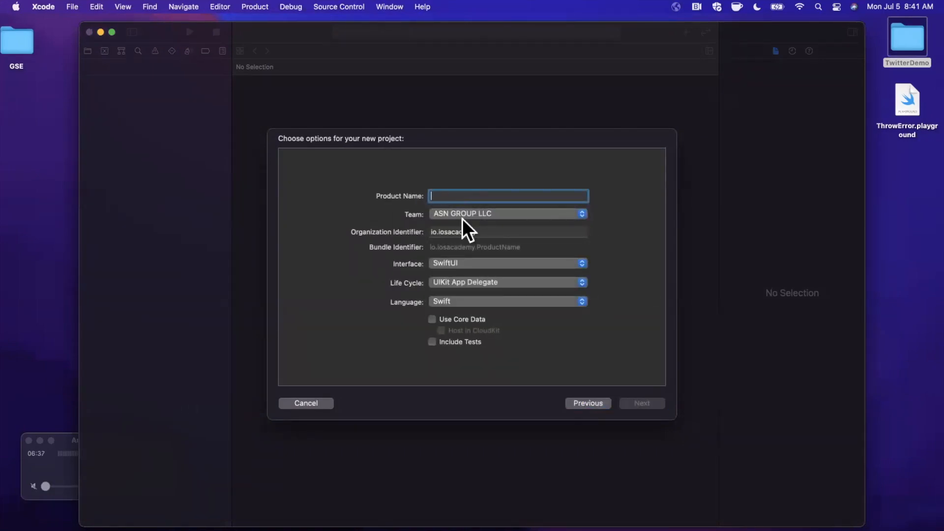
text(ThrowsExample)
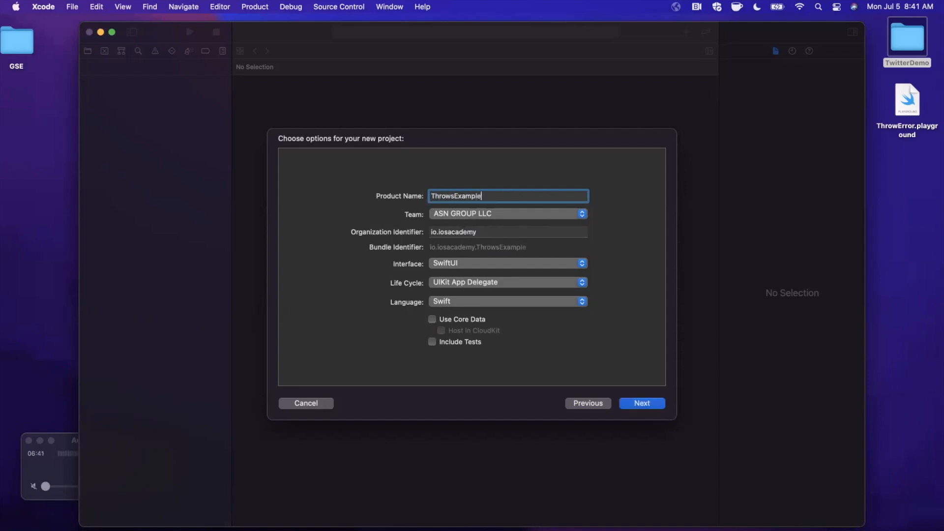
click(640, 402)
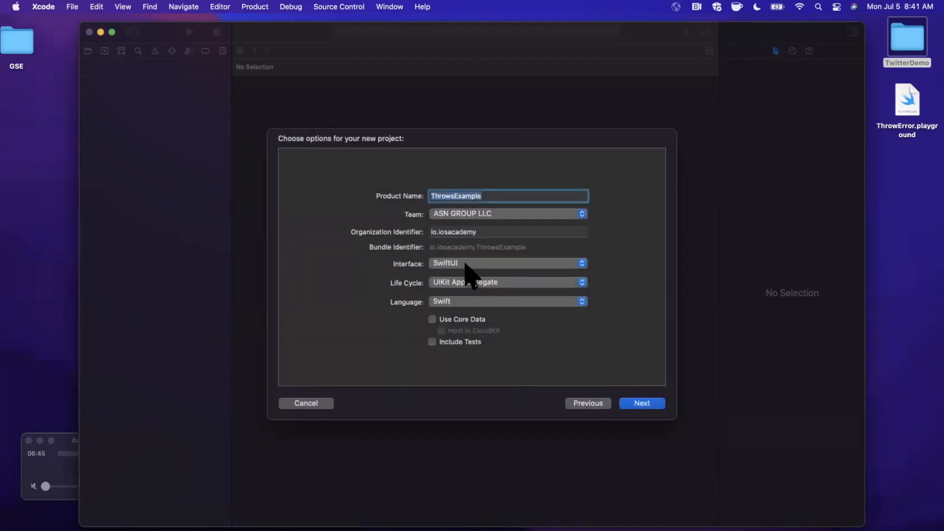
click(507, 263)
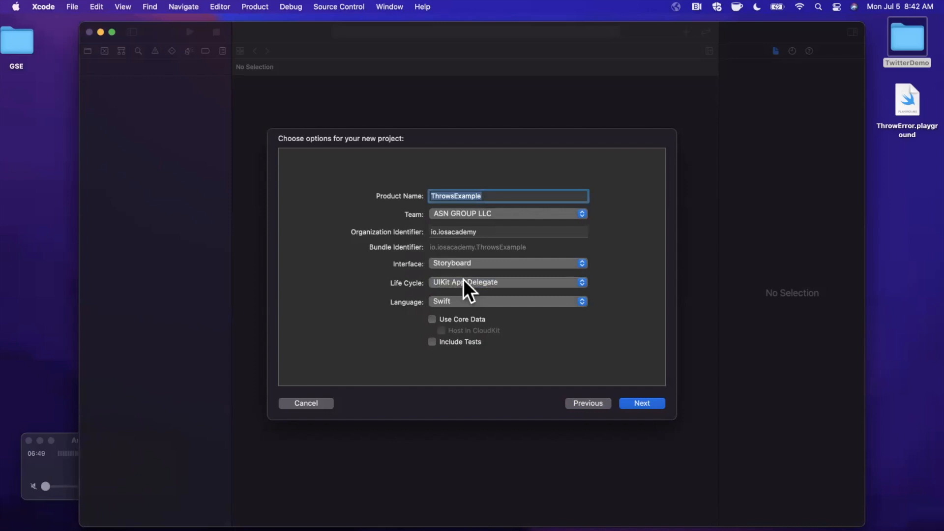
click(640, 403)
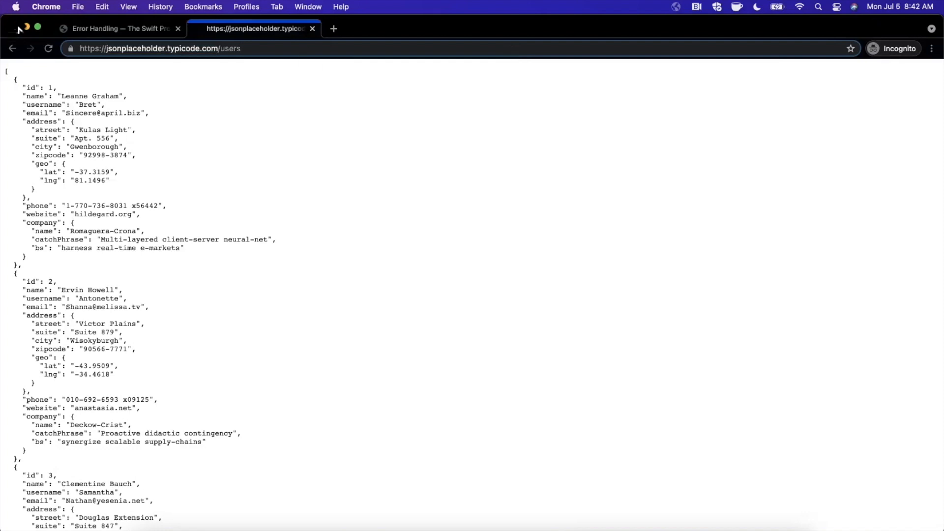
click(159, 49)
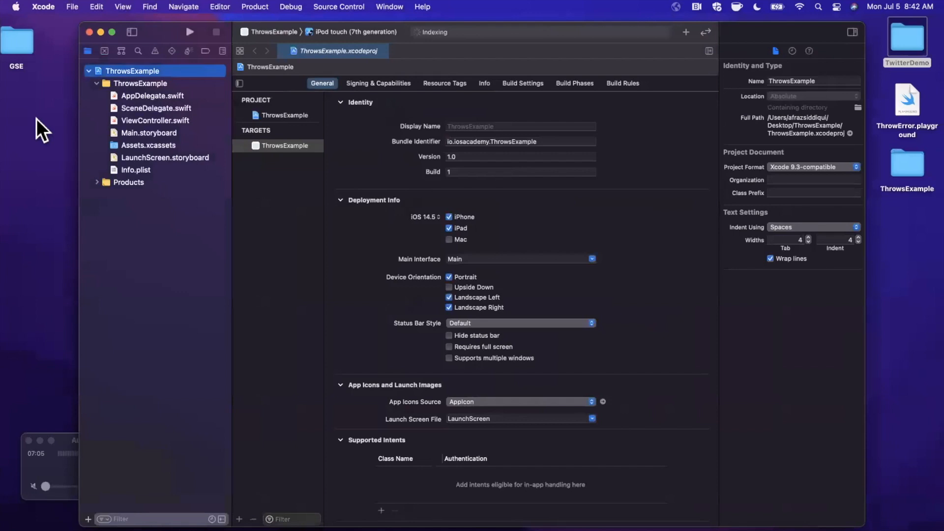
- Add a throwing fetchUsers() function to ViewController.swift
click(155, 120)
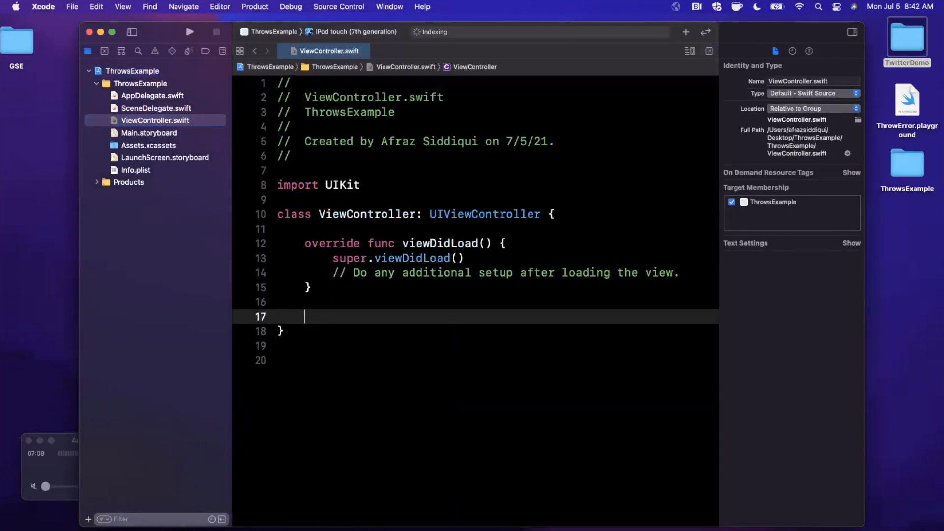
text(func fe)
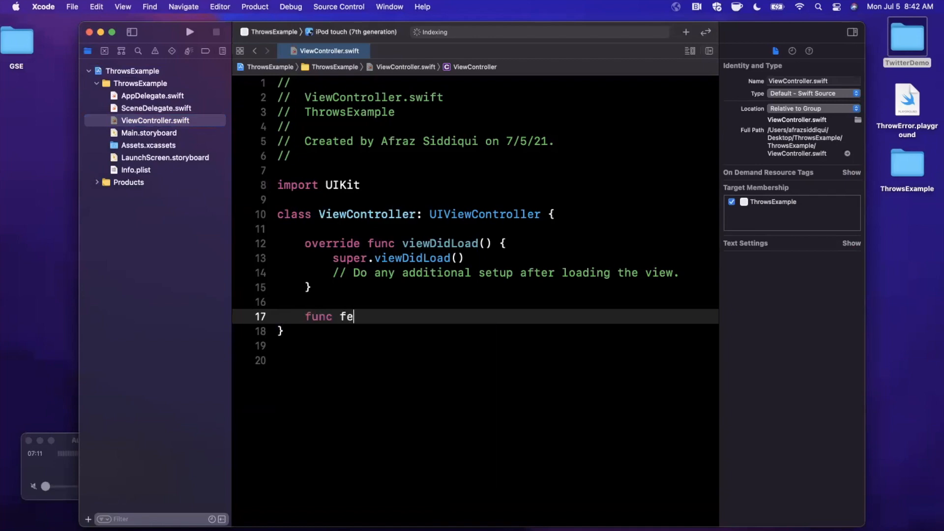
text(tchUsers() thr)
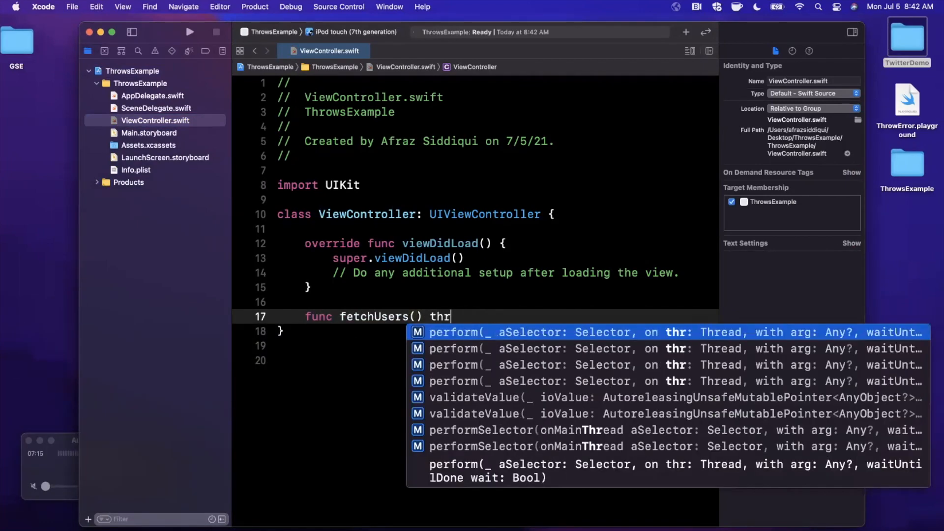
text(ows)
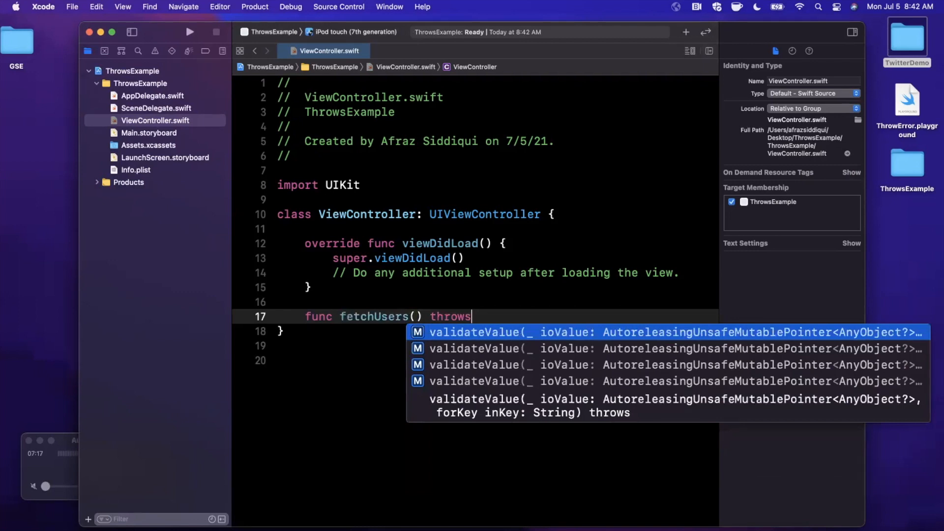
text({)
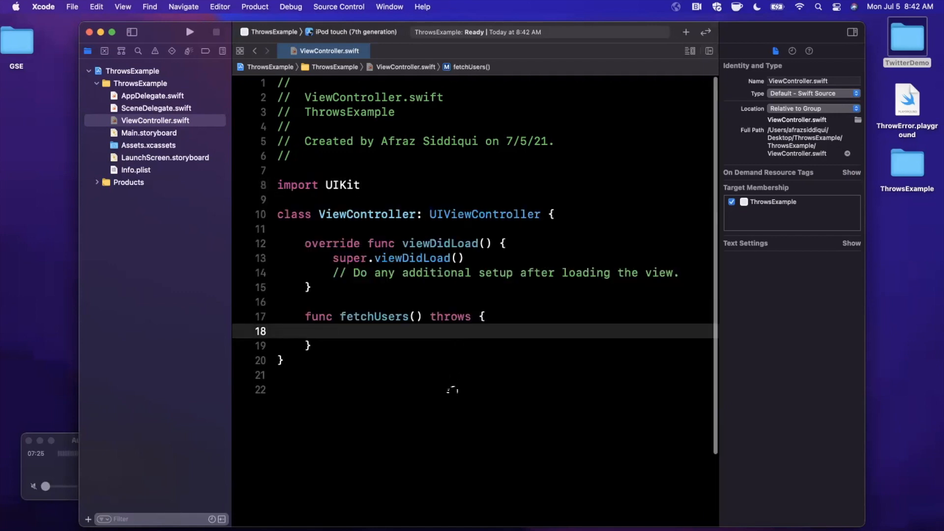
text(guard let url)
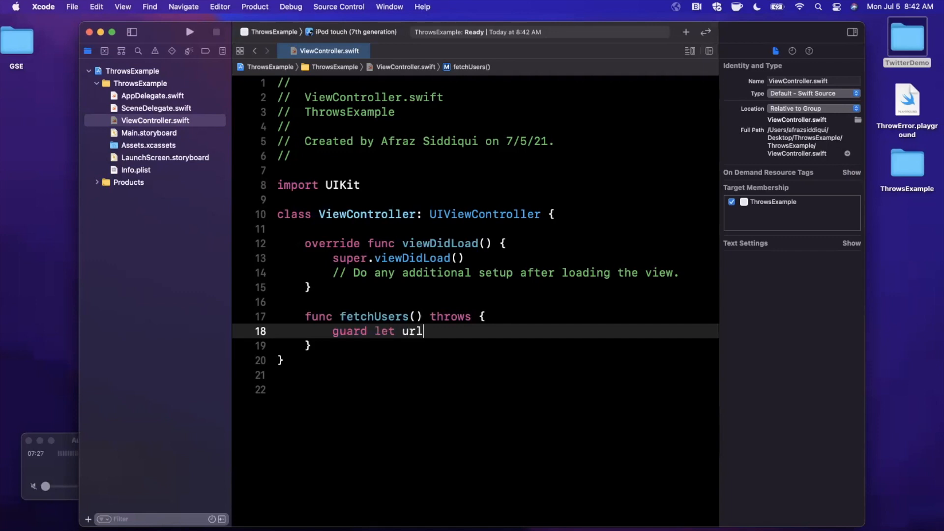
text(= URL(string)
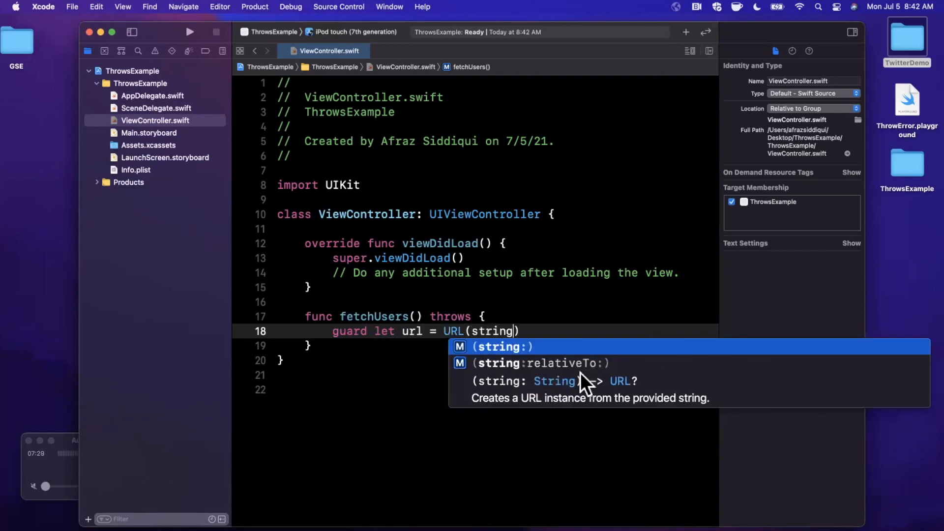
text("https://jsonplaceholder.typicode.com/users")
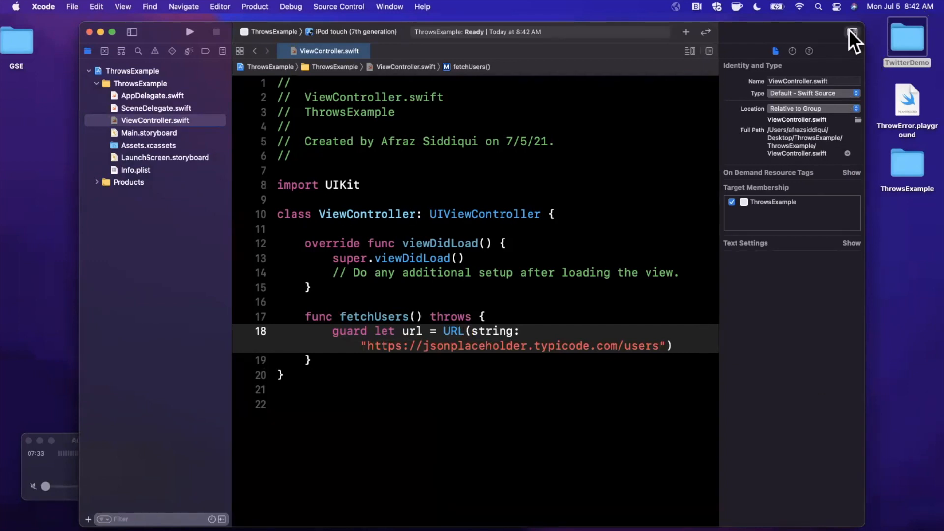
click(852, 32)
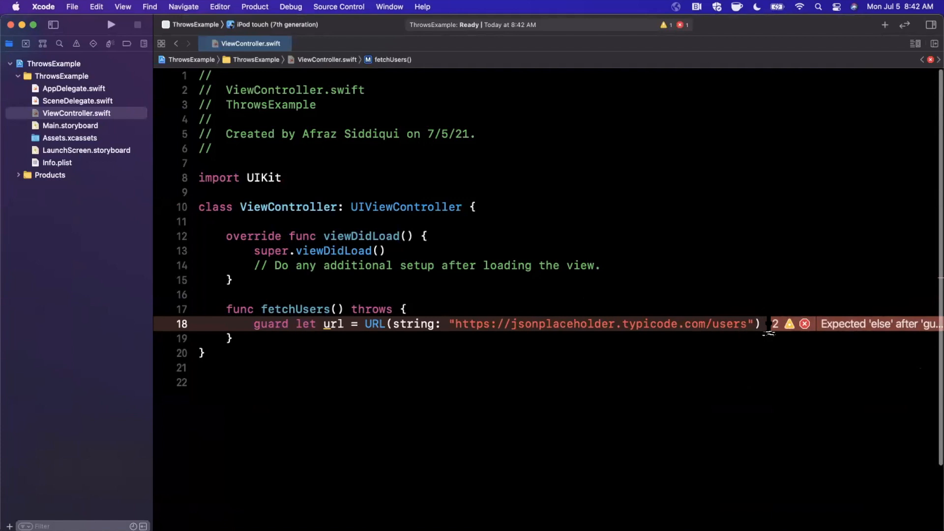
text(else {)
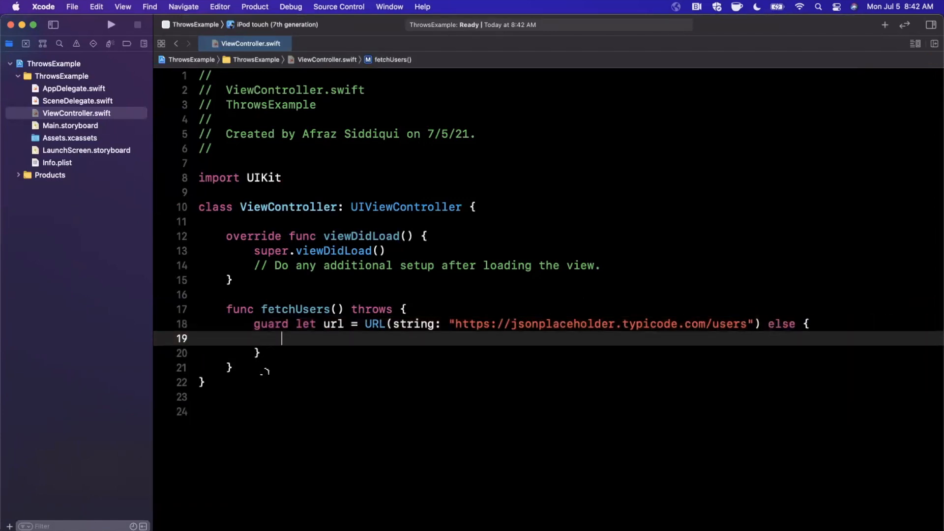
text(return)
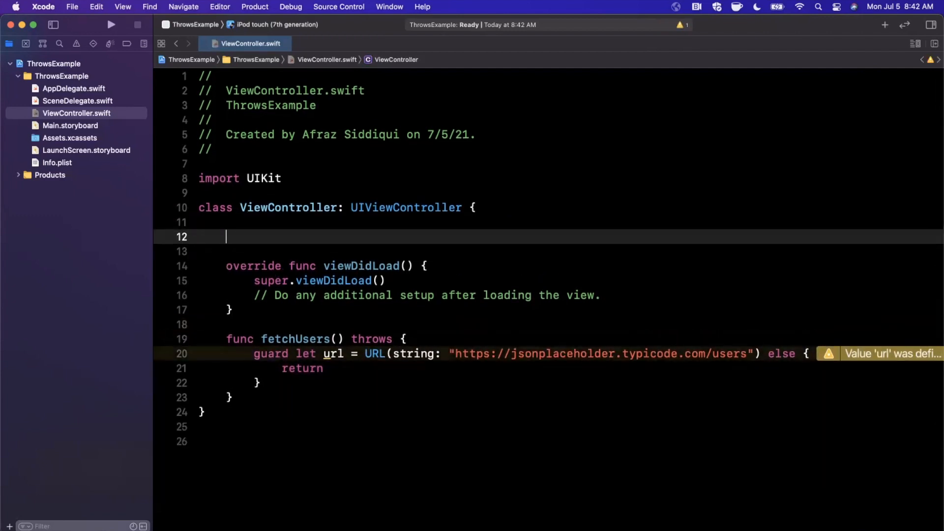
- Declare enum UserFetchError: Error with an invalidUrl case inside ViewController
text(enum)
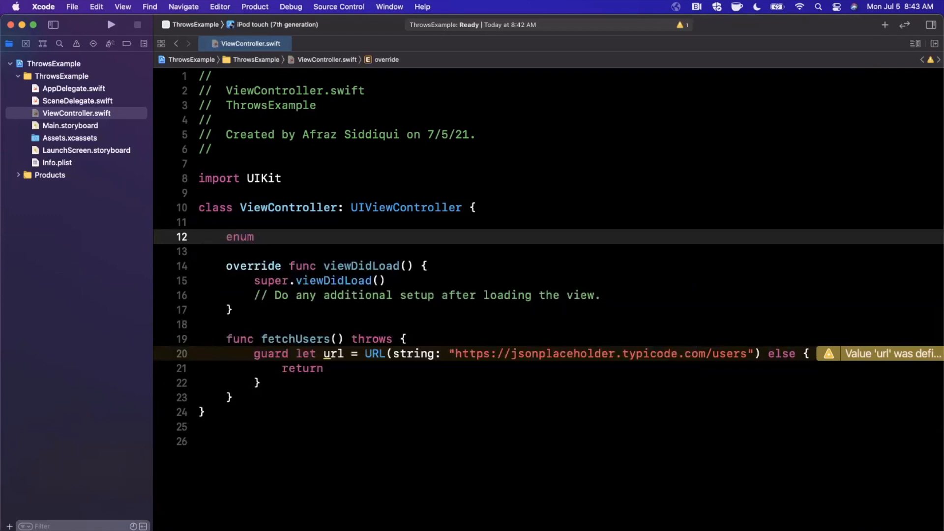
text(UserFe)
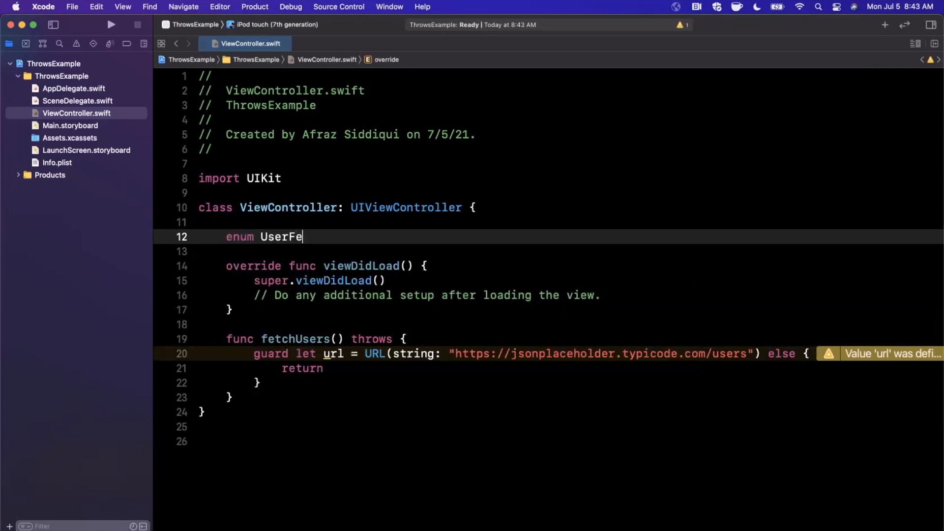
text(tchError: Error {)
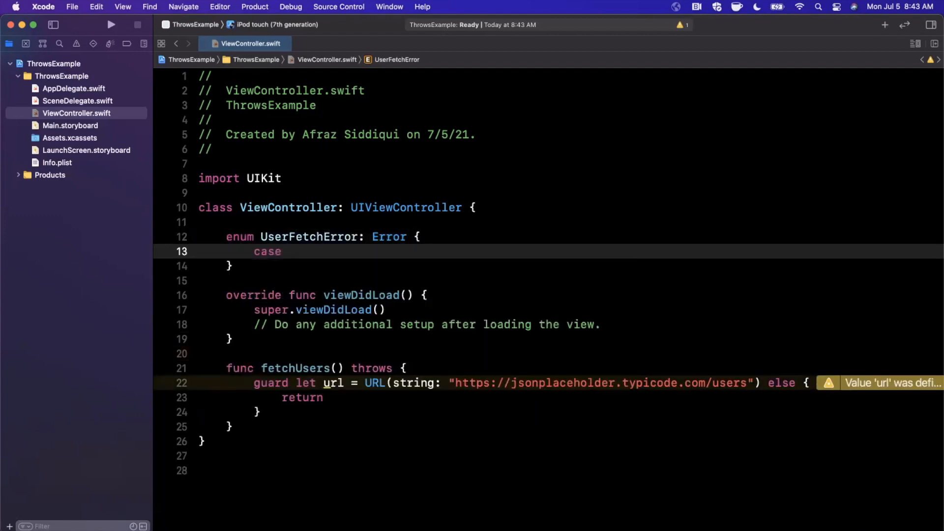
text(invalidUrl)
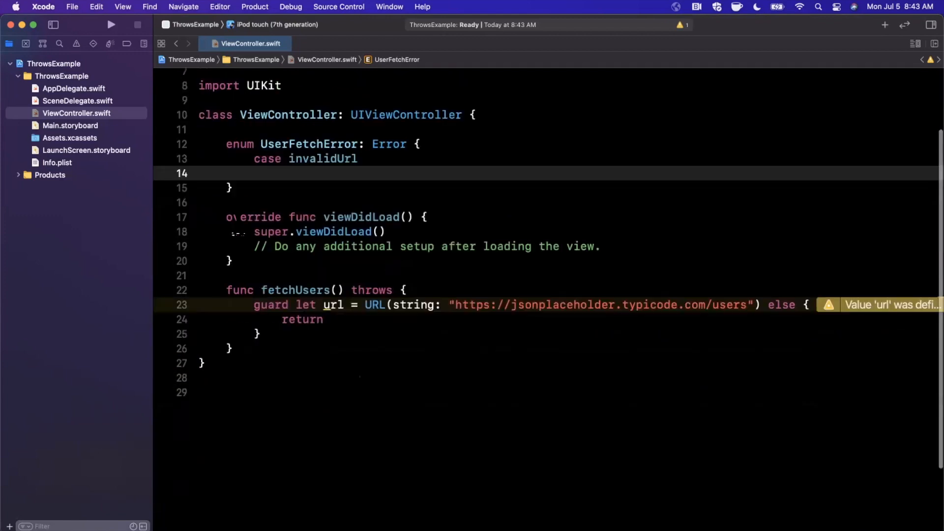
- Replace the guard's return with throw UserFetchError.invalidUrl
text(throw)
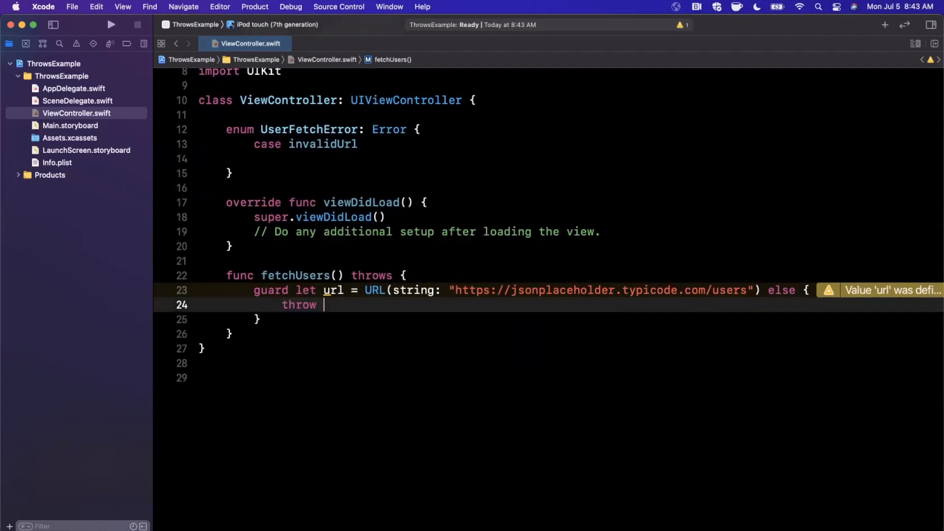
text(UserFetchError)
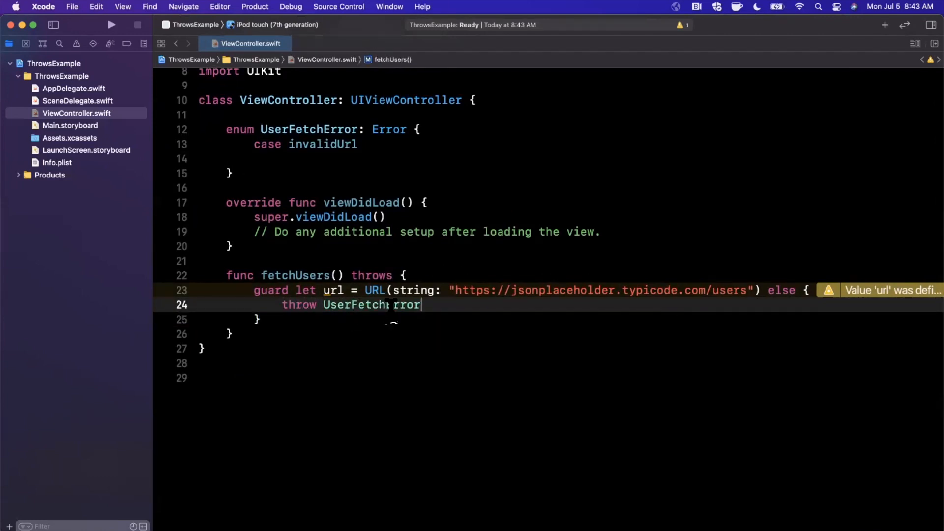
text(.invalidUrl)
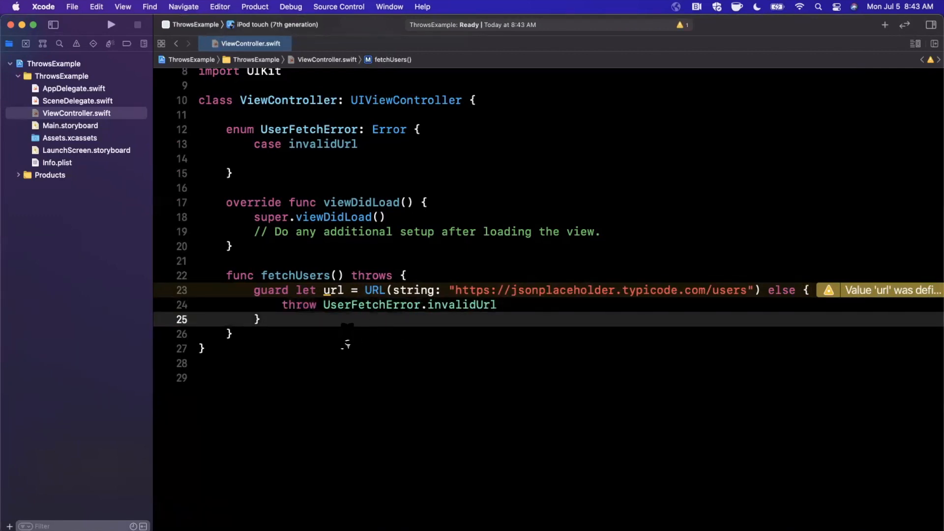
- Create let task = URLSession.shared.dataTask(with: url) with its completion handler
text(let task)
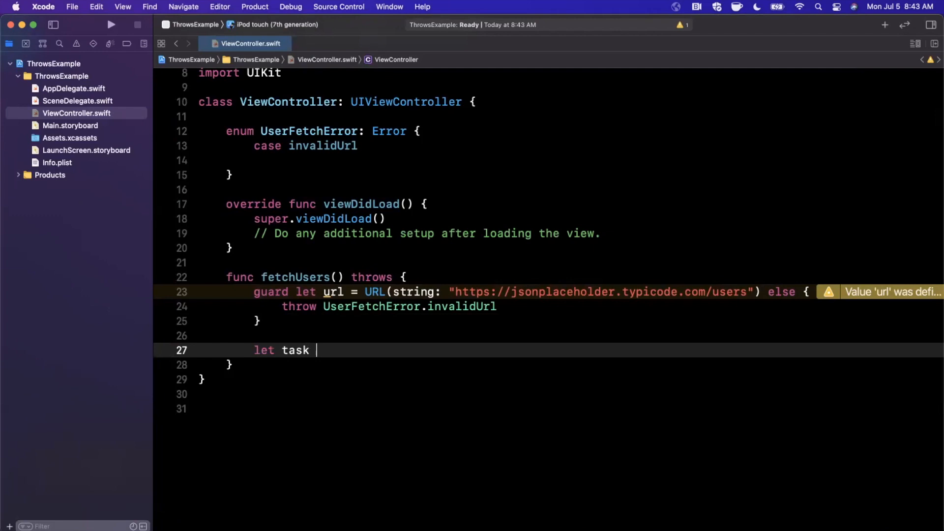
text(= URLSession)
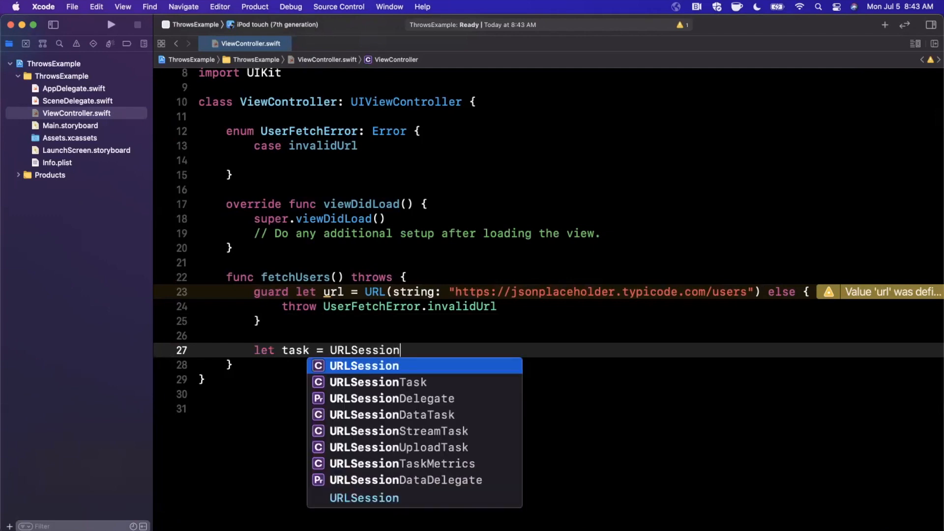
text(.shared)
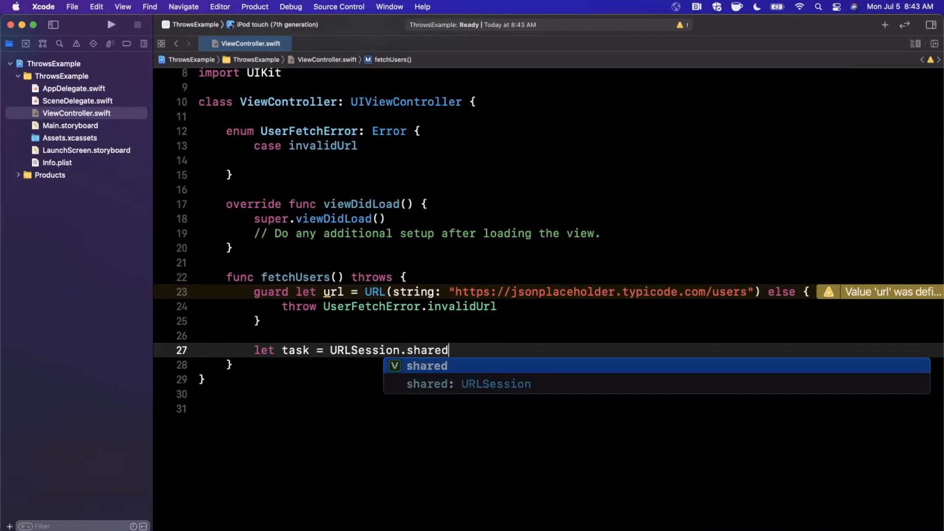
text(.data)
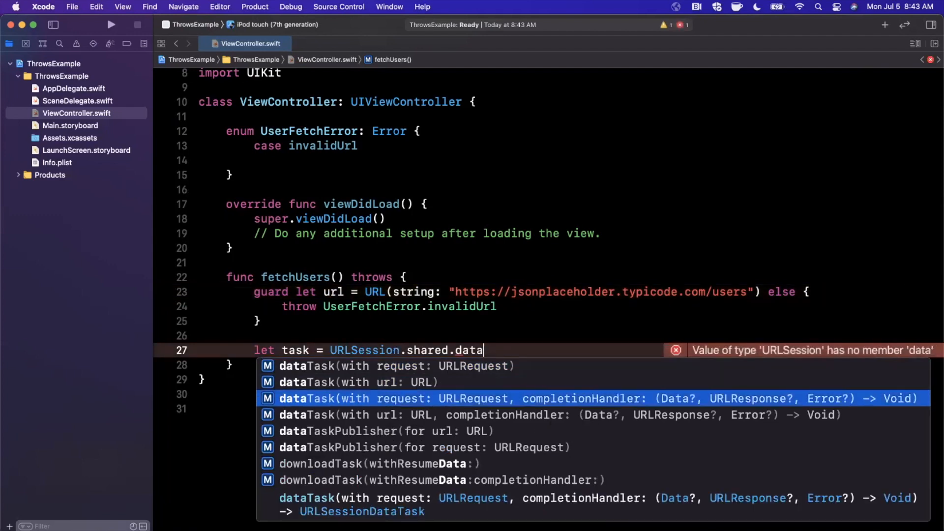
key(Down)
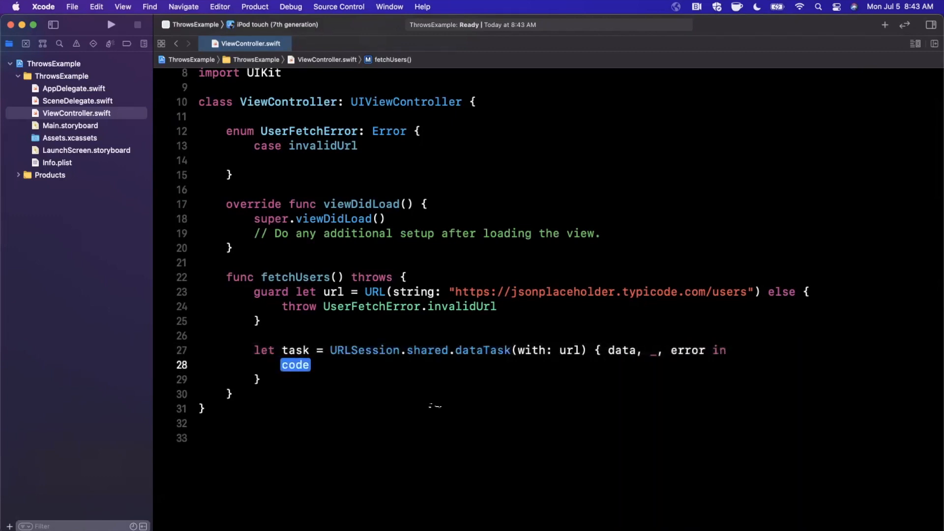
- Add an if let error branch that throws error, followed by else if let data
text(i l)
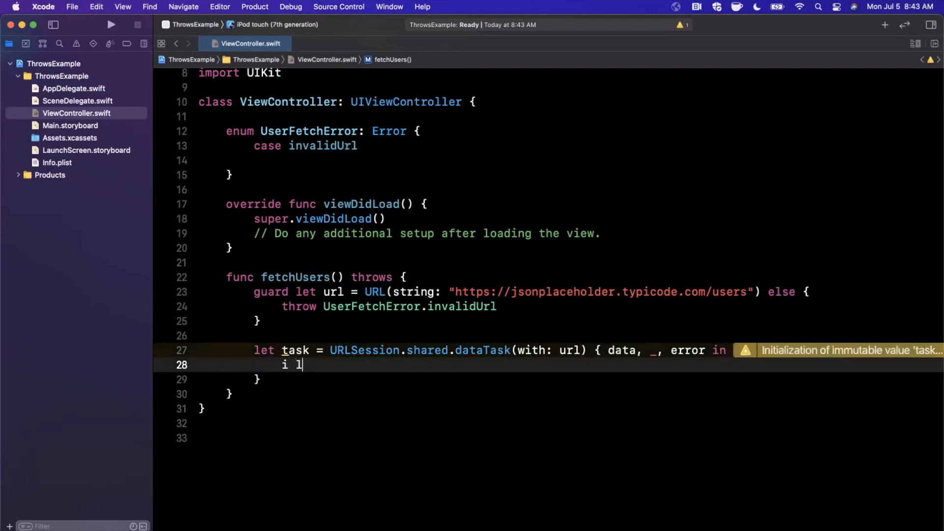
text(f let error)
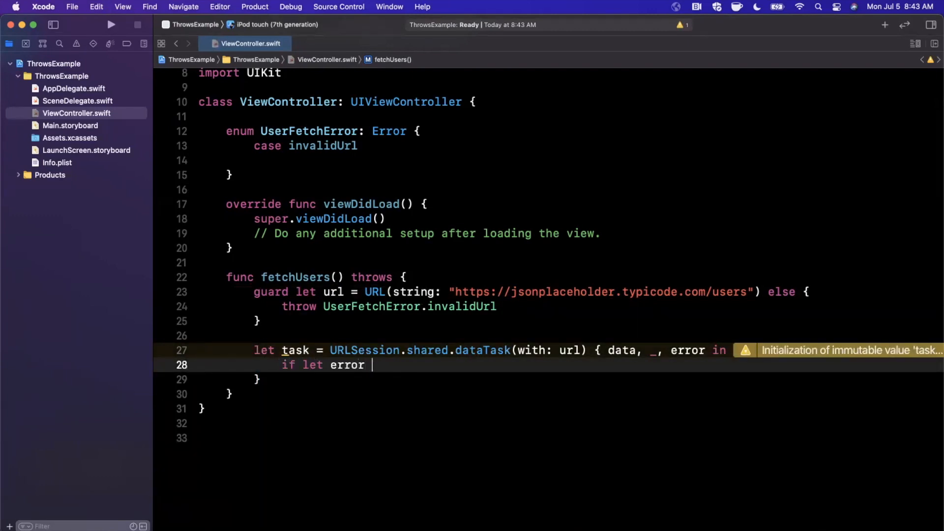
text(= error {)
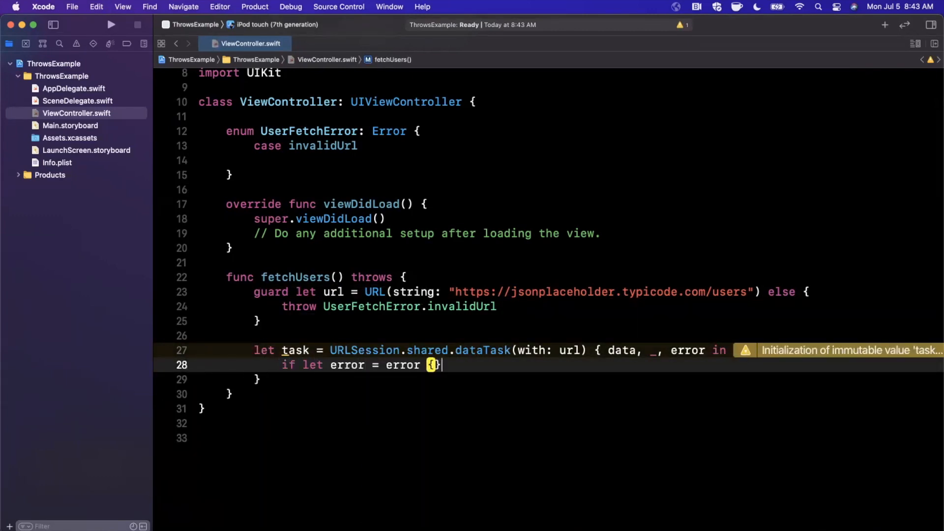
text(throw error)
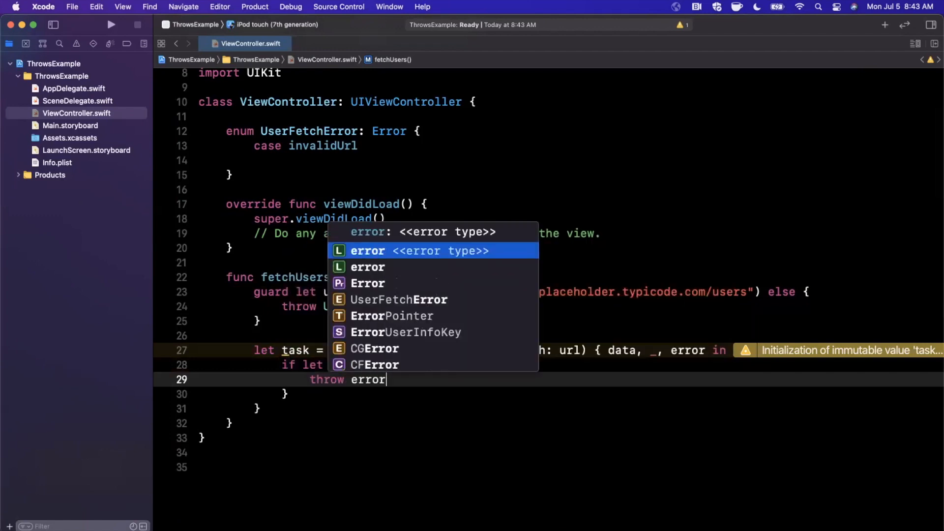
text(} else if let data = data {)
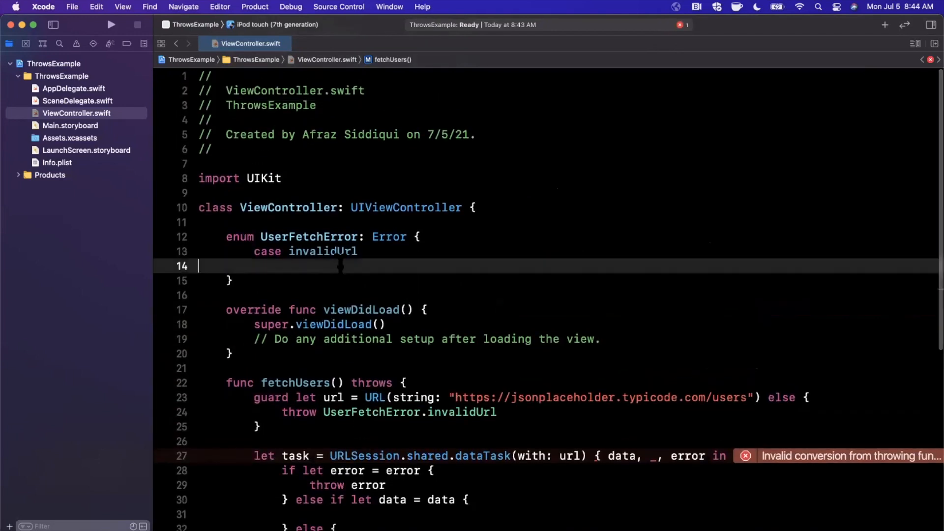
- Add an unknown case to UserFetchError and throw UserFetchError.unknown in the final branch
text(case unknow)
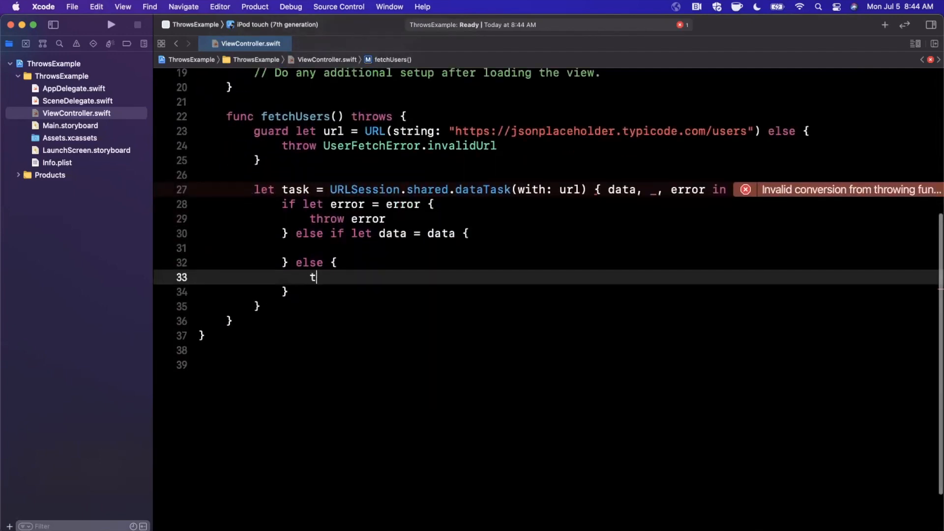
text(hrow UserFetchError)
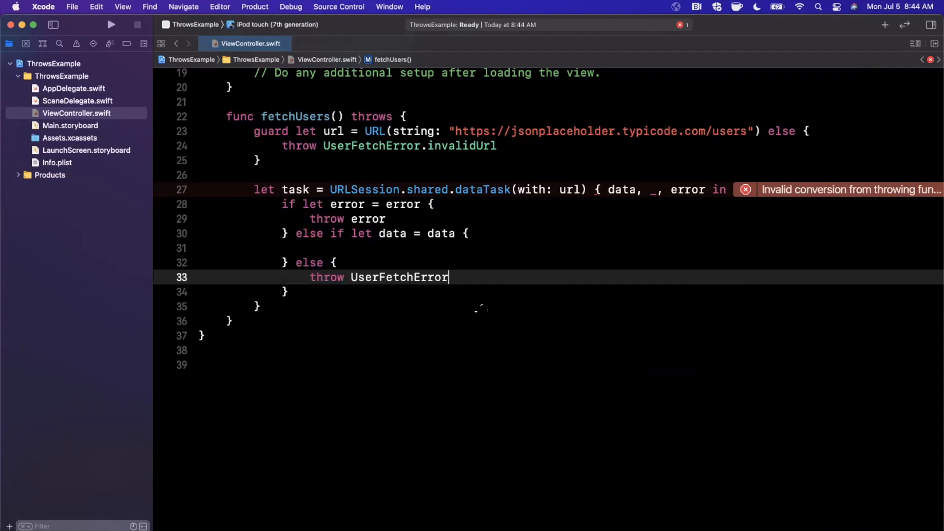
text(.unknown)
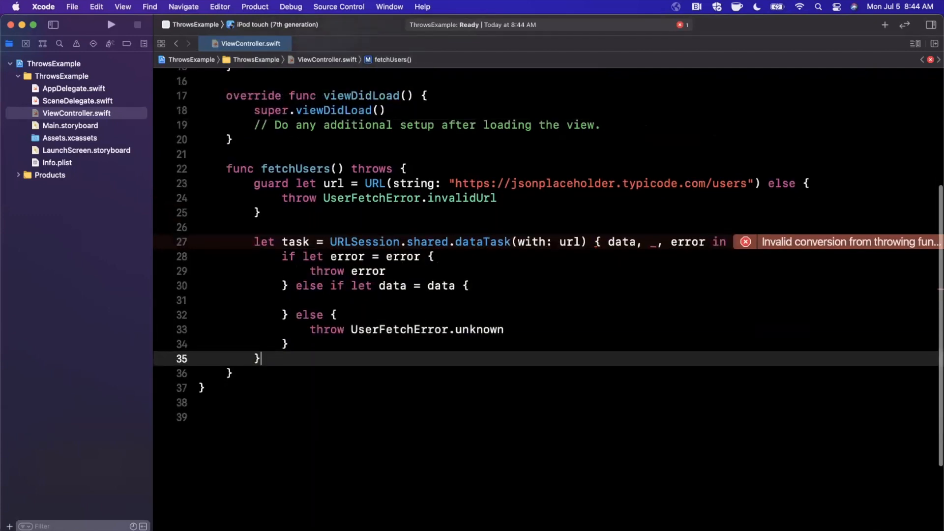
scroll(down, 3)
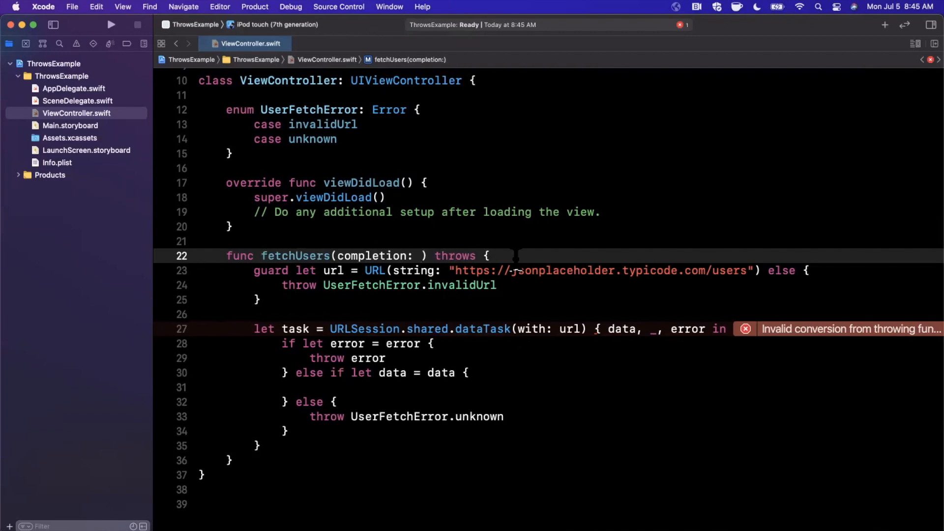
text(@escaping)
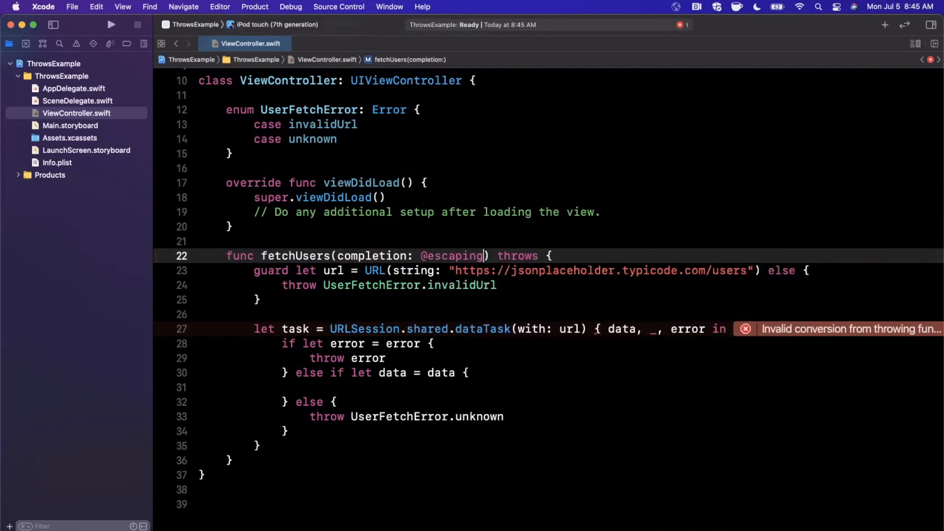
text((Result<String>)
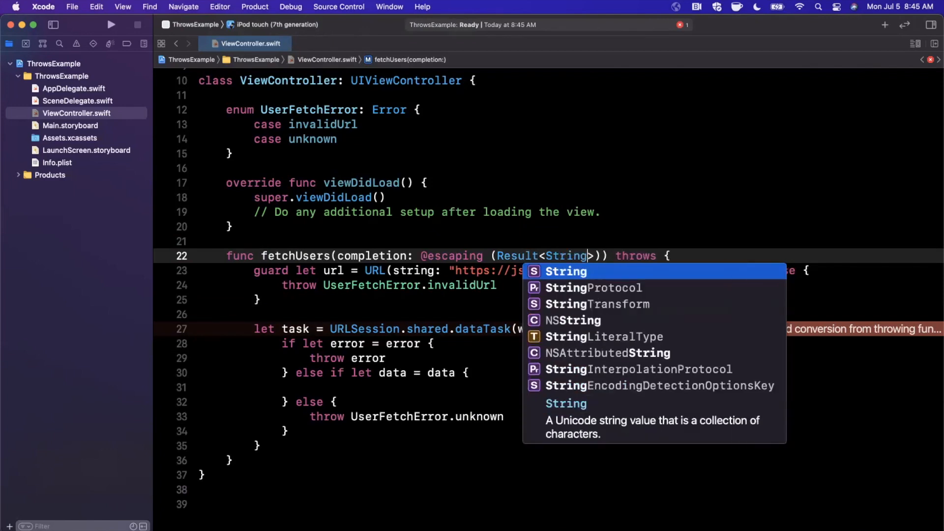
text(, Error)
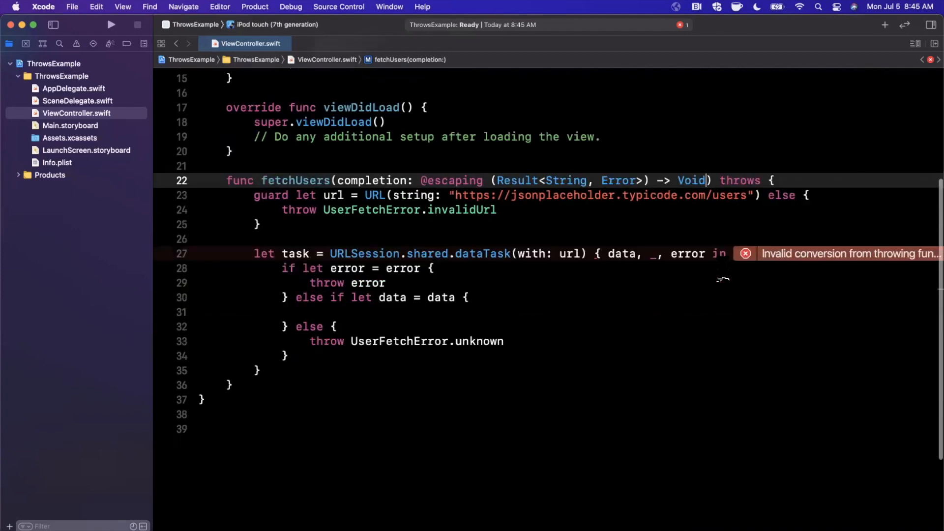
scroll(down, 3)
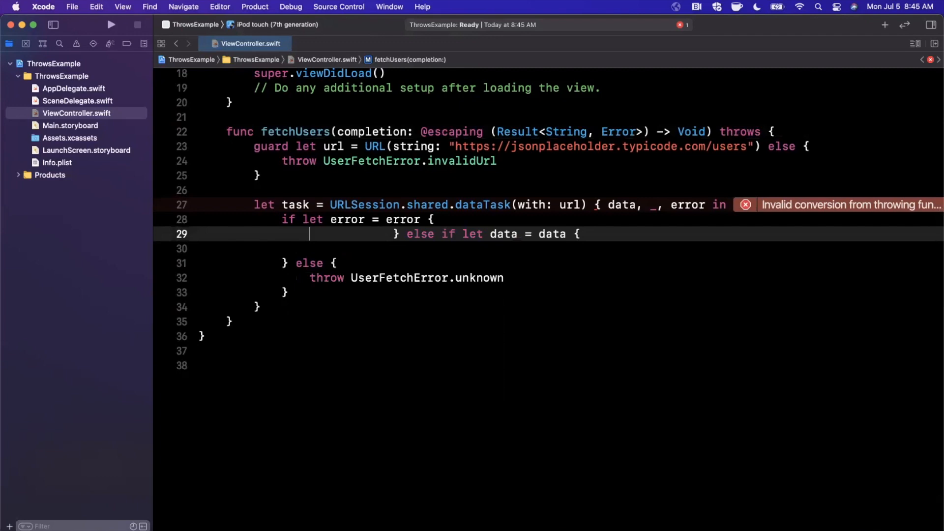
- Call completion(.failure(error)) in the error branches instead of throwing
text(completion())
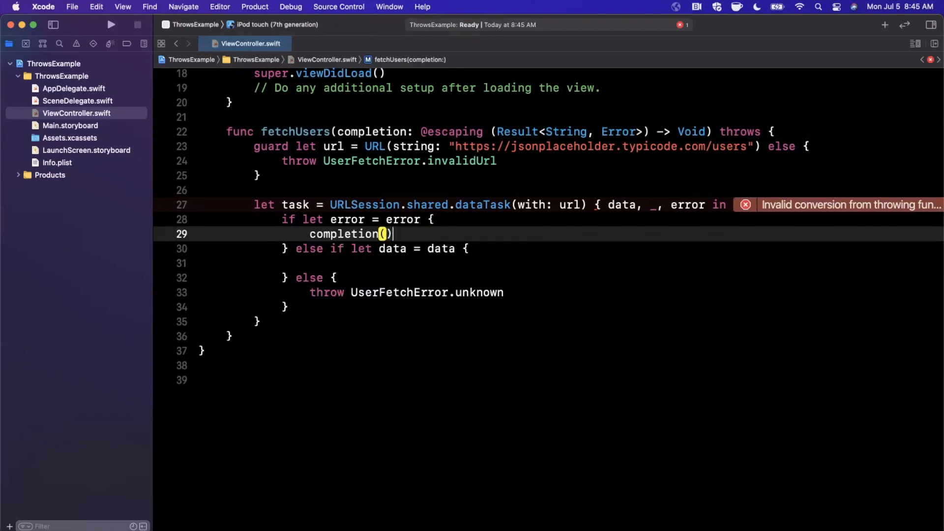
text(.failure(error)
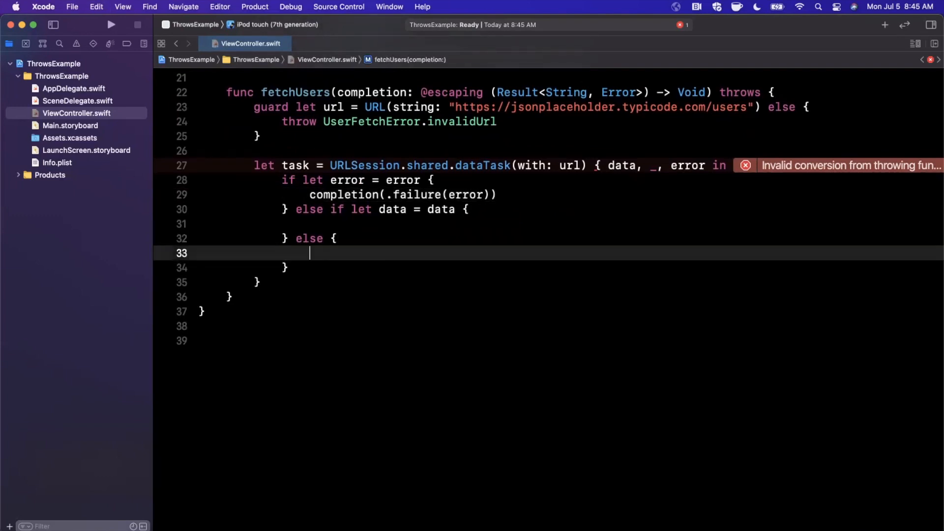
text(completion(.failure(Error)))
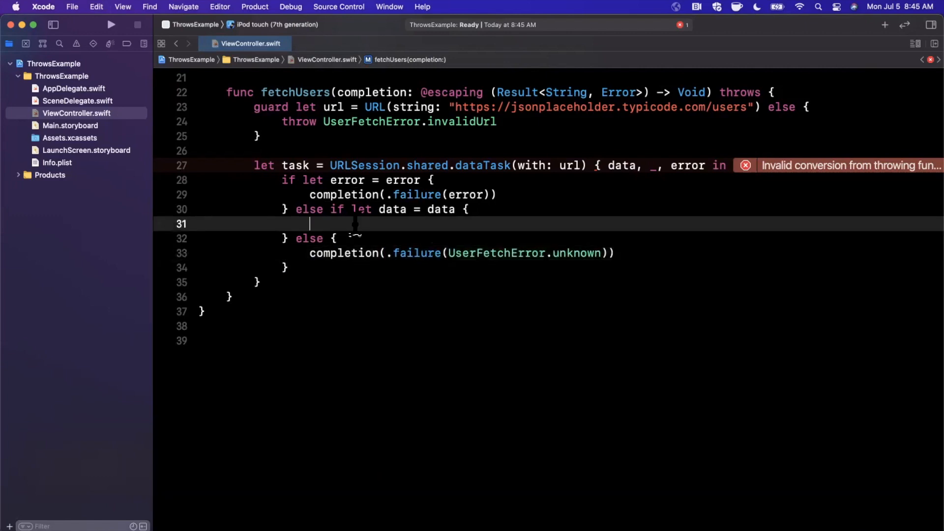
- Decode [User].self from data in a do/catch, completing with the result, then call task.resume()
text(do {)
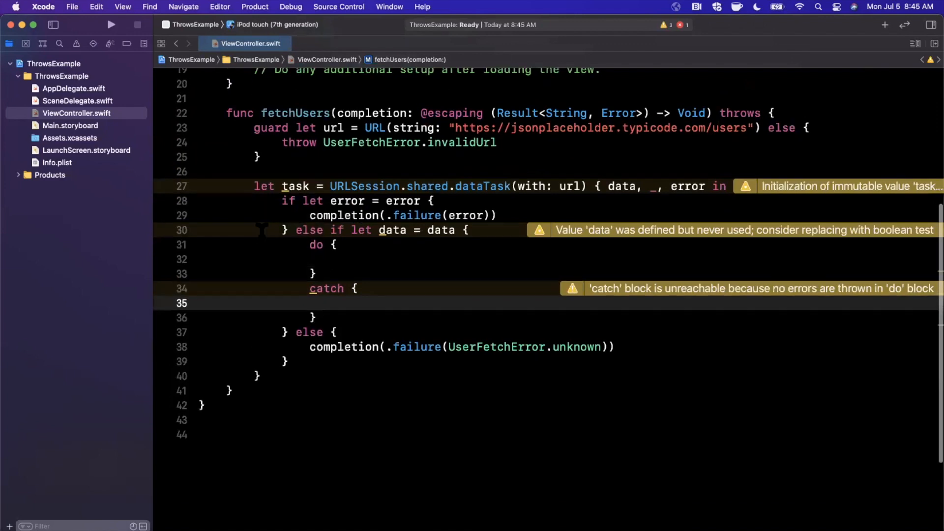
text(let result = try JSONDecoder().decode([User], from: Data)
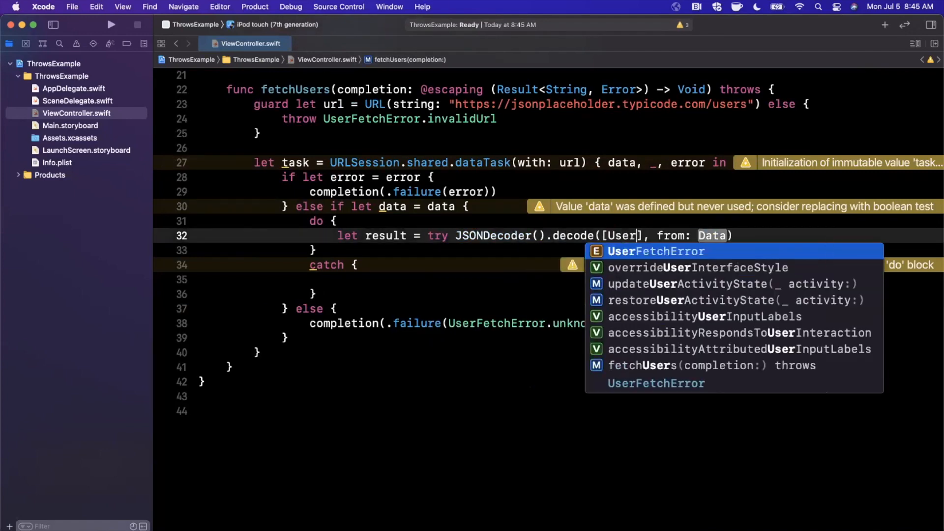
text(.self, from: da)
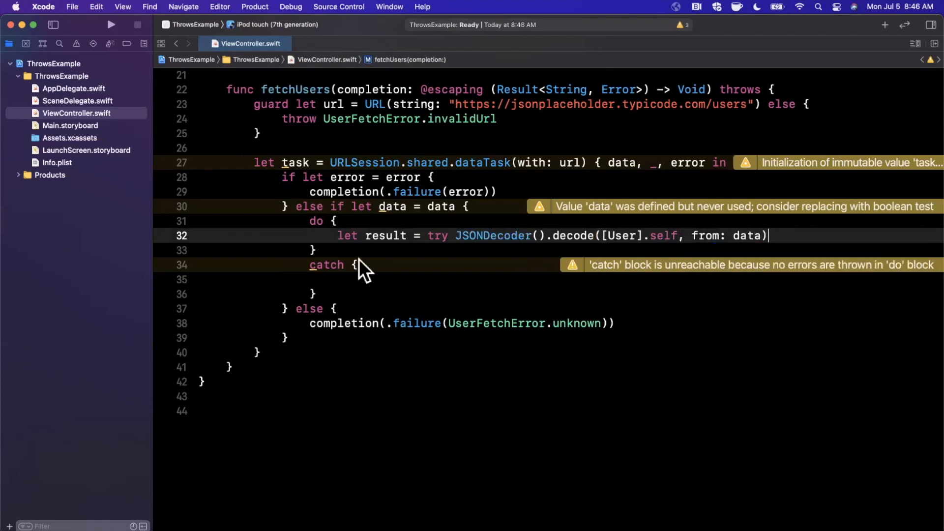
text(completion(.f)
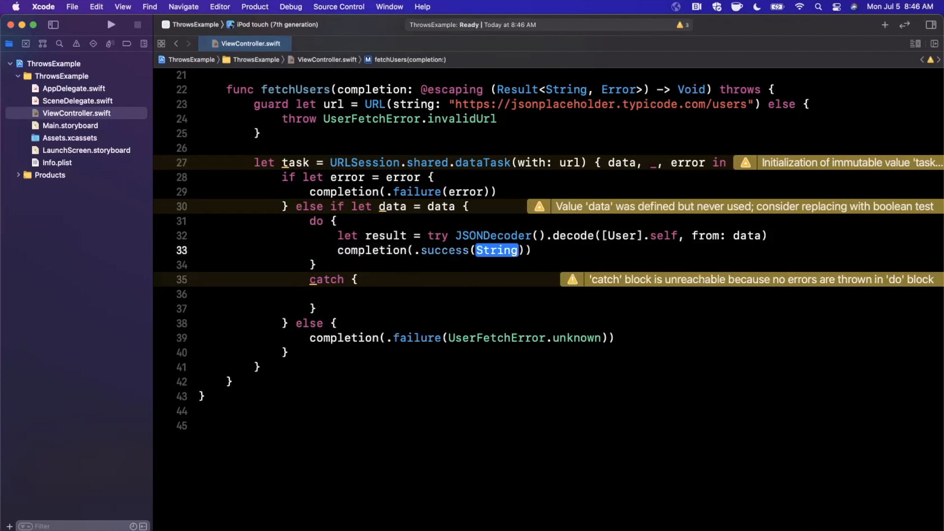
text(result)
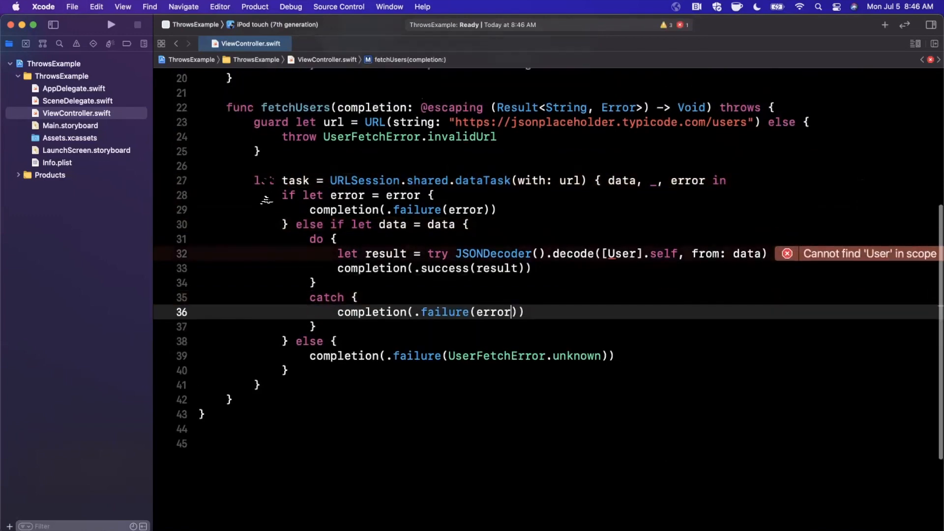
scroll(down, 3)
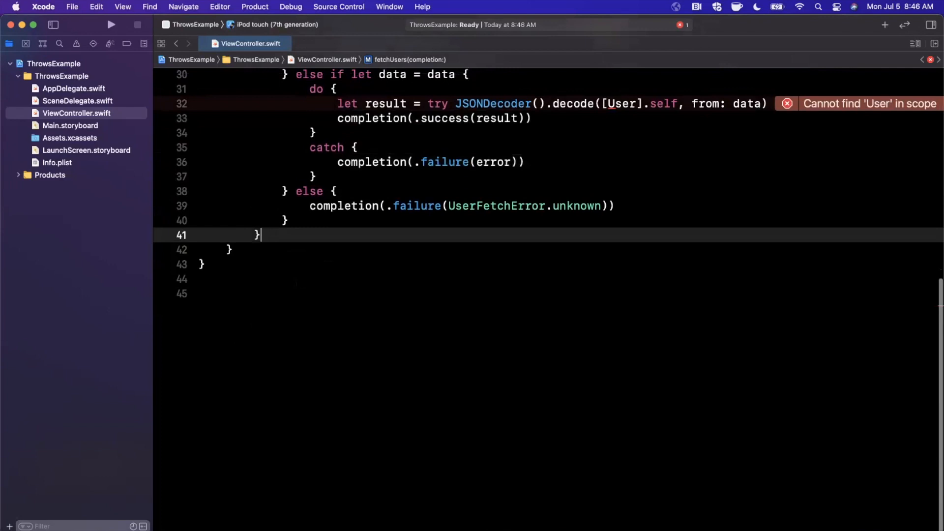
text(task.resume())
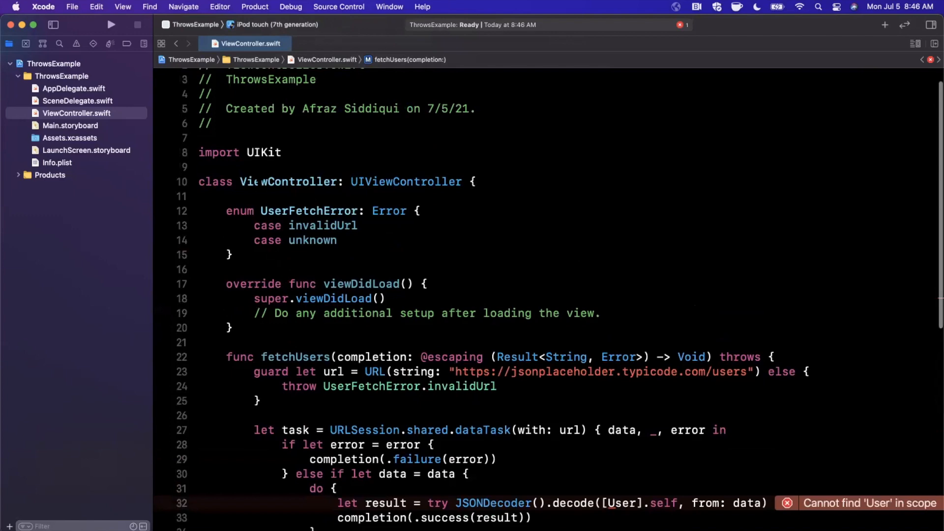
- Add struct User: Codable { let name: String } and change the Result type to [User]
text(struct User: Codable {)
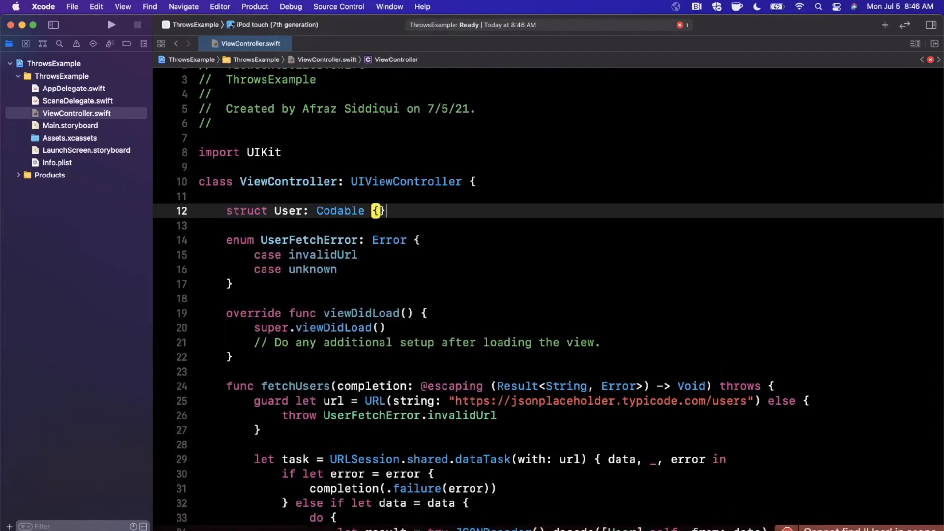
text(let name: String)
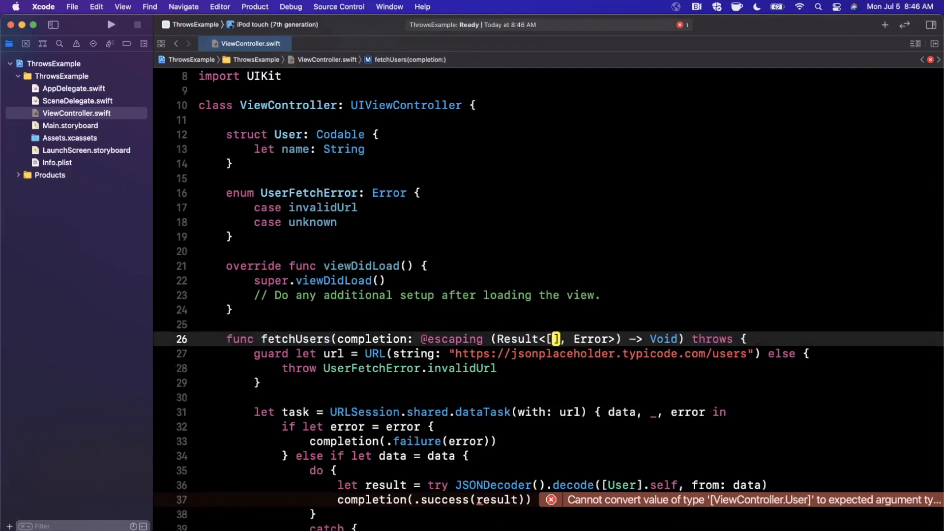
text(User)
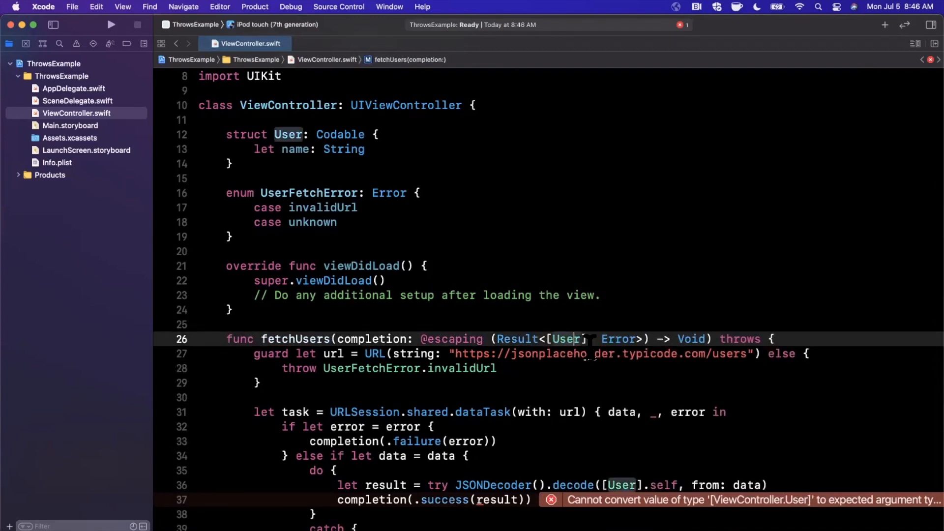
scroll(down, 3)
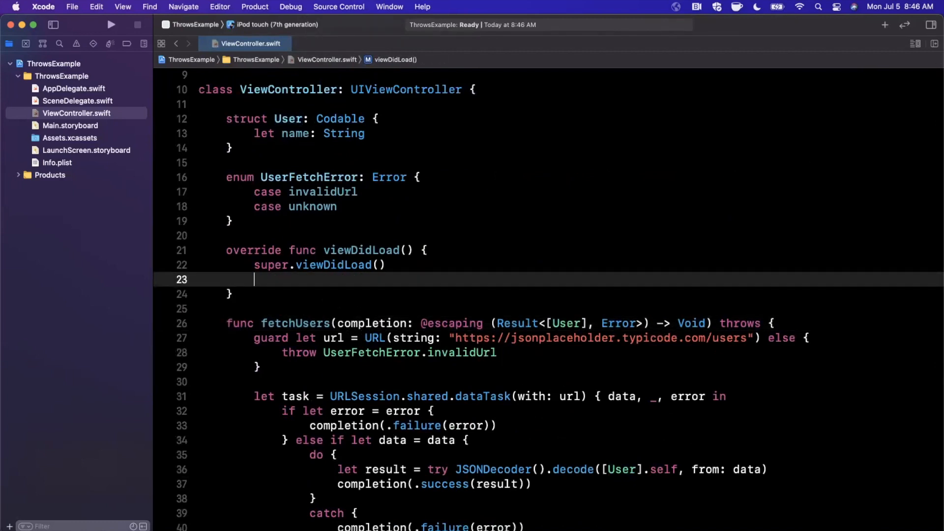
- Call try fetchUsers in viewDidLoad, printing users.count on success and error on failure
text(fetchusdr)
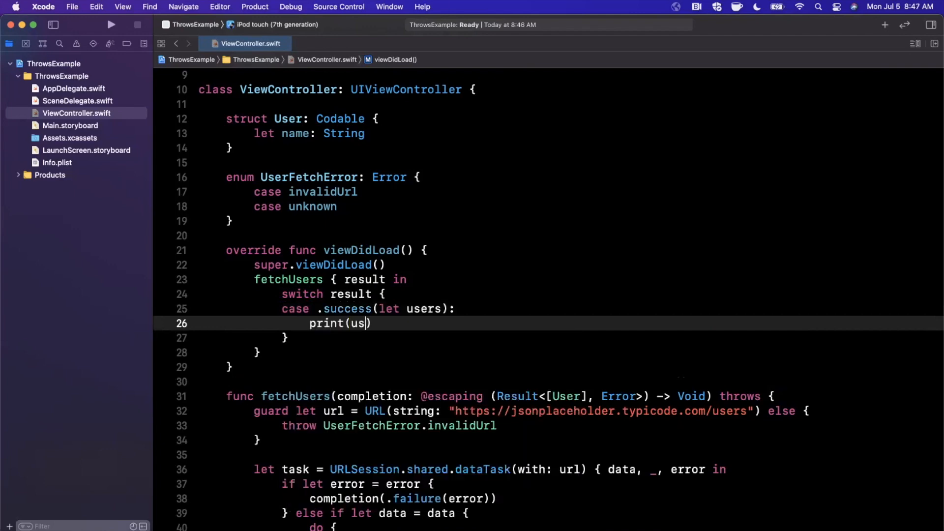
text(ers.count)
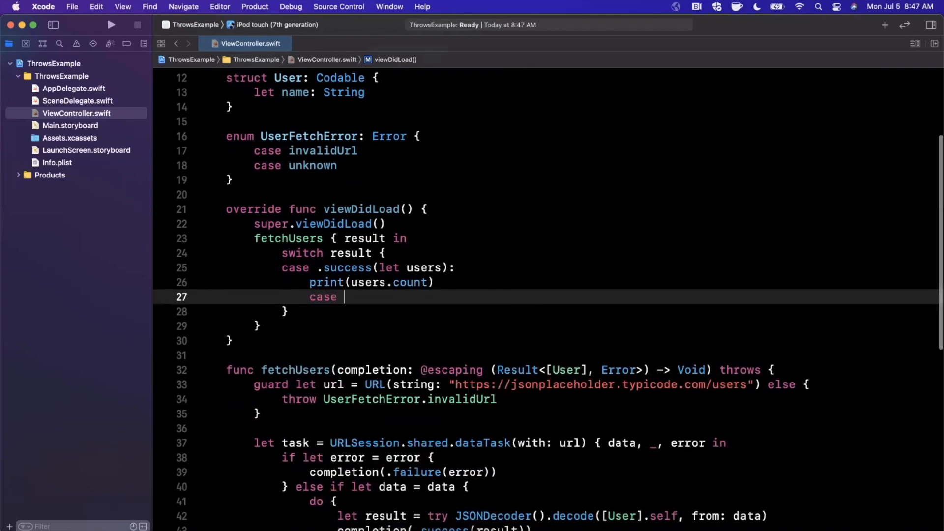
text(.failure(let e)
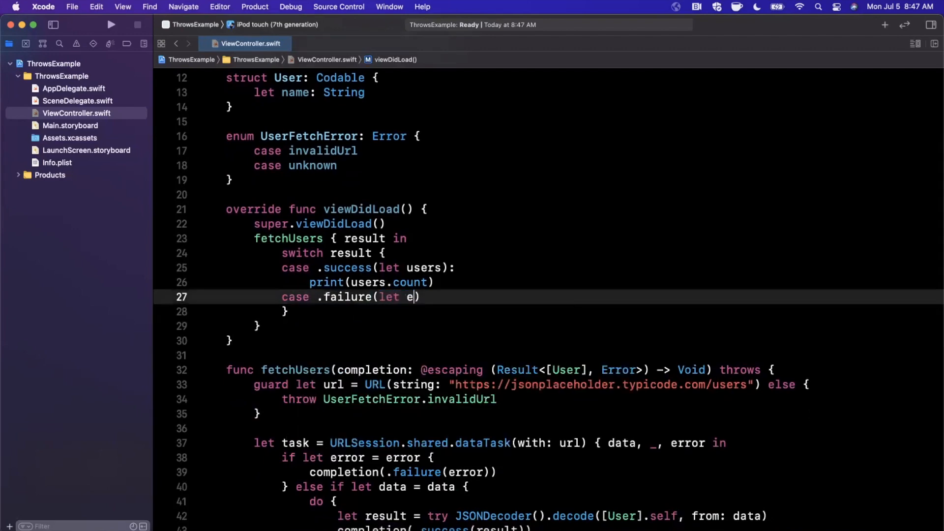
text(rror):)
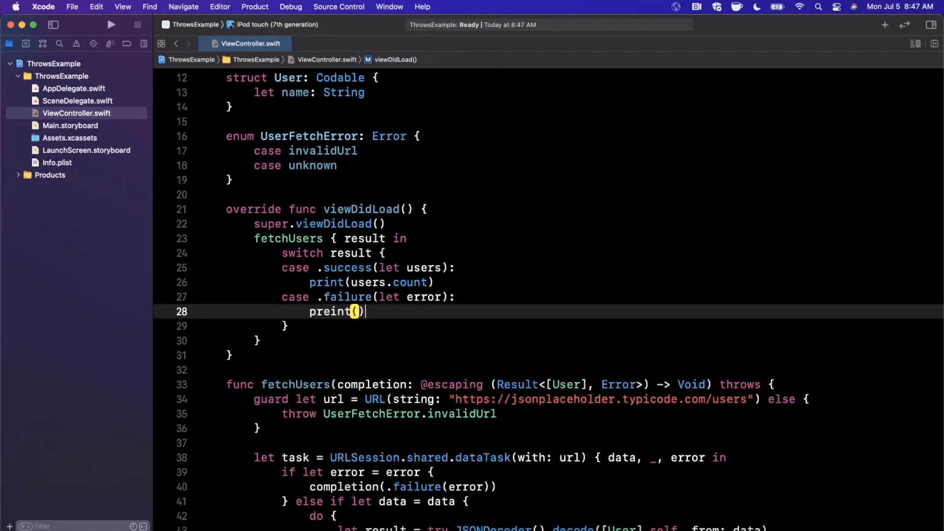
text(error)
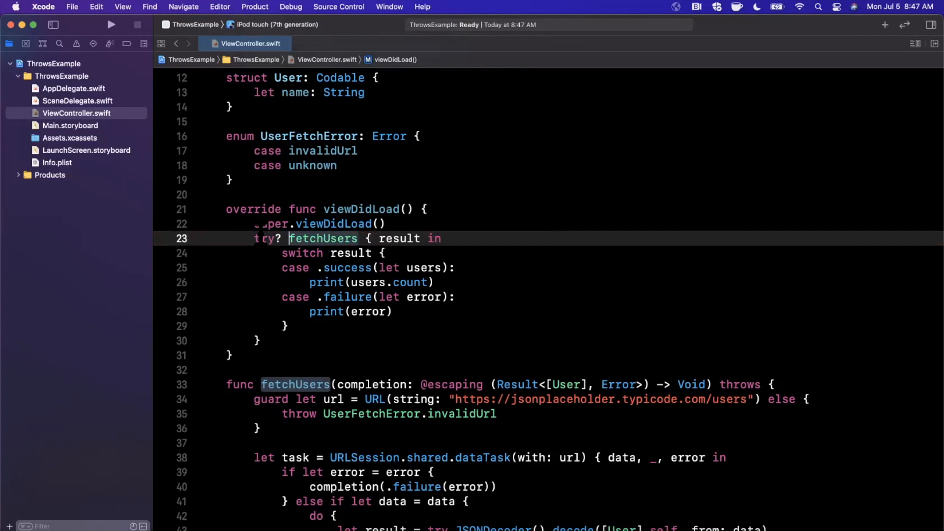
key(Backspace)
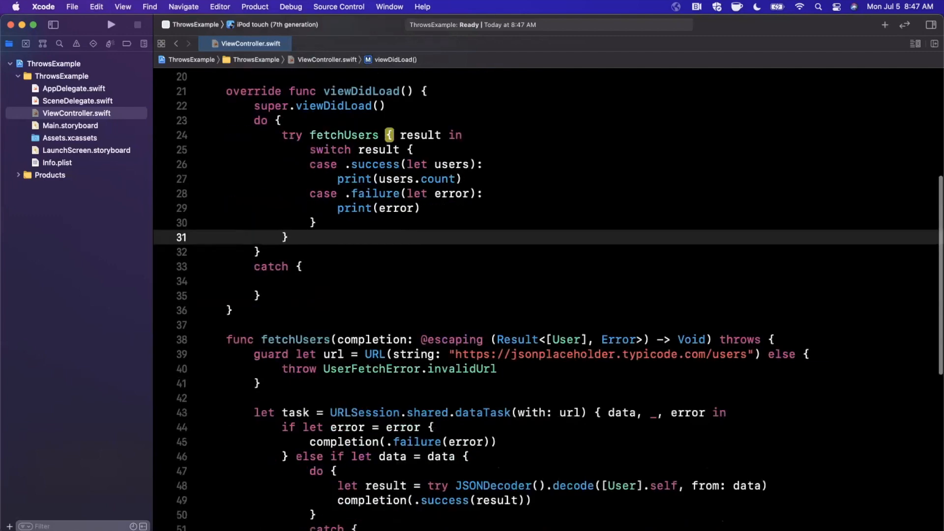
text(peint(error)
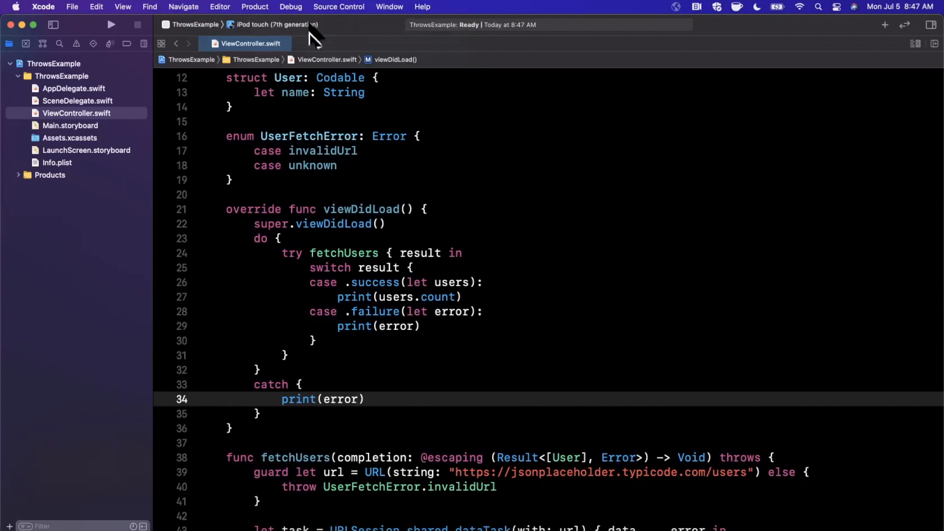
- Run ThrowsExample on the iPhone 12 Pro Max simulator and check the console prints 10
click(274, 24)
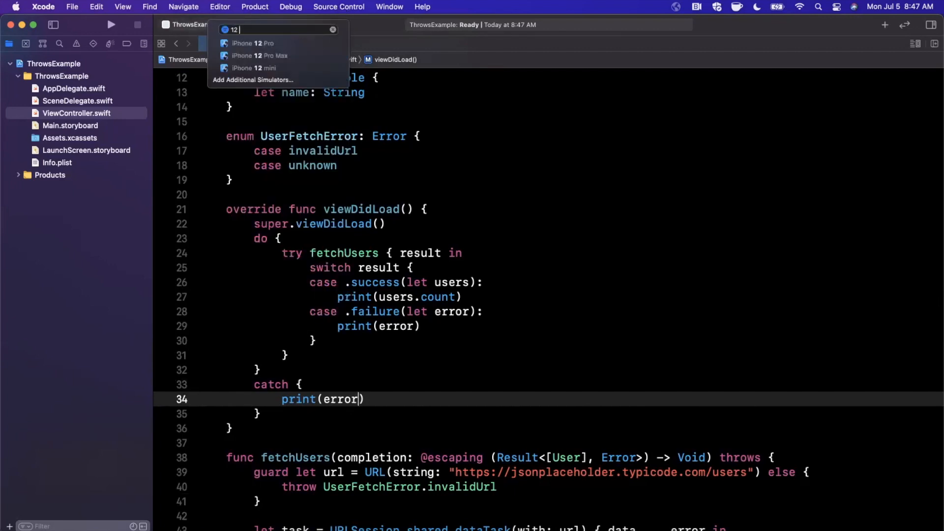
click(260, 56)
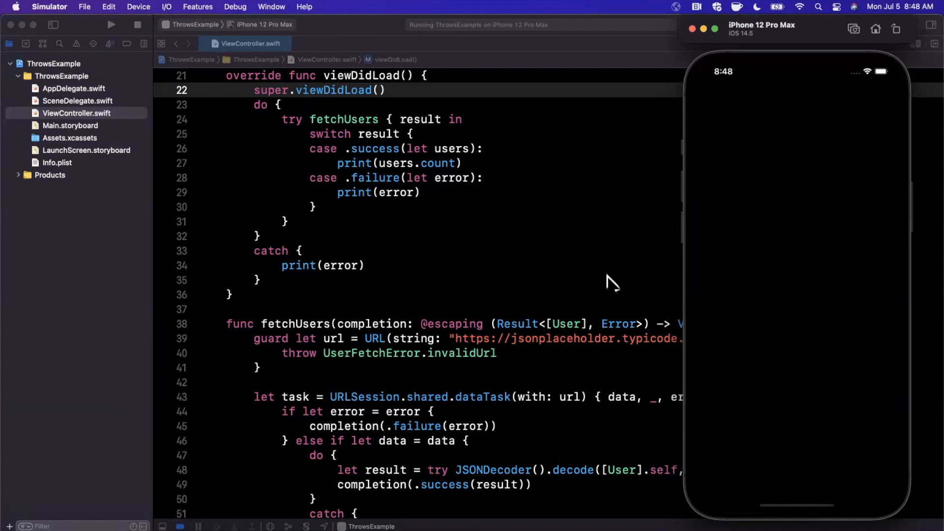
scroll(down, 3)
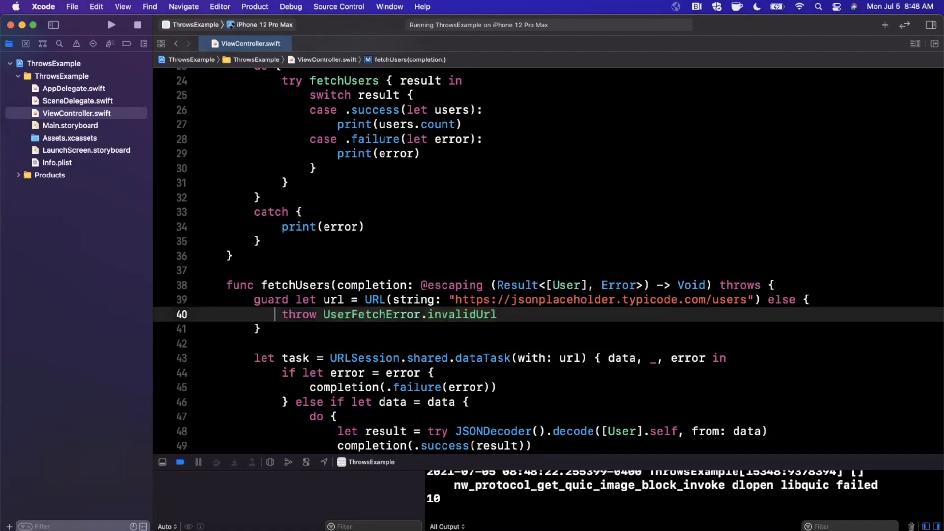
- Add a commented-out completion(.failure(UserFetchError.invalidUrl)) line in the guard's else branch
text(completion())
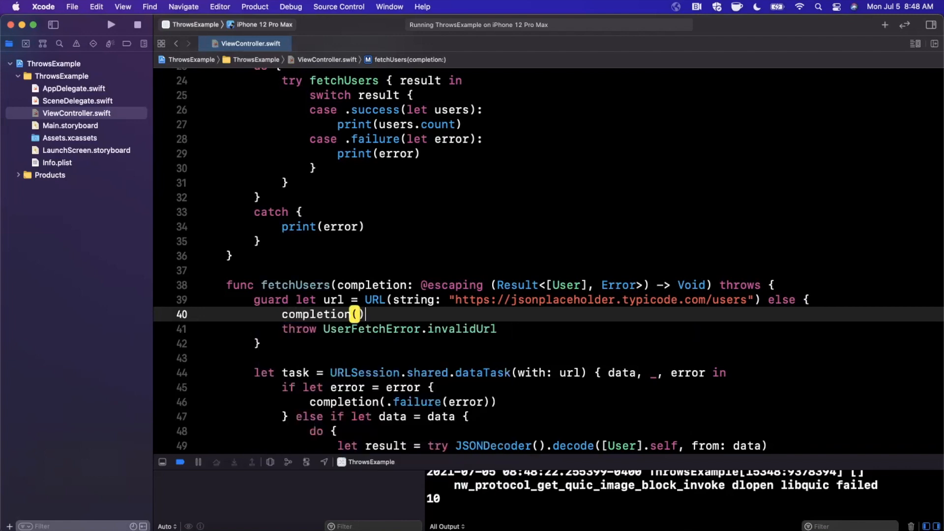
text(.failure(UserFetchError.invalidUrl))
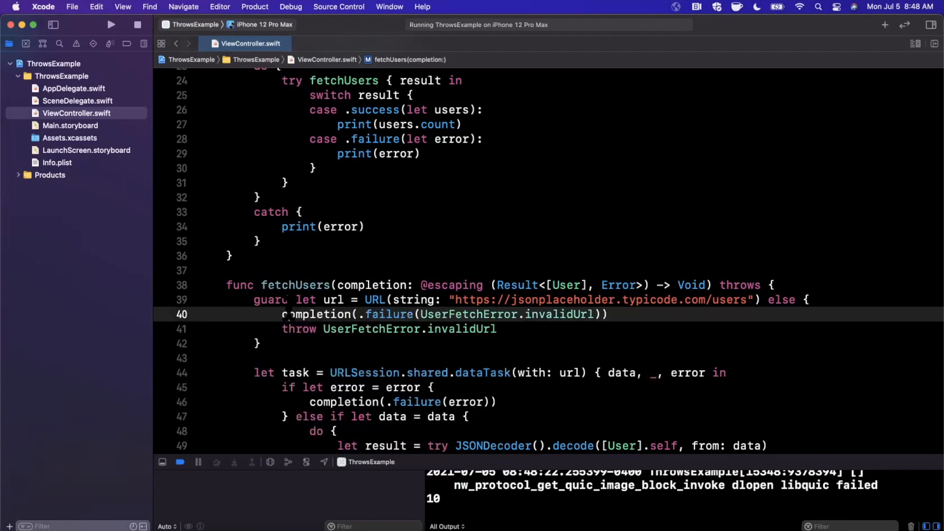
text(//)
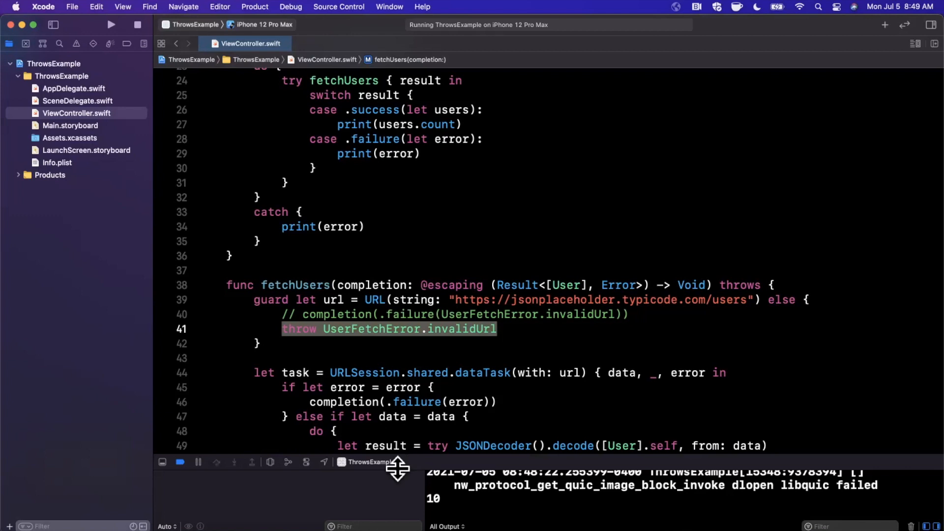
mouse_move(423, 489)
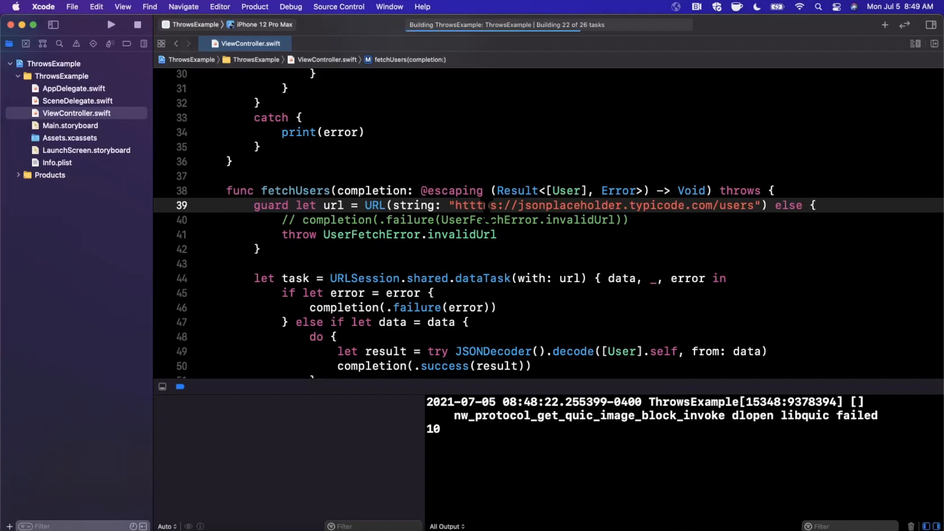
- Rebuild and launch ThrowsExample on the simulator again
click(111, 25)
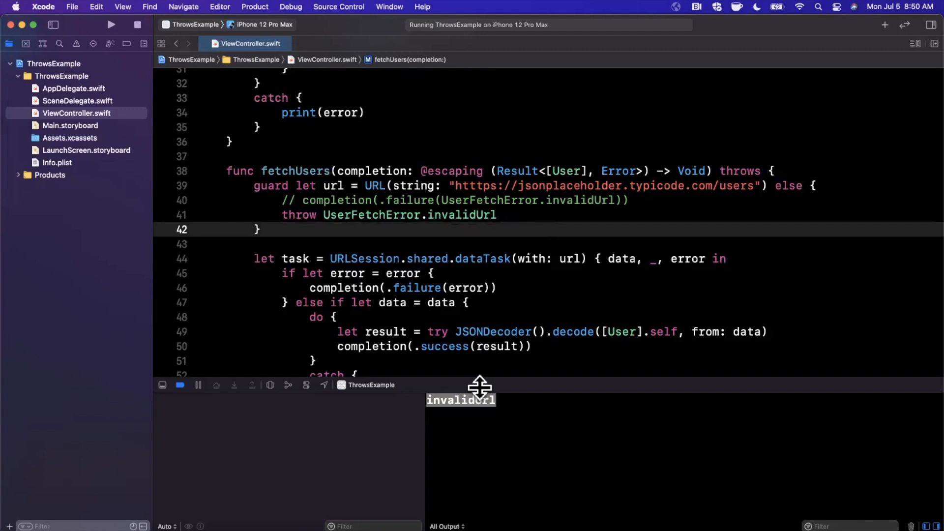
mouse_move(428, 490)
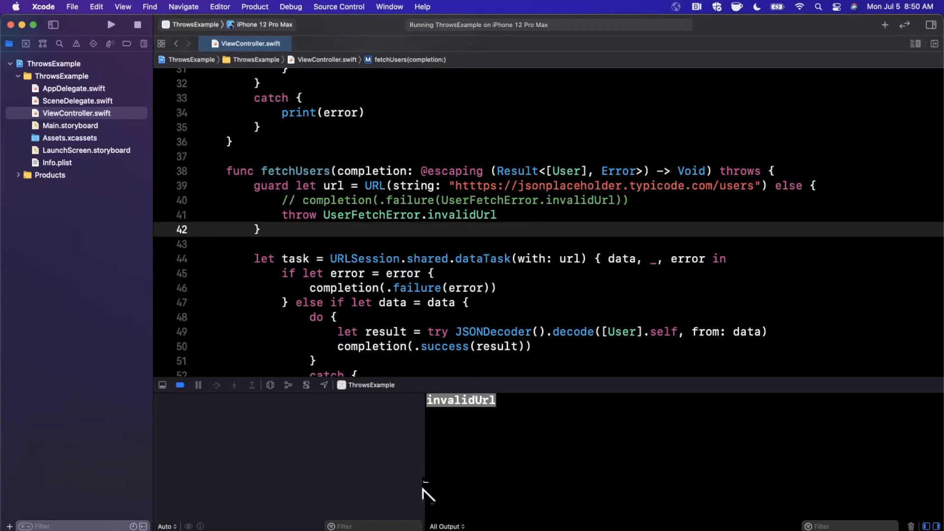